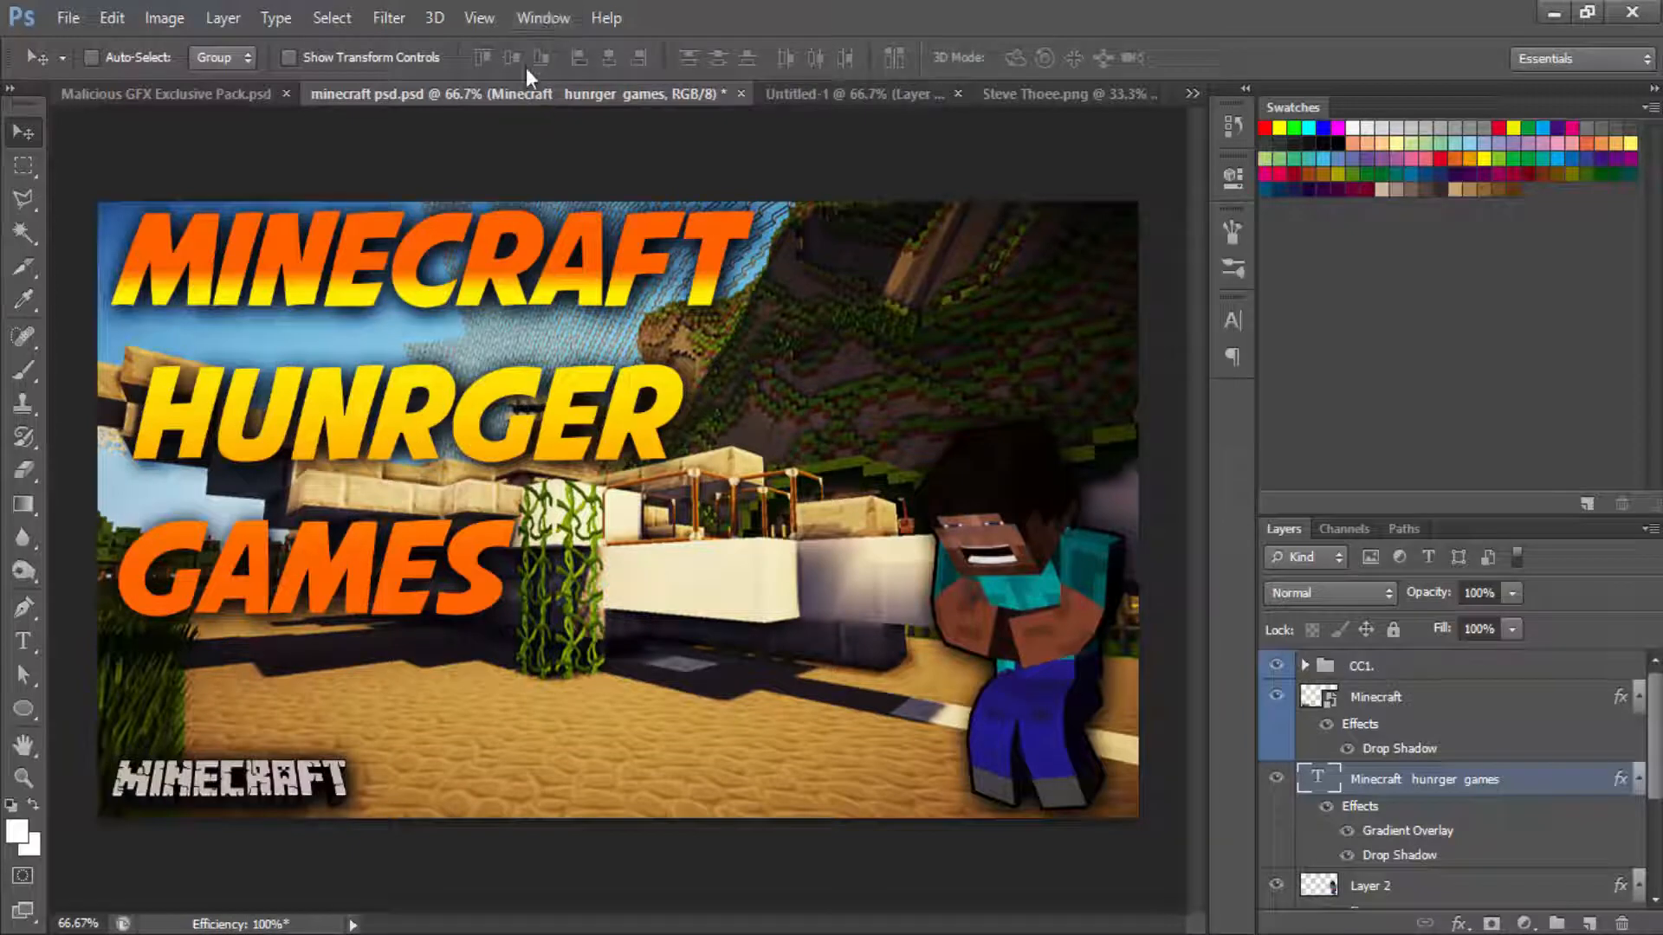
{"action": "mouse_move", "coordinate": [542, 59]}
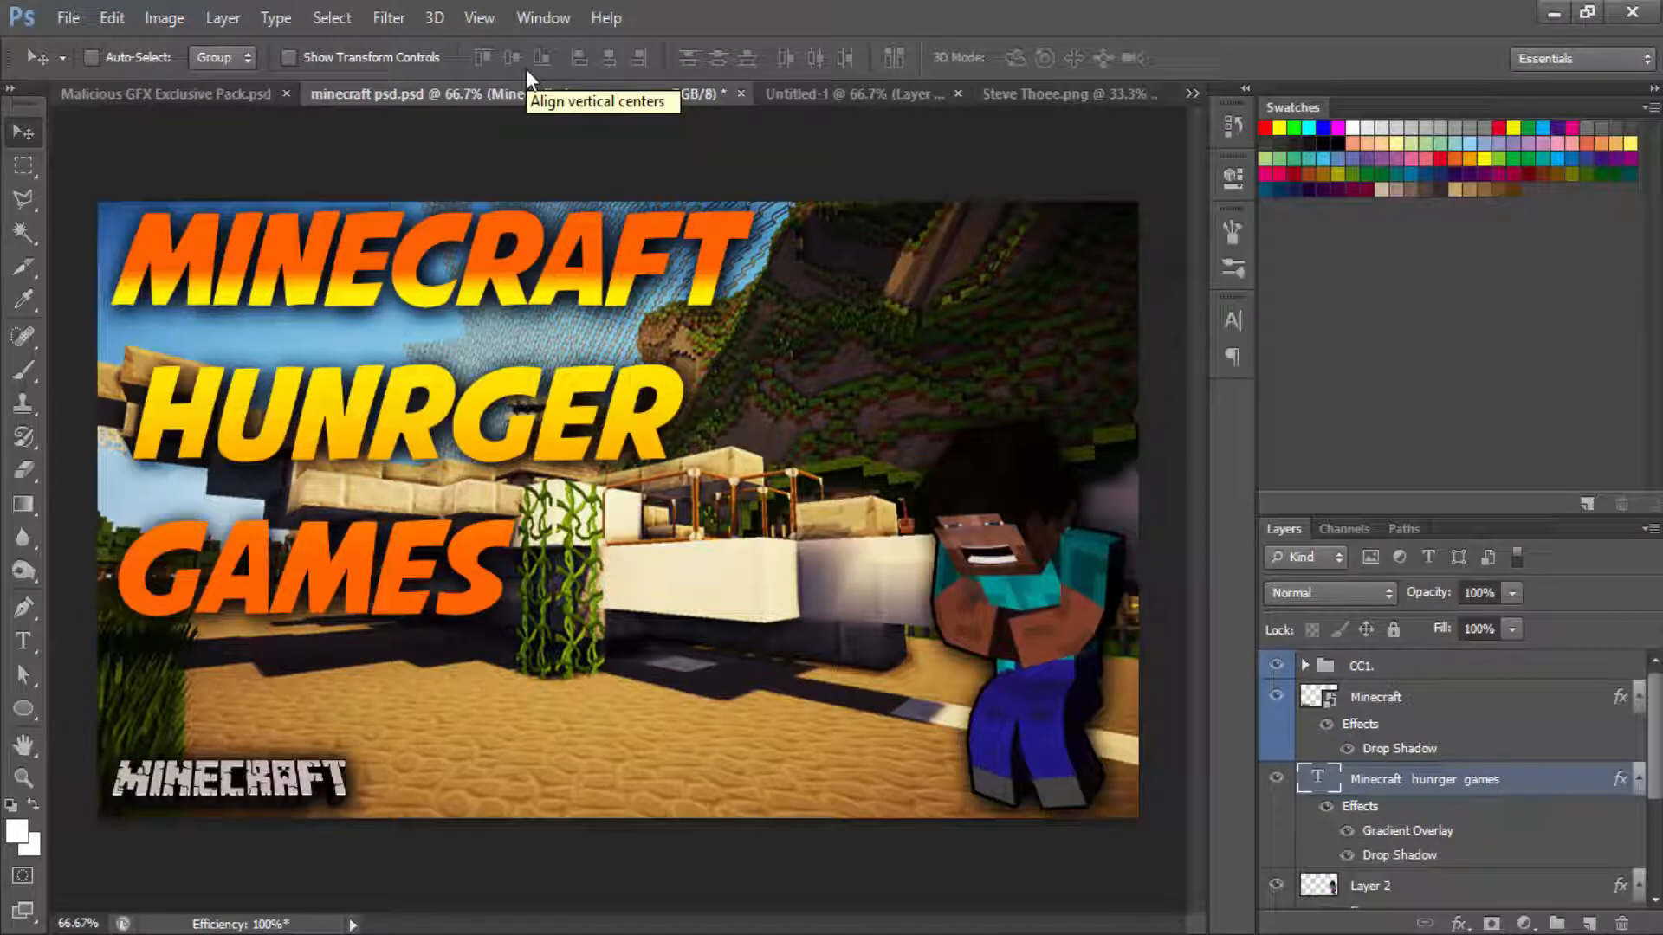
{"action": "mouse_move", "coordinate": [556, 124]}
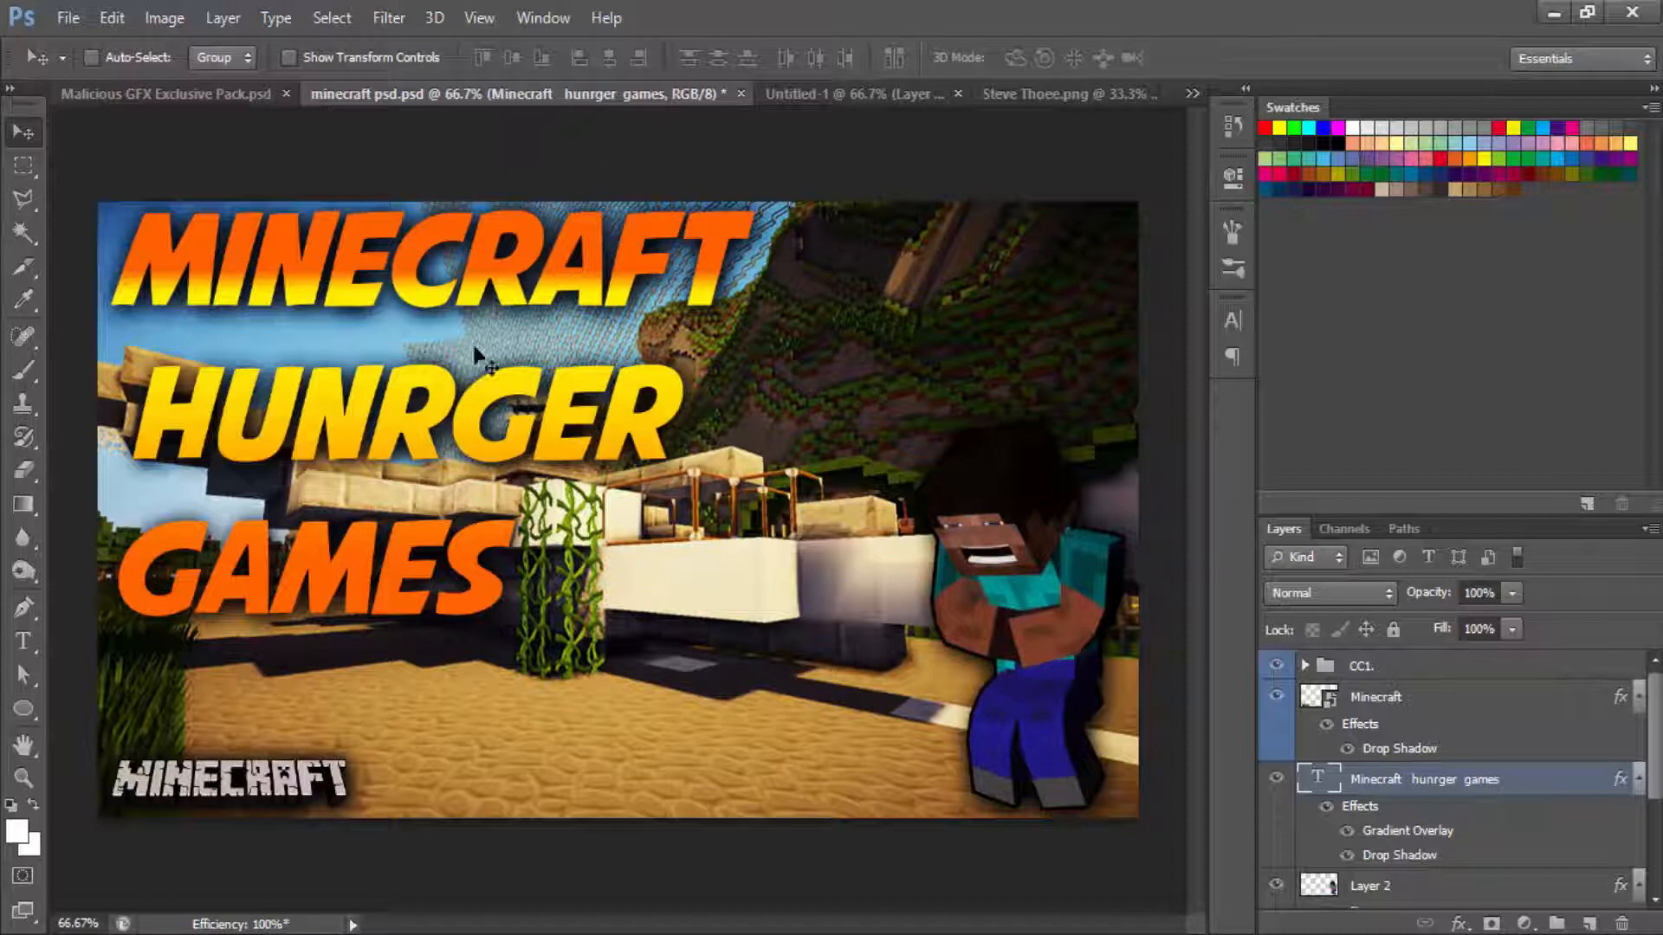
{"action": "mouse_move", "coordinate": [546, 330]}
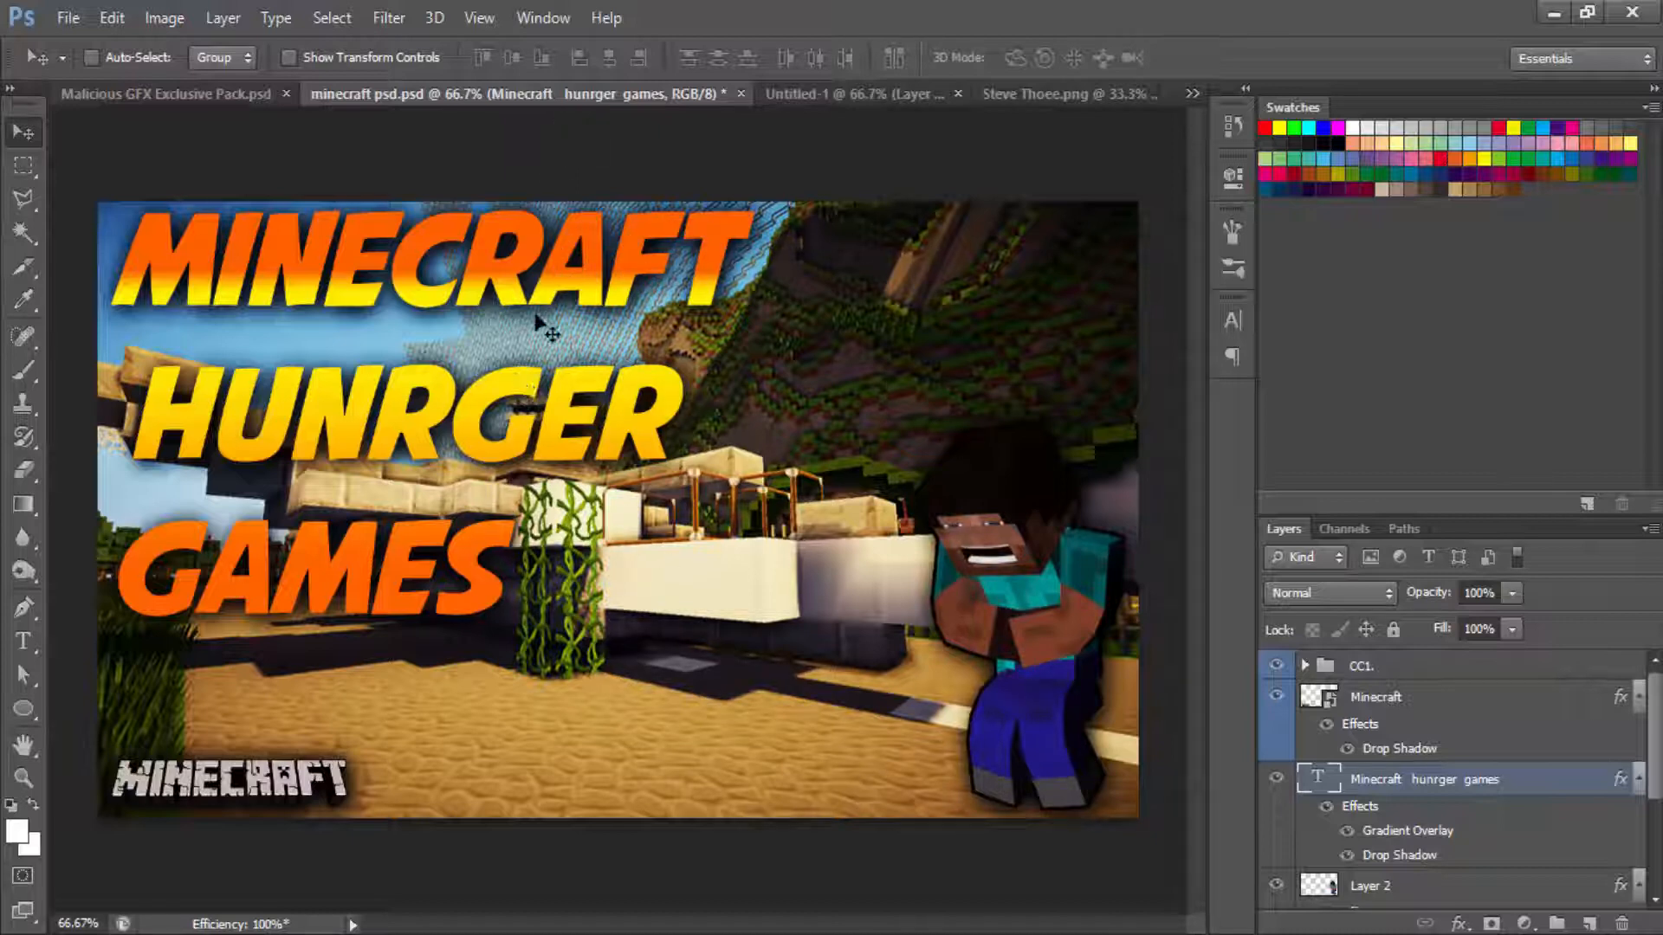
{"action": "mouse_move", "coordinate": [595, 281]}
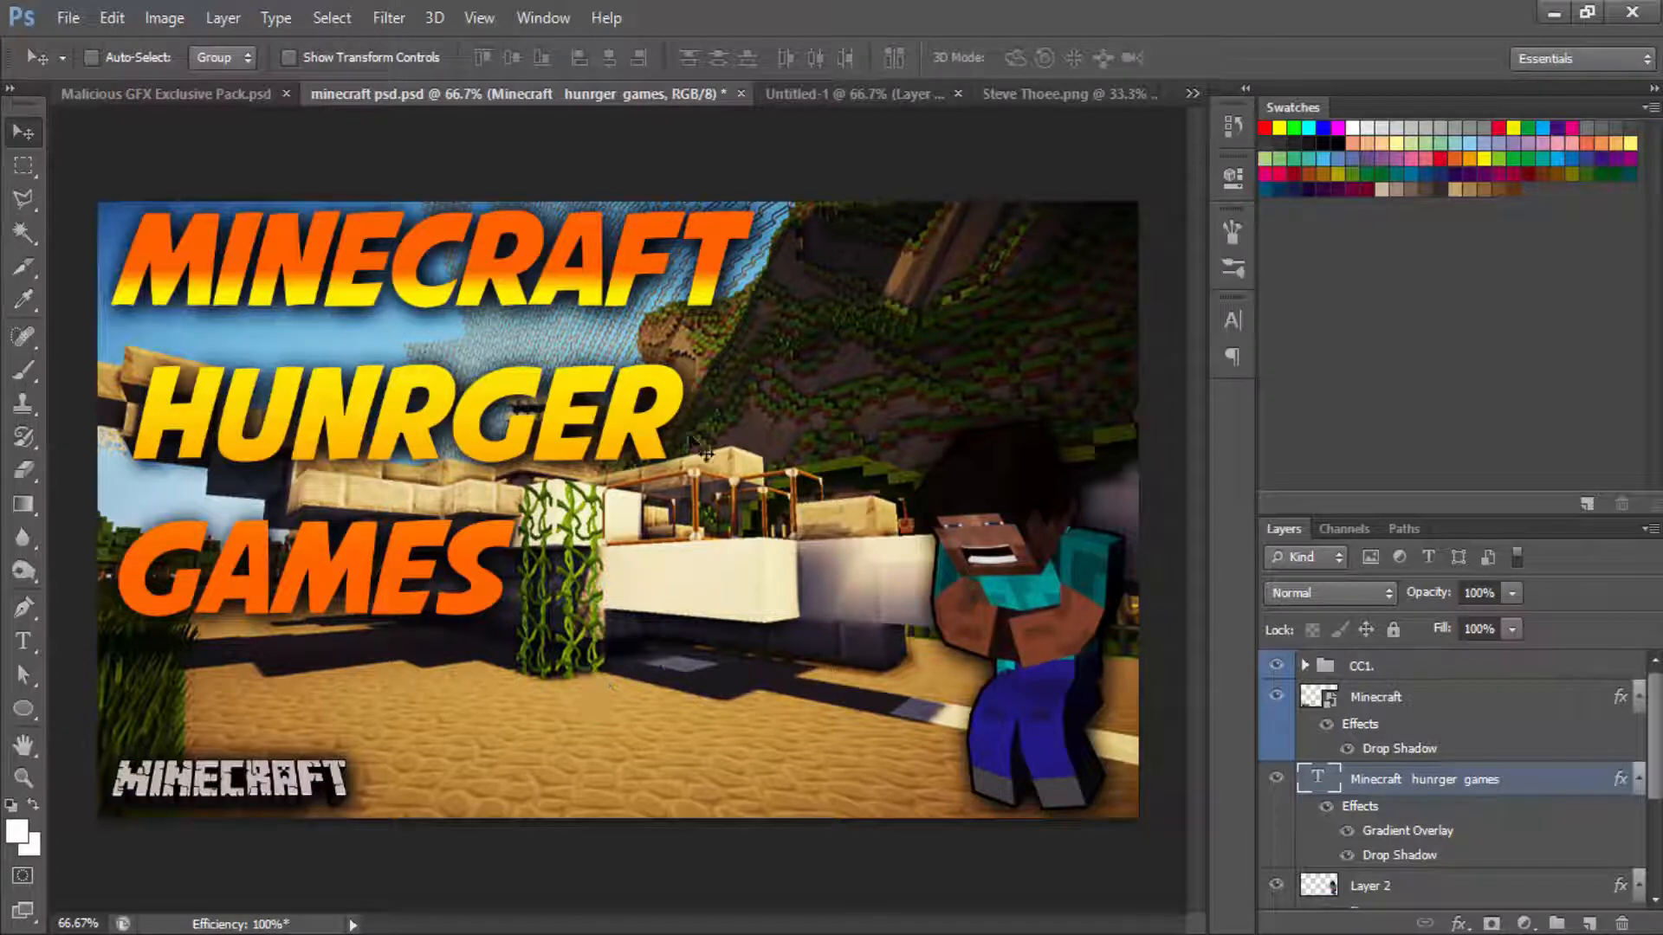
{"action": "mouse_move", "coordinate": [774, 387]}
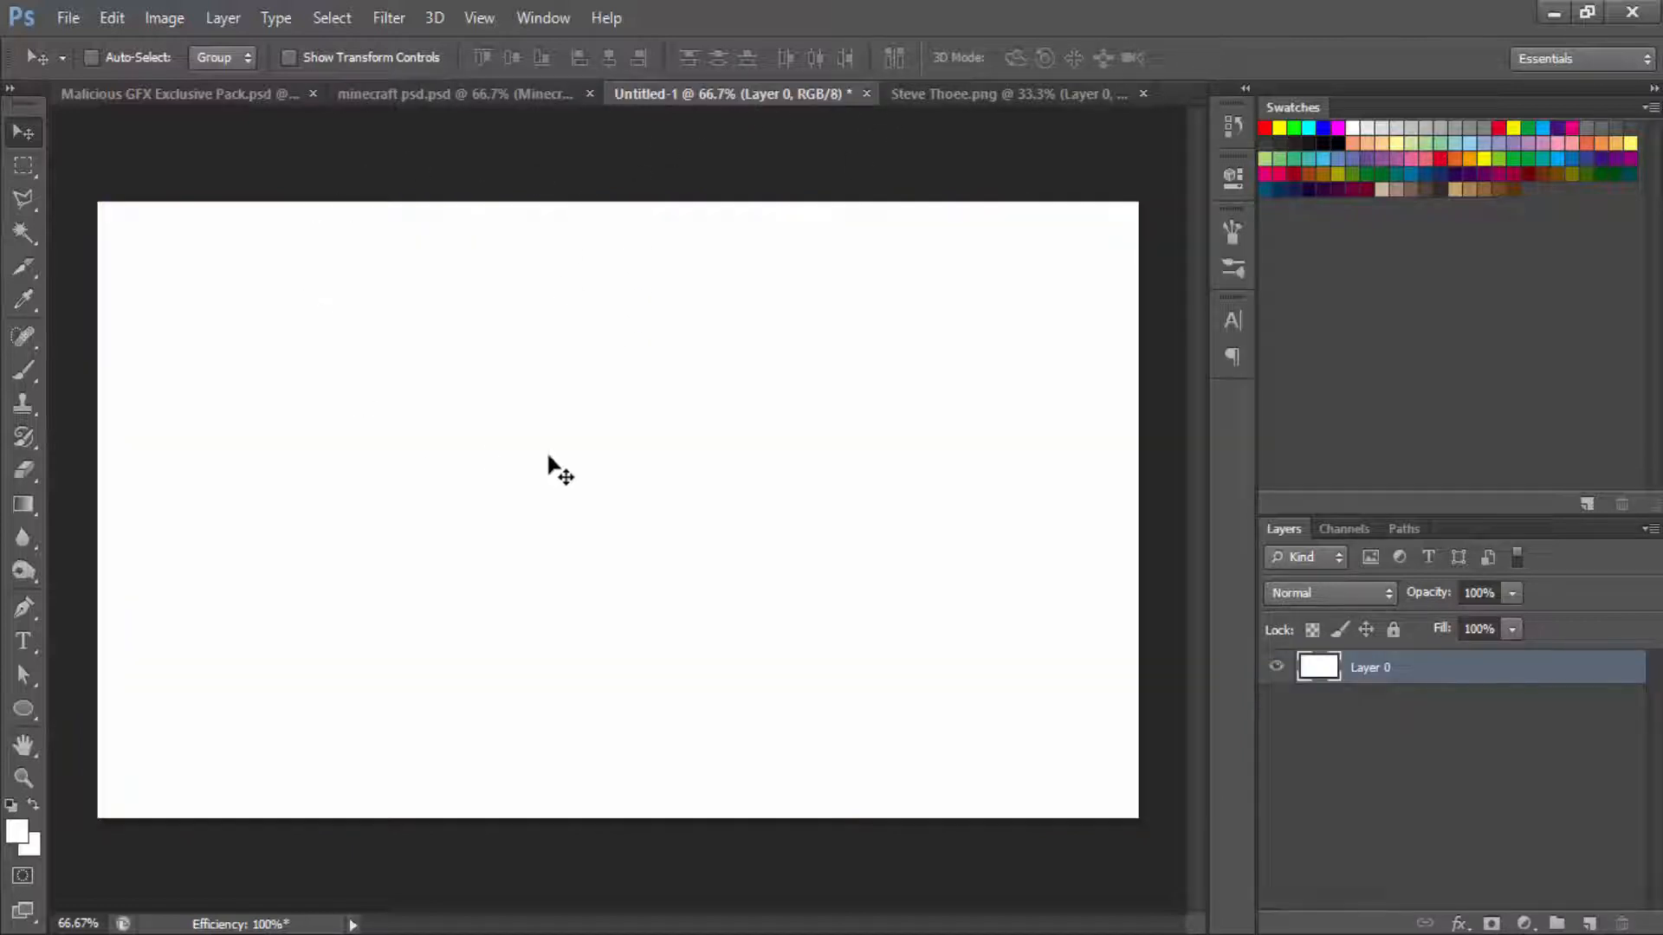
Step: Create a new 1280×720 px, 72 ppi document and convert its Background into editable Layer 0
{"action": "left_click", "coordinate": [455, 93]}
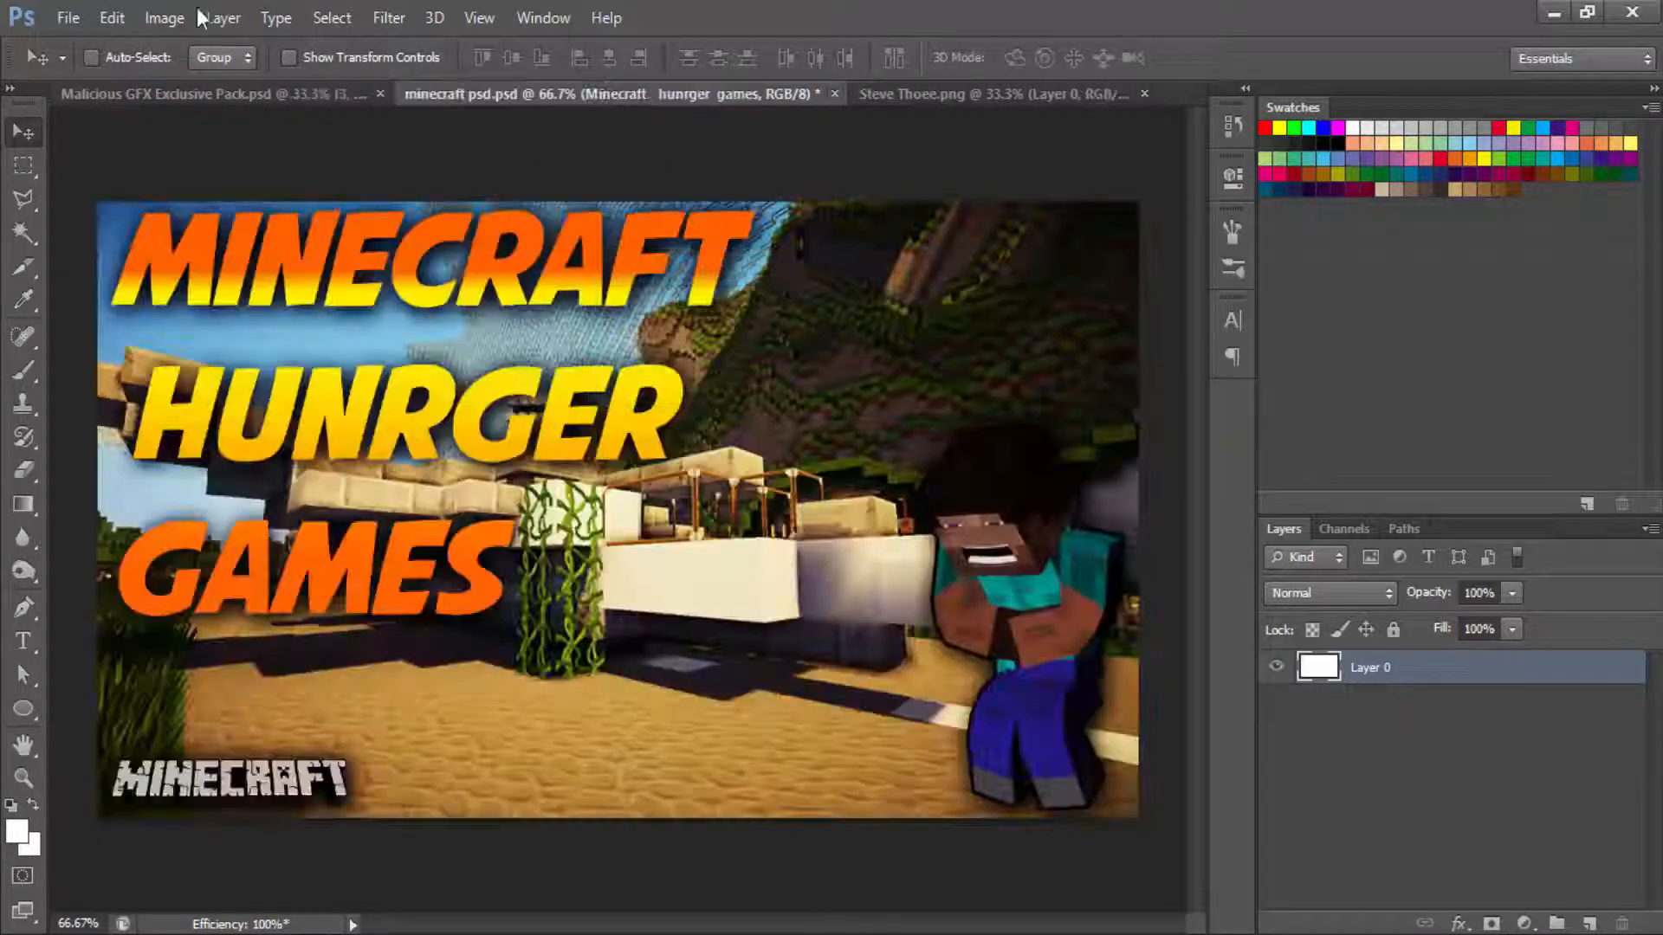
{"action": "left_click", "coordinate": [67, 17]}
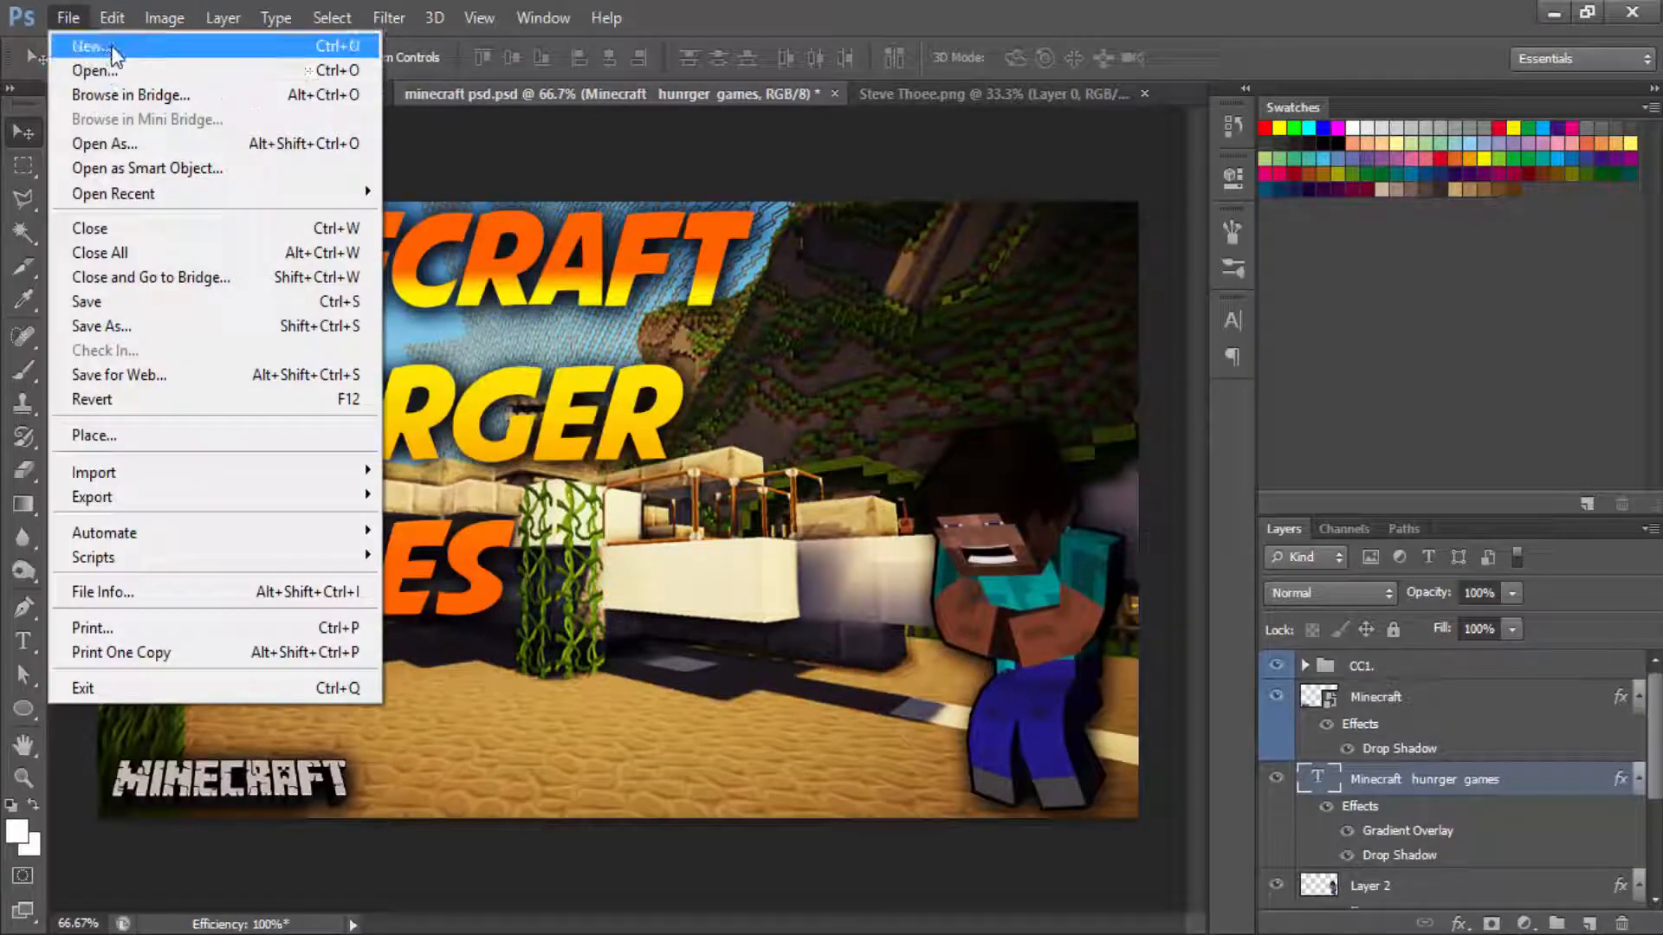
{"action": "left_click", "coordinate": [86, 46]}
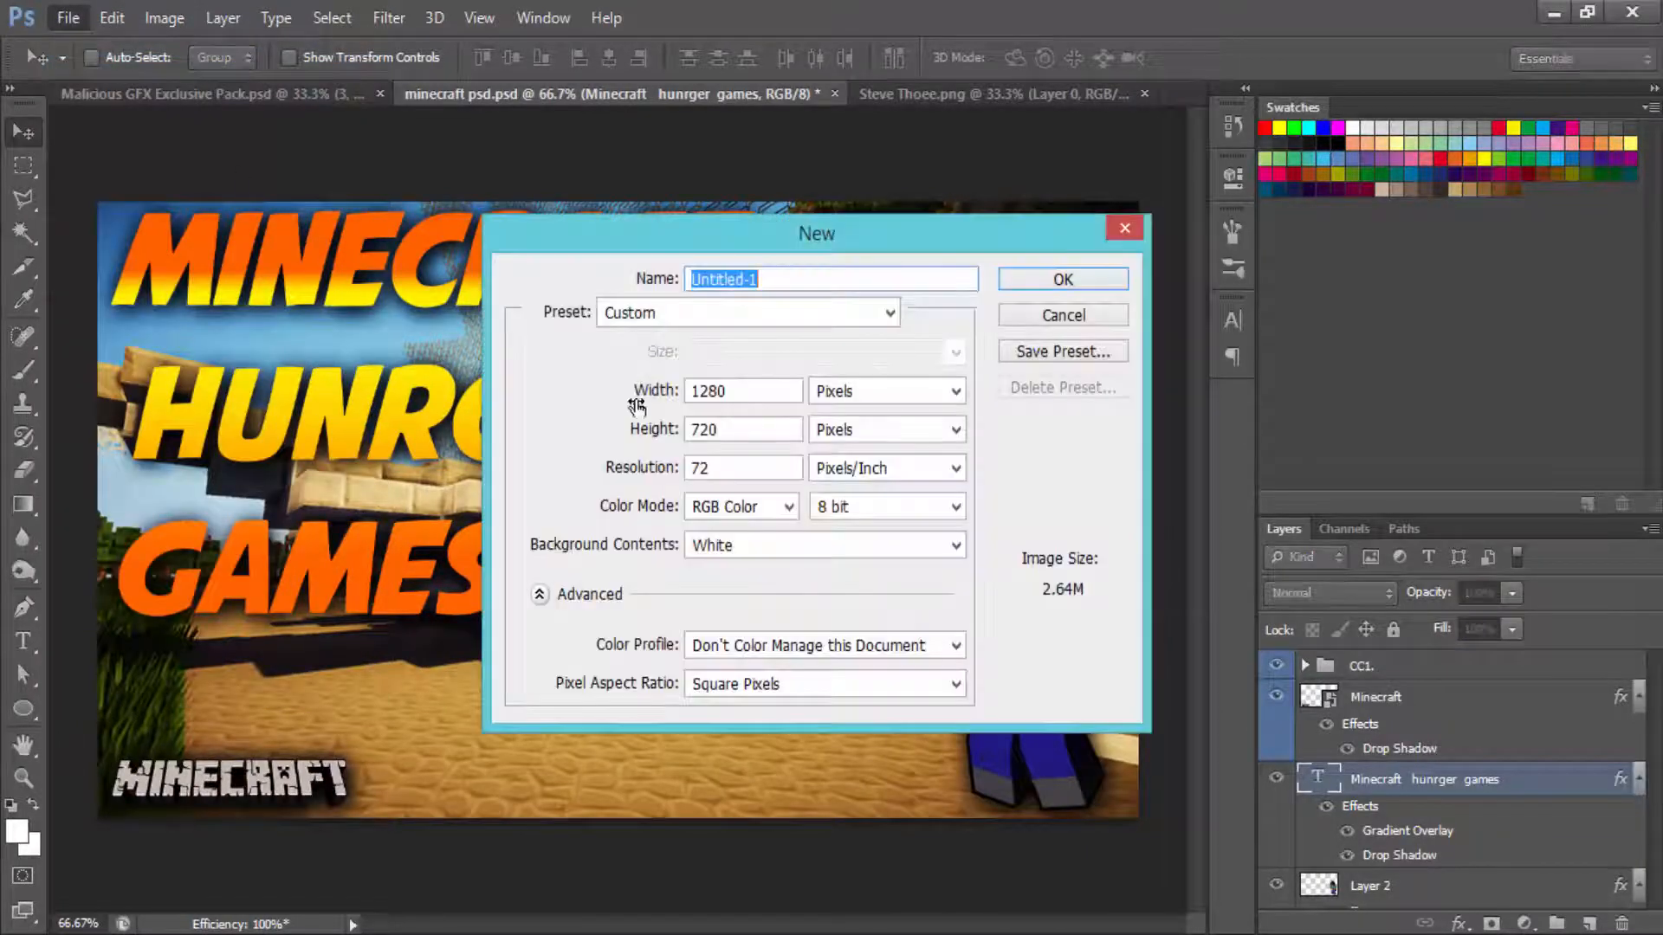
{"action": "mouse_move", "coordinate": [695, 450]}
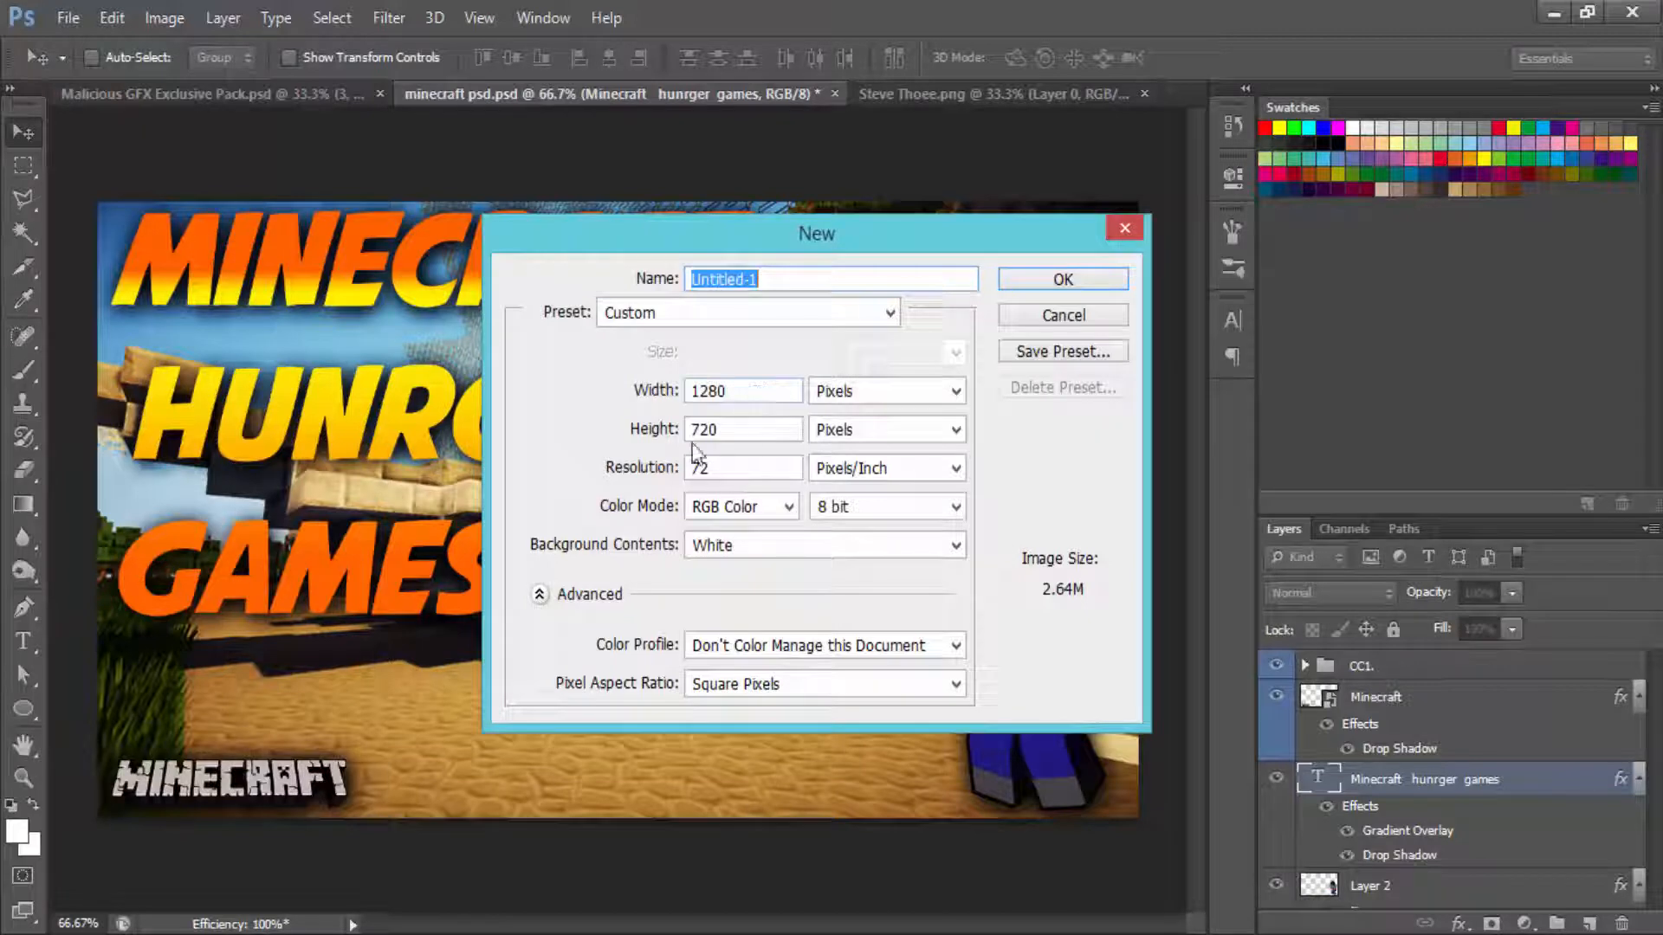
{"action": "left_click", "coordinate": [1061, 277]}
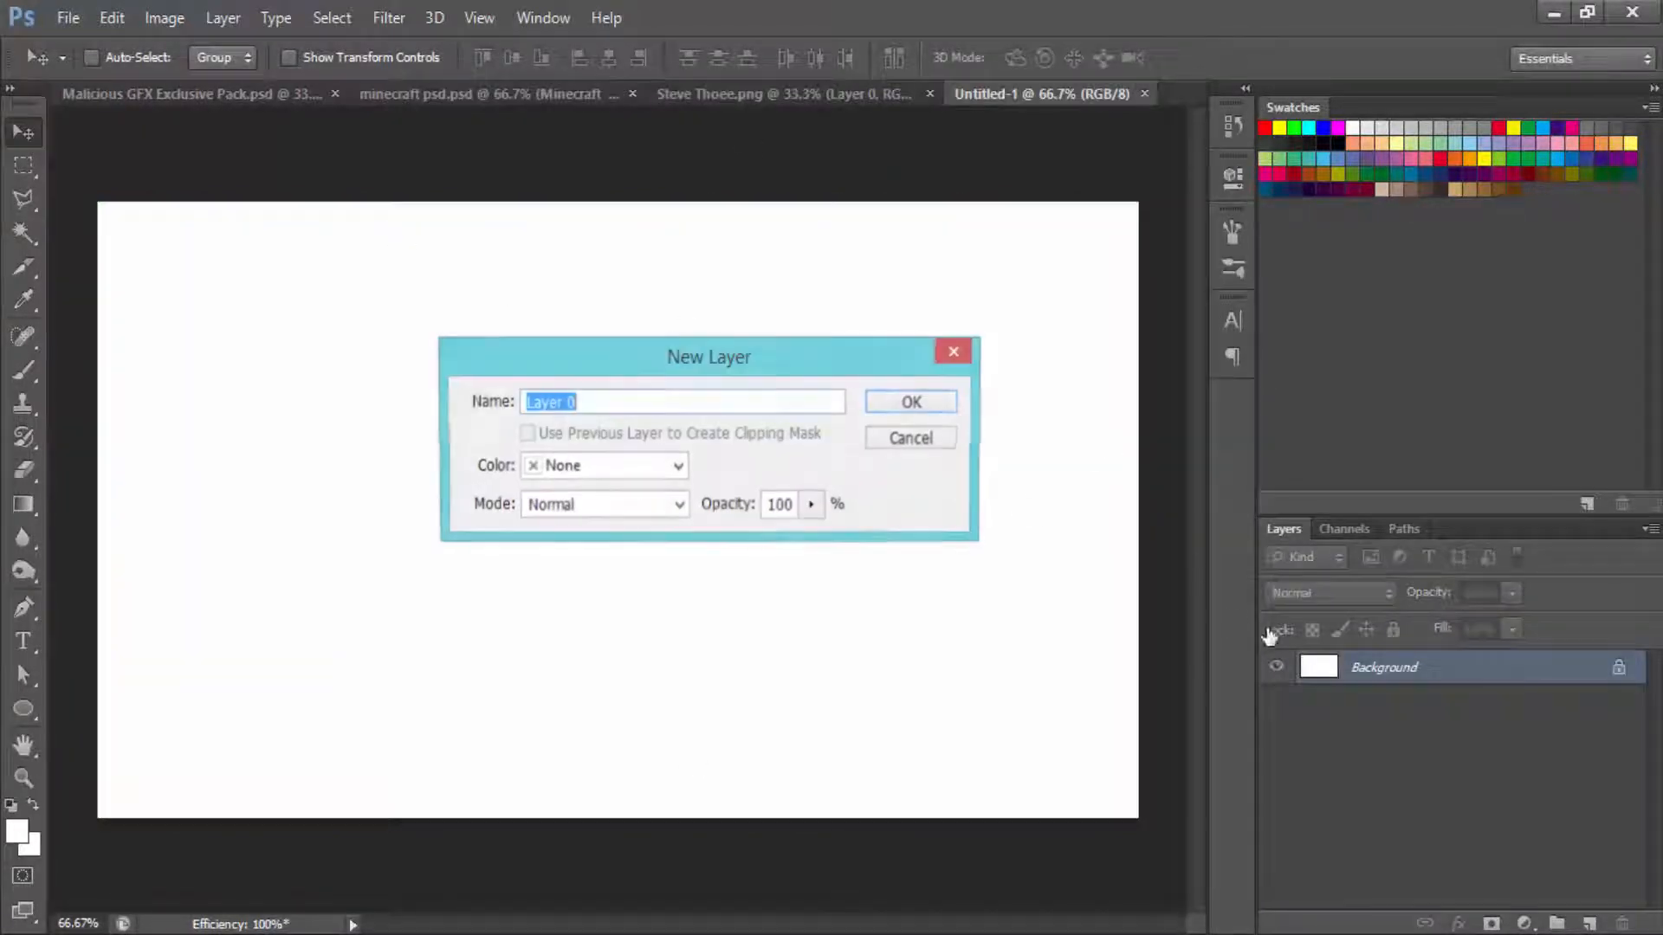
{"action": "left_click", "coordinate": [909, 400]}
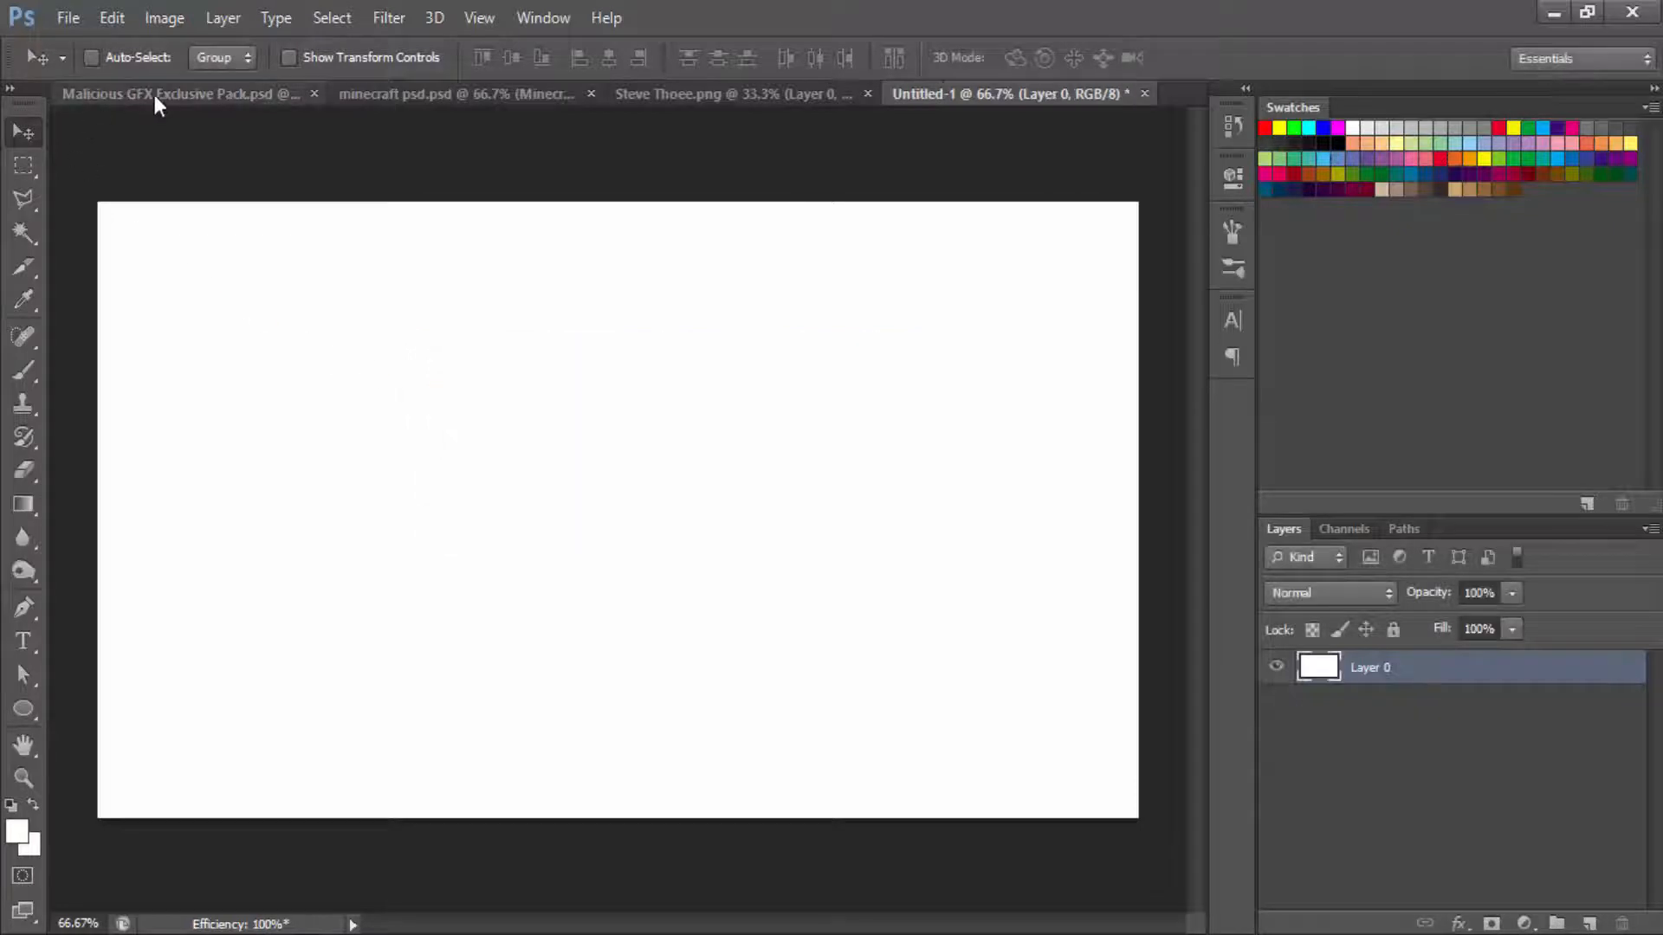
Step: Copy the Minecraft scene screenshot from the GFX pack and scale it to fill the canvas
{"action": "left_click", "coordinate": [180, 94]}
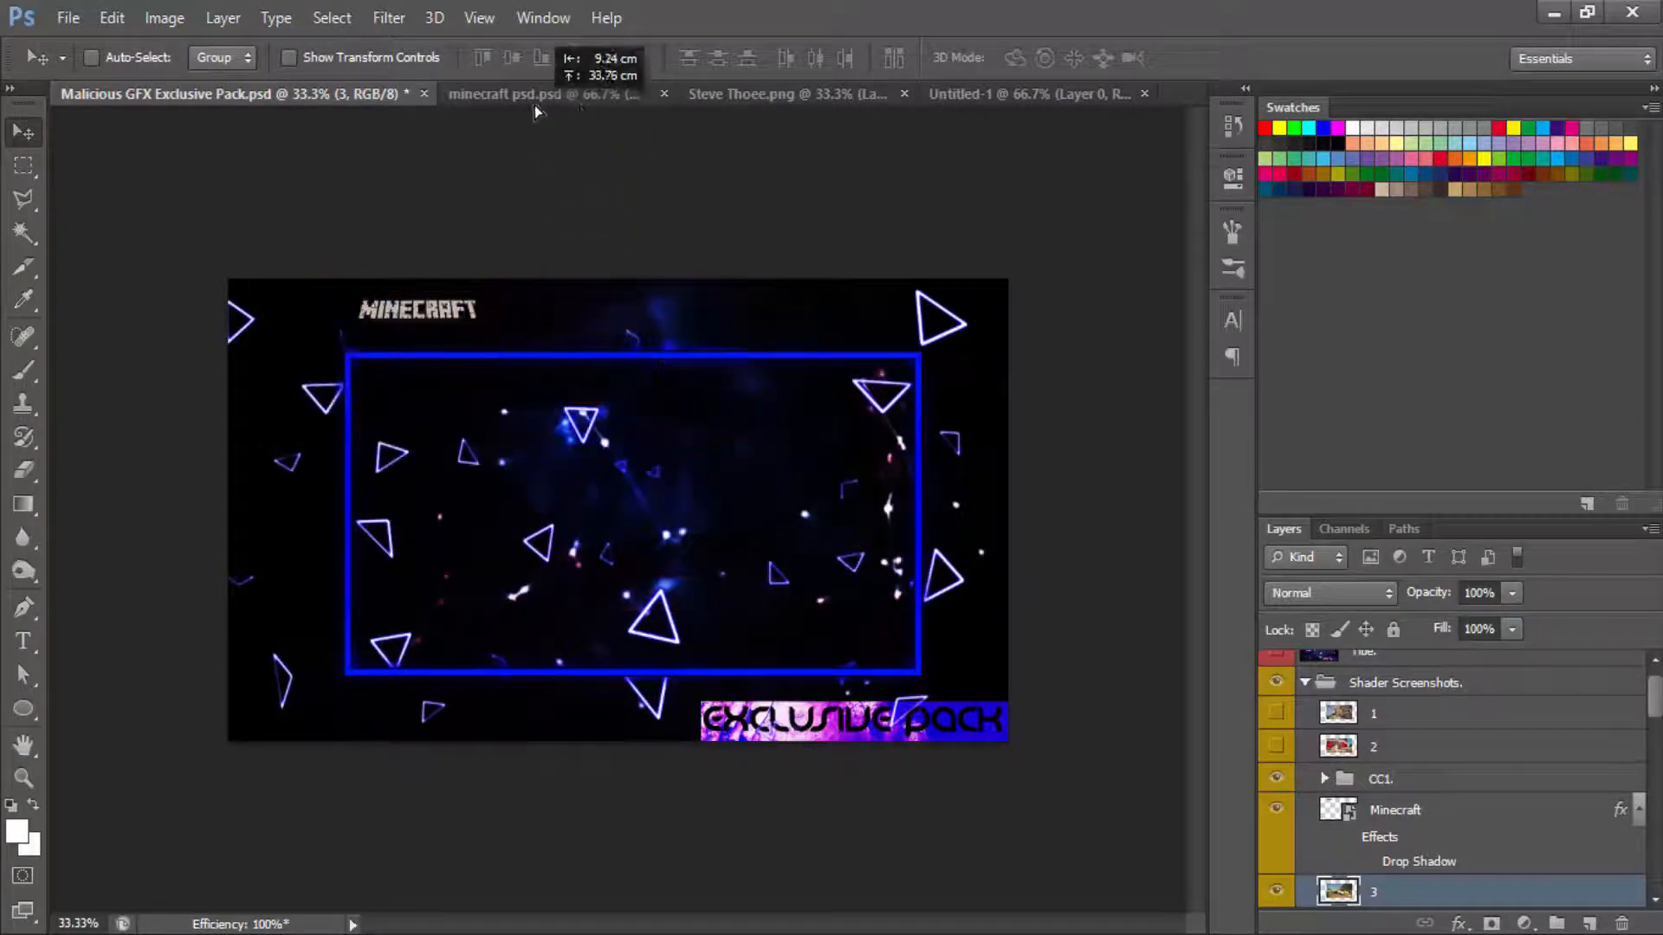
{"action": "left_click", "coordinate": [1008, 93]}
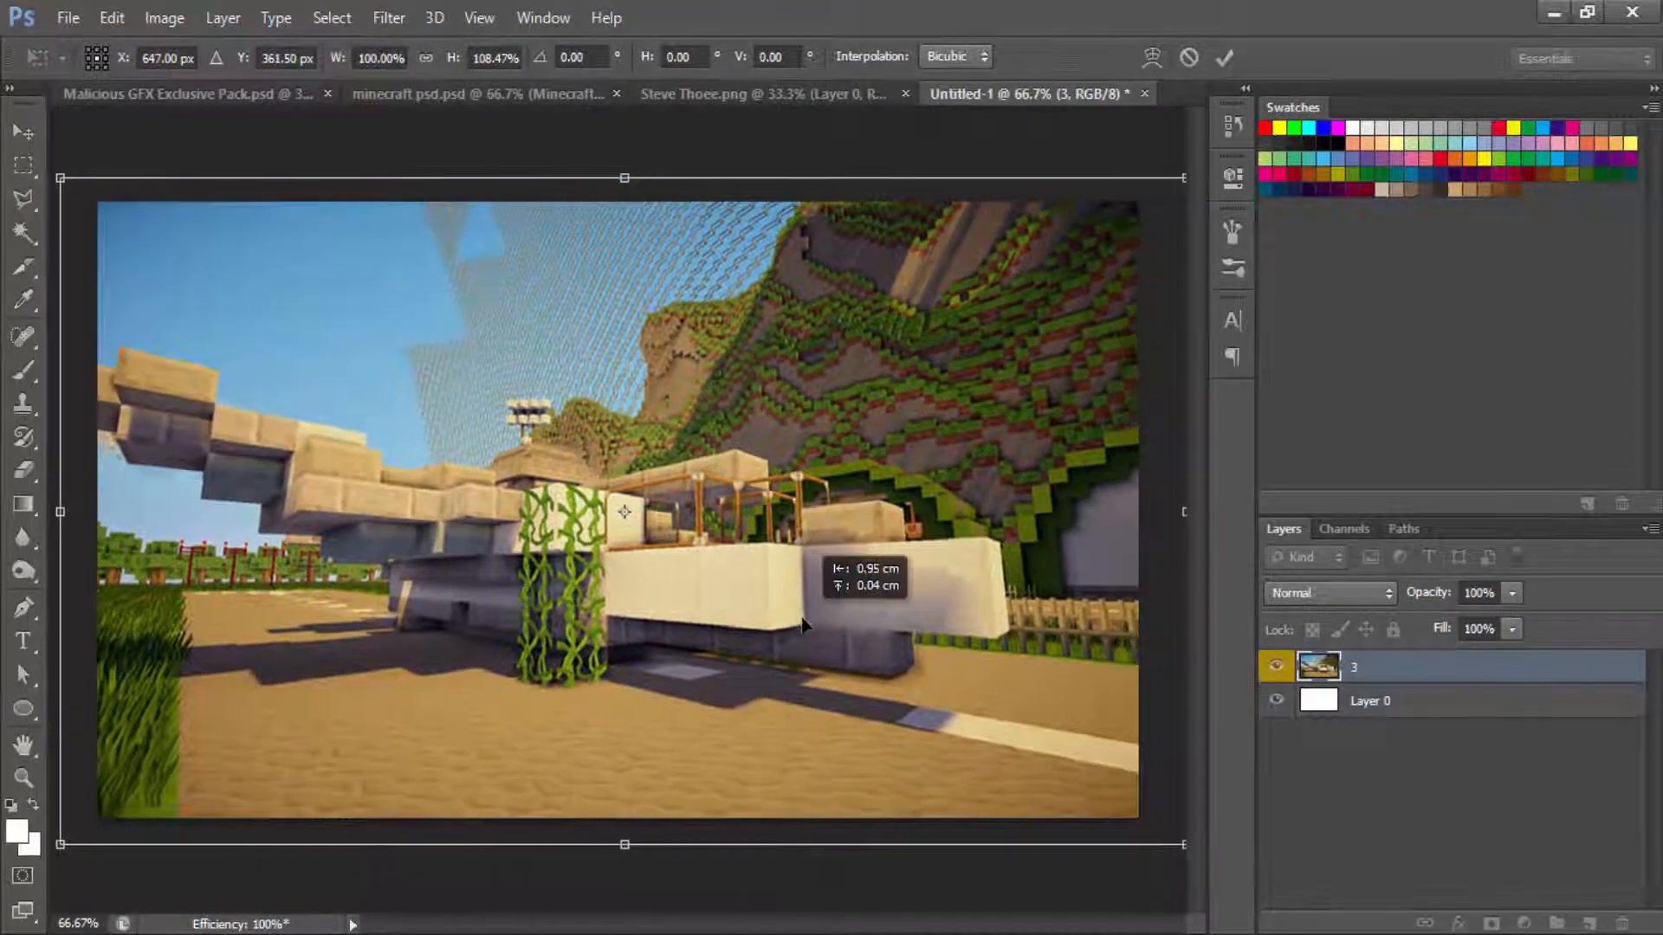
{"action": "left_click", "coordinate": [1225, 57]}
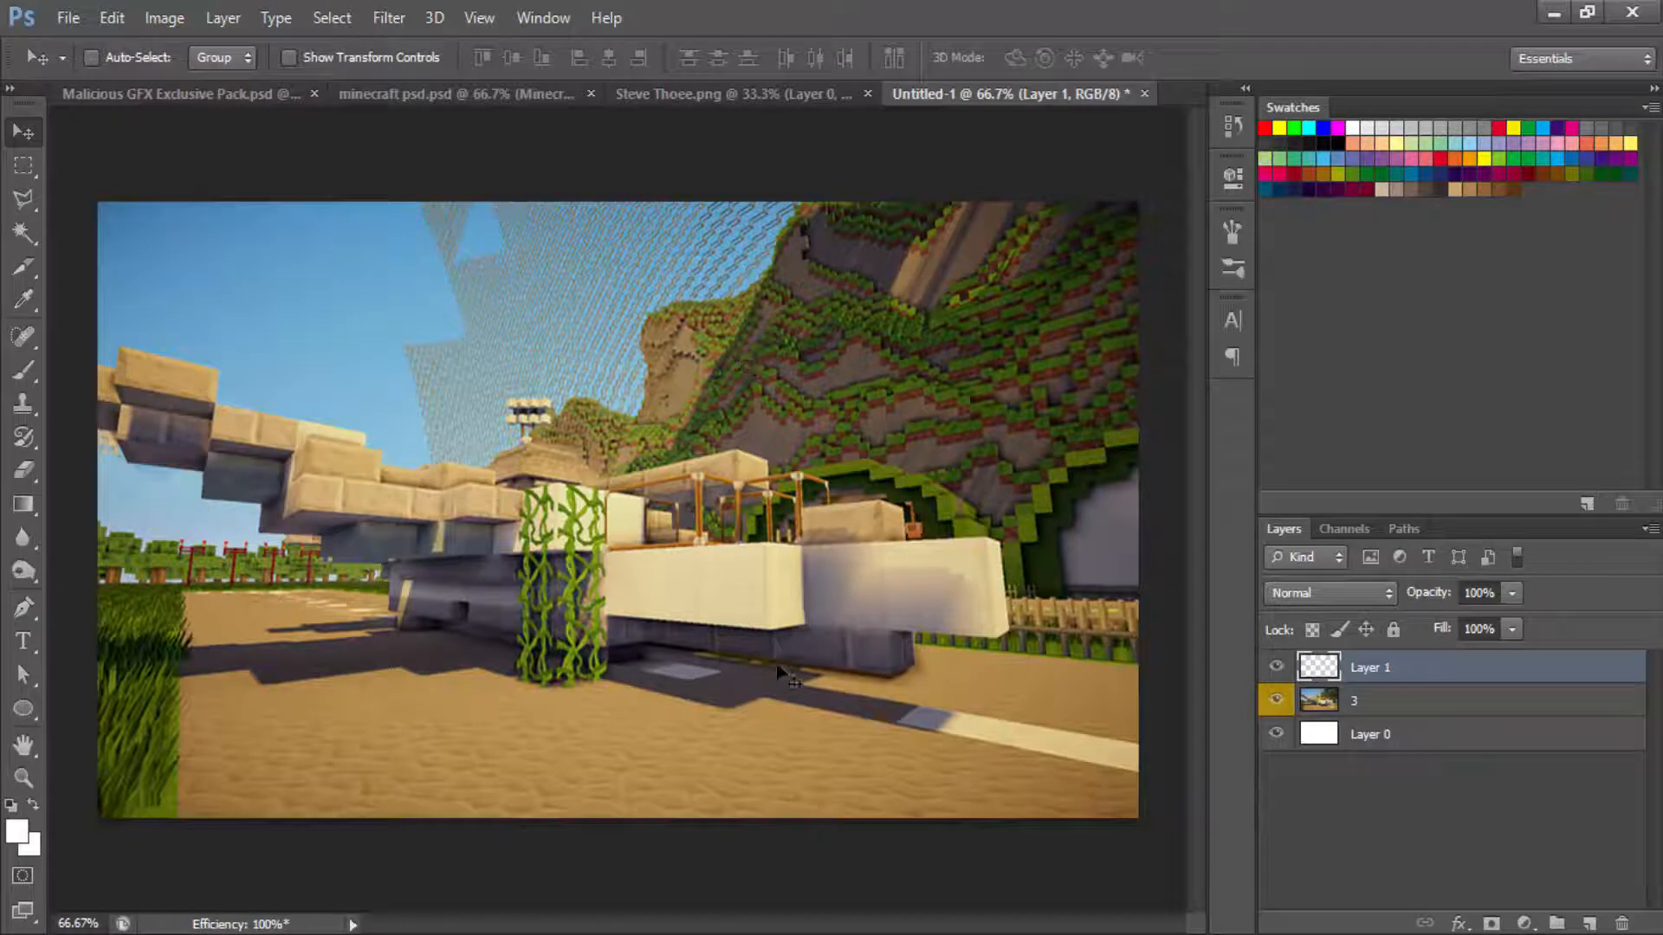
Step: Place Steve from Steve Thoee.png in the lower right and flip him horizontally
{"action": "left_click", "coordinate": [455, 93]}
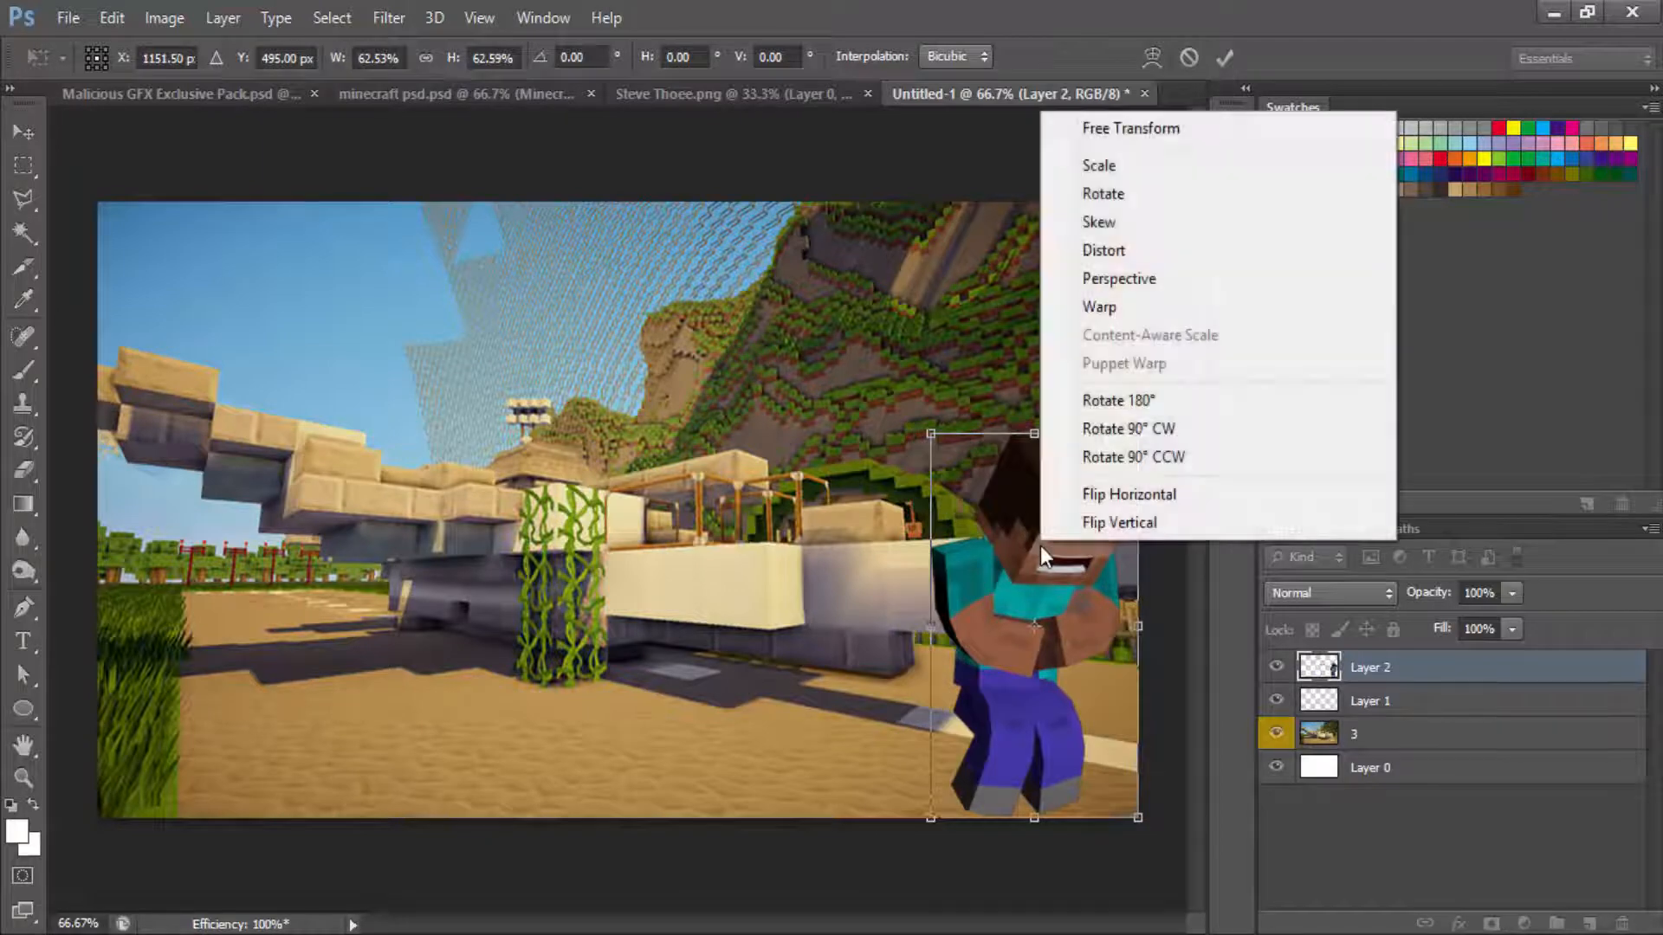
{"action": "mouse_move", "coordinate": [1127, 494]}
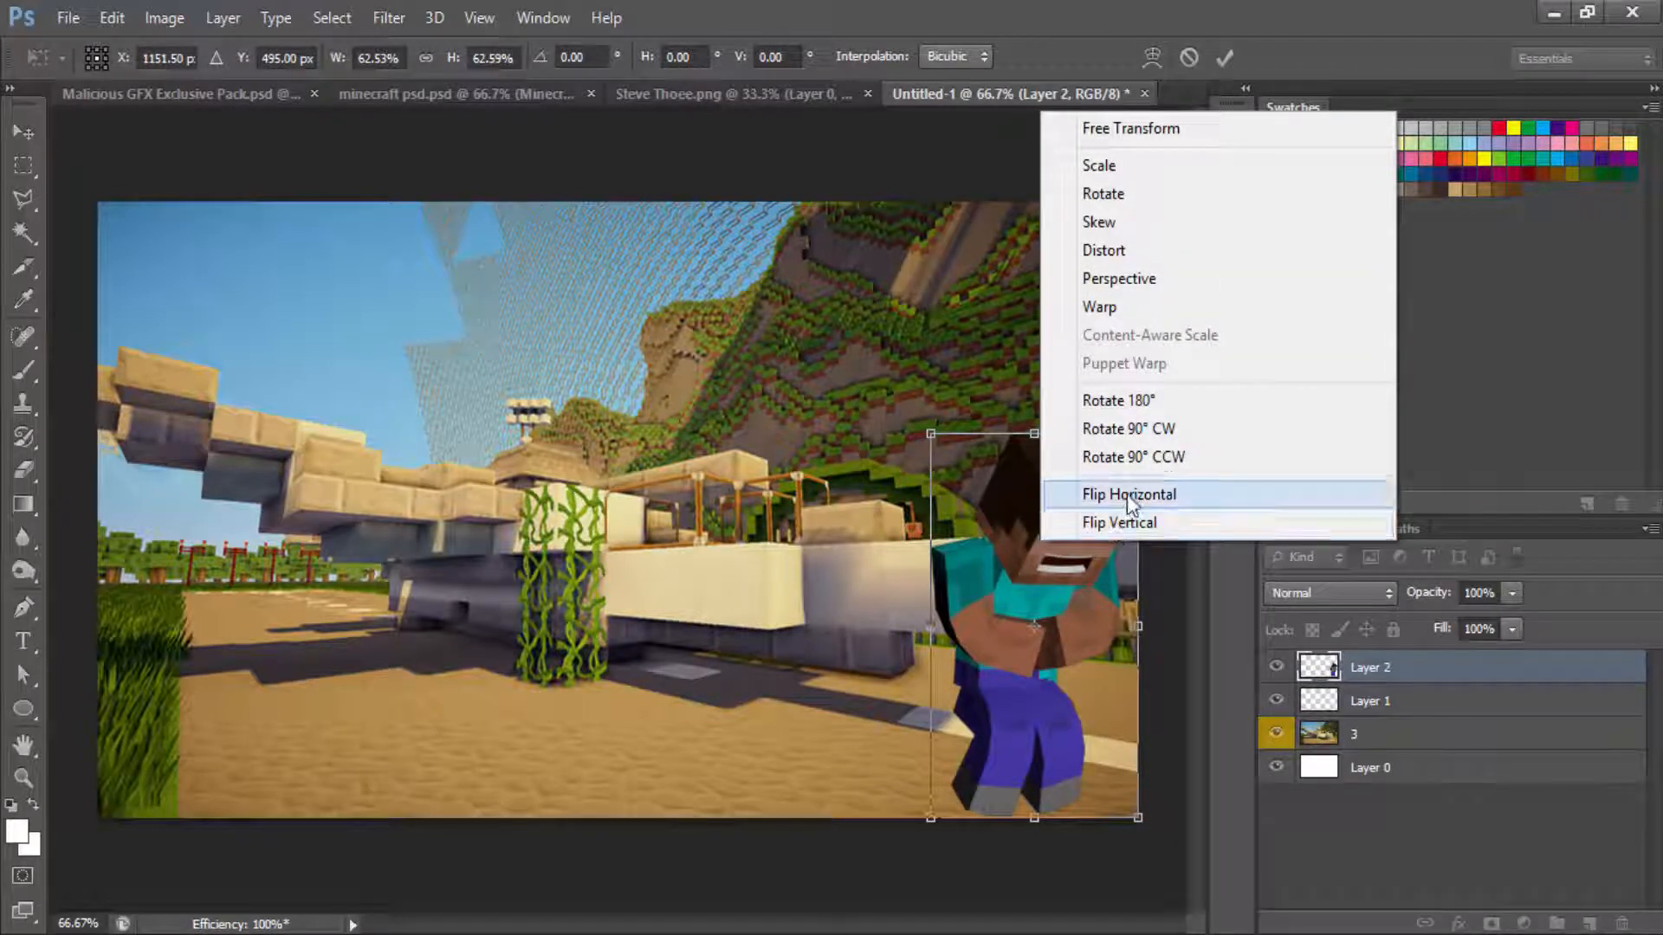
{"action": "left_click", "coordinate": [1129, 493]}
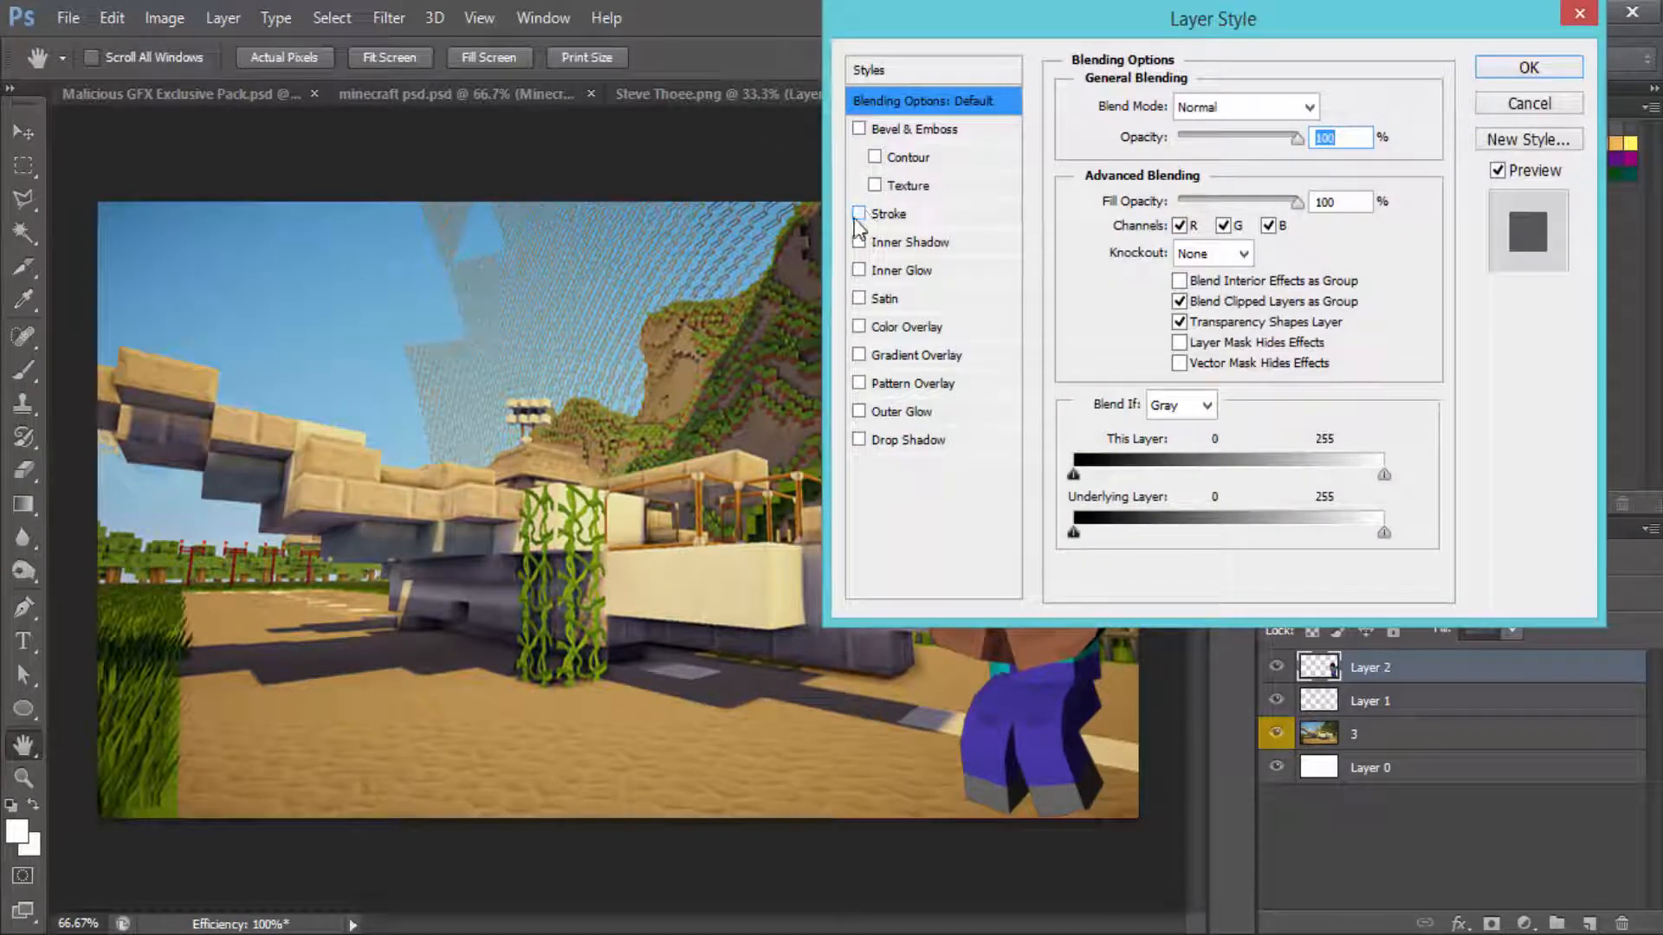
Step: Apply a Stroke and a Drop Shadow with Size 33 px to Steve's layer
{"action": "left_click", "coordinate": [860, 213]}
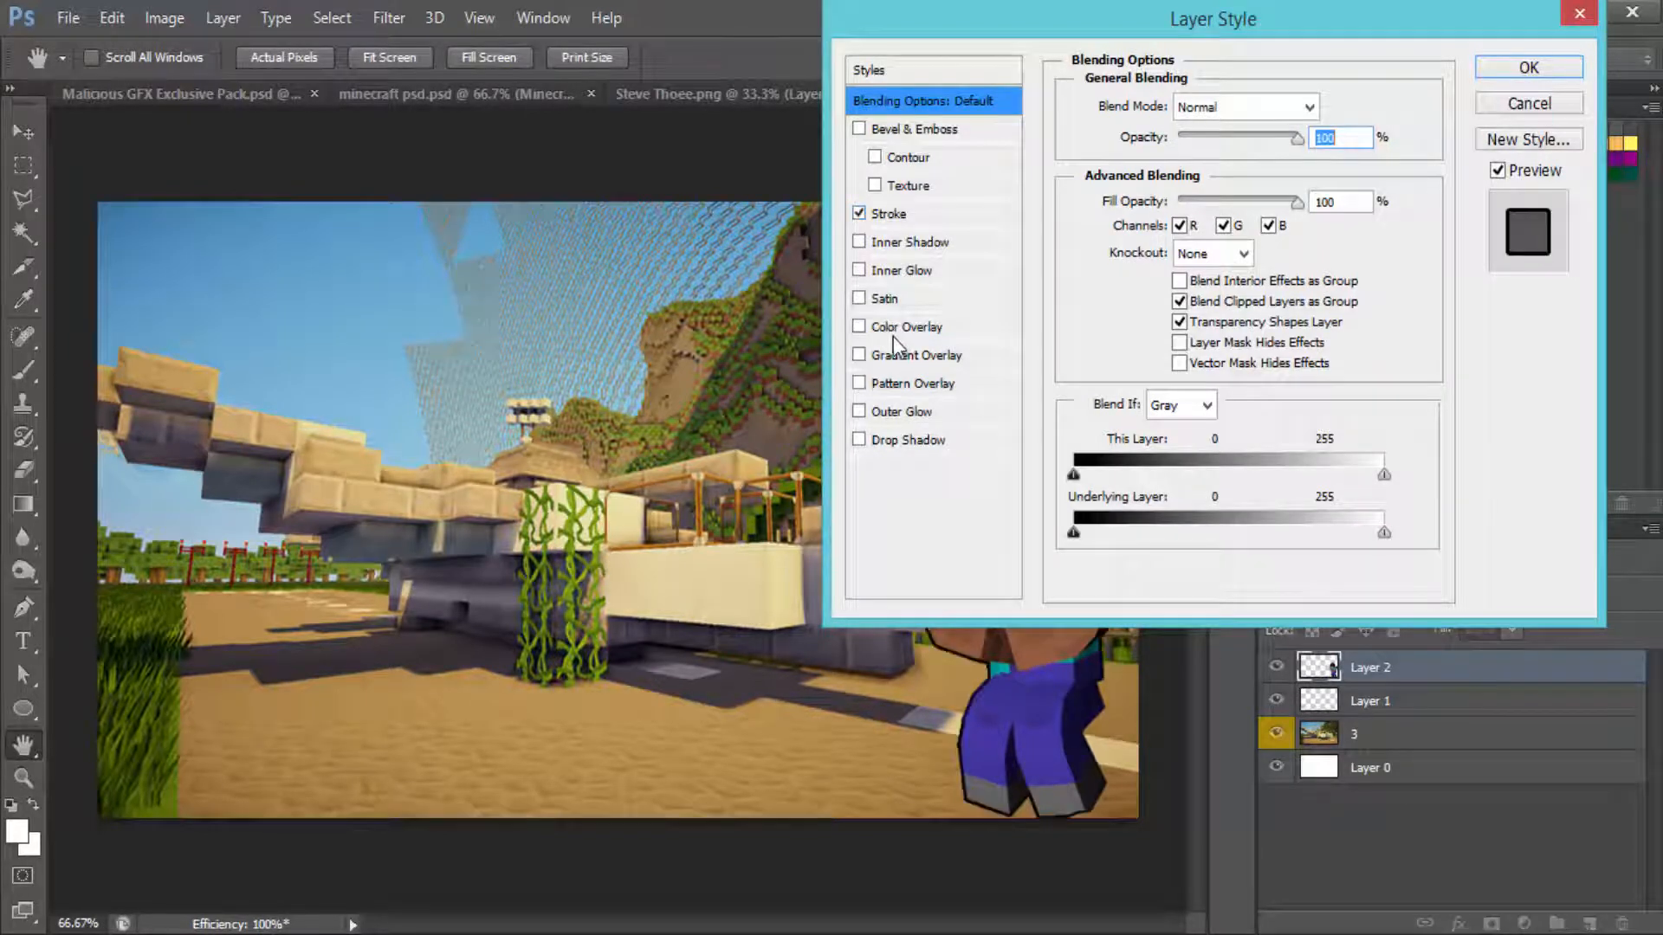
{"action": "mouse_move", "coordinate": [959, 810]}
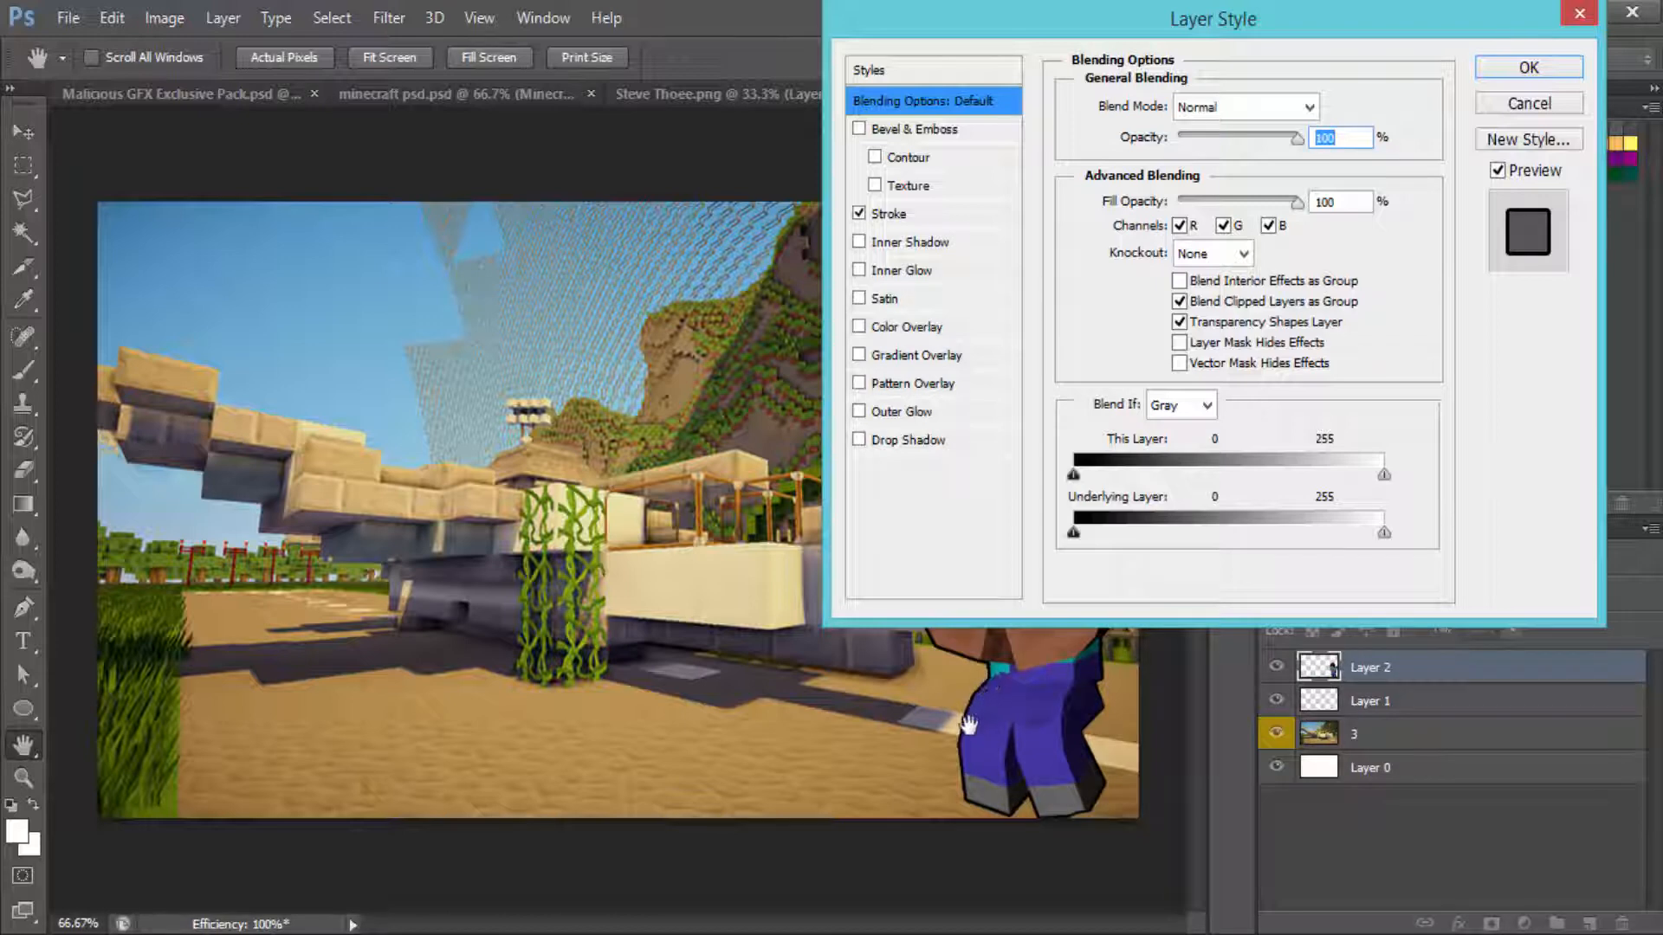
{"action": "mouse_move", "coordinate": [896, 424]}
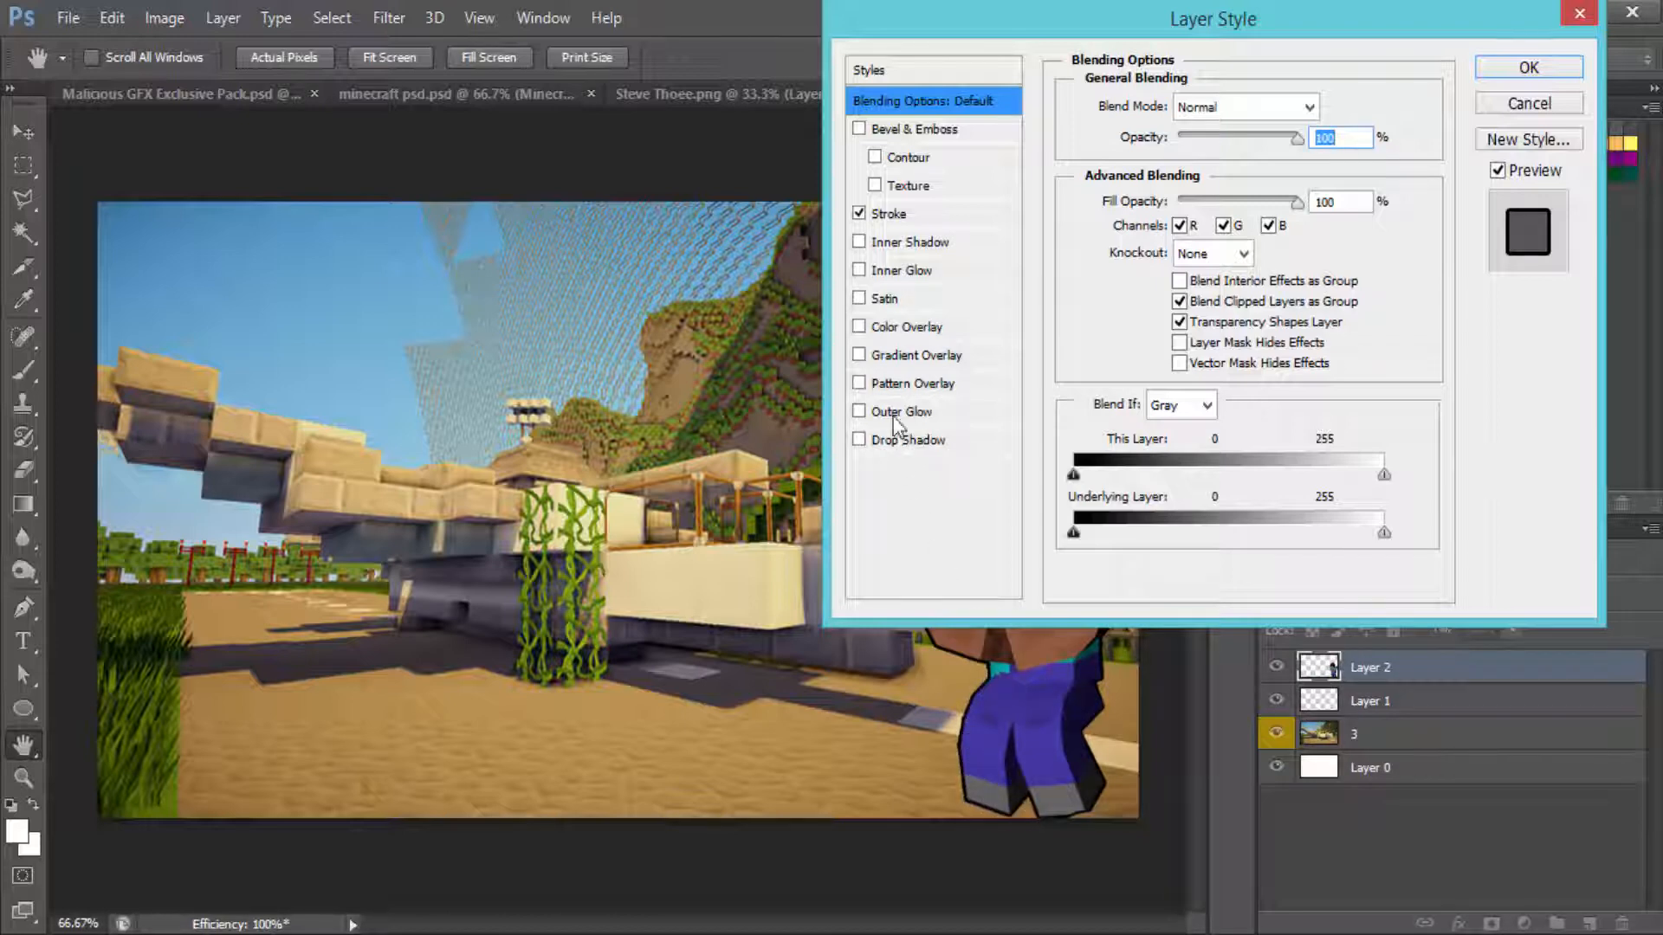
{"action": "left_click", "coordinate": [861, 438]}
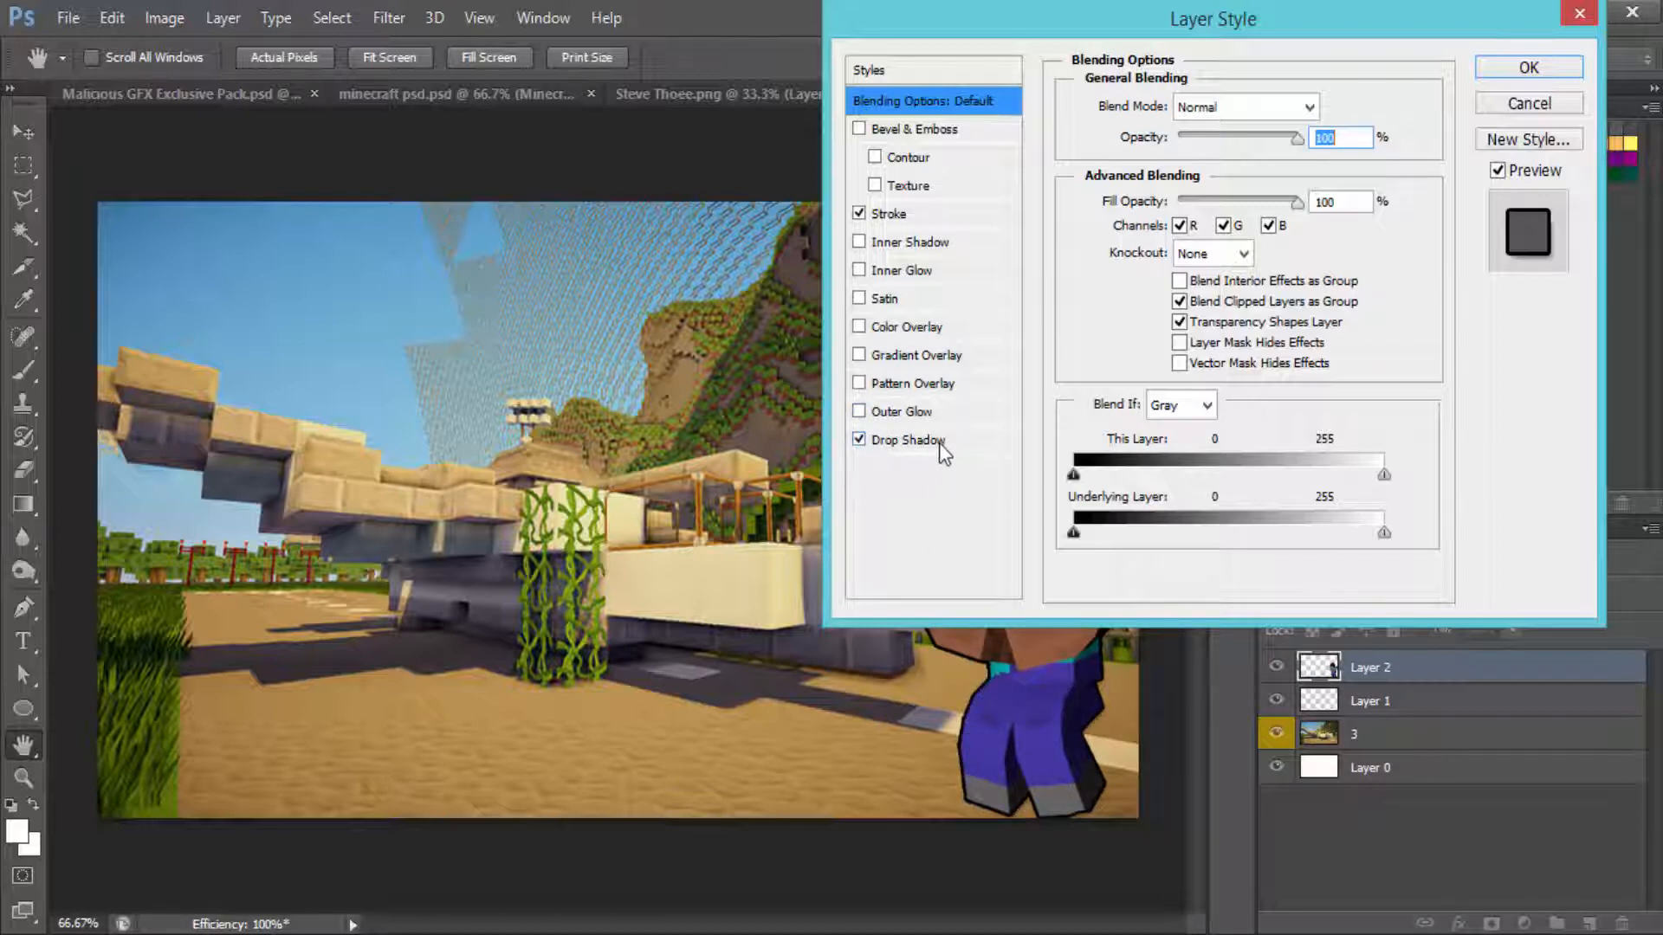
{"action": "left_click", "coordinate": [909, 438]}
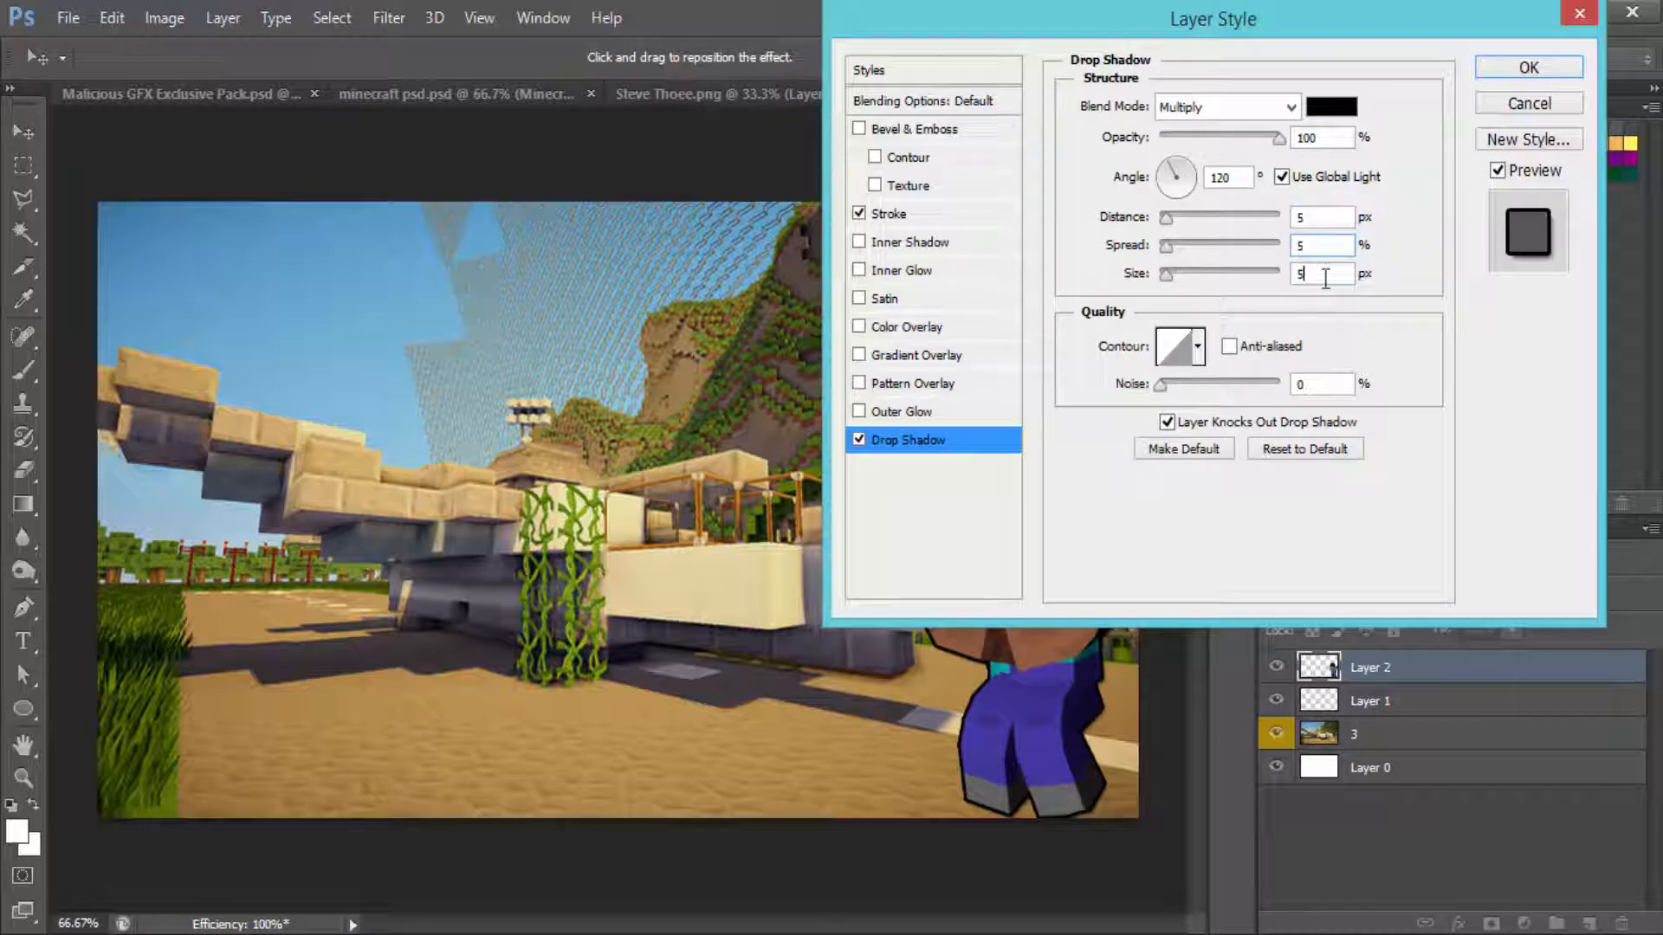
{"action": "type", "text": "33"}
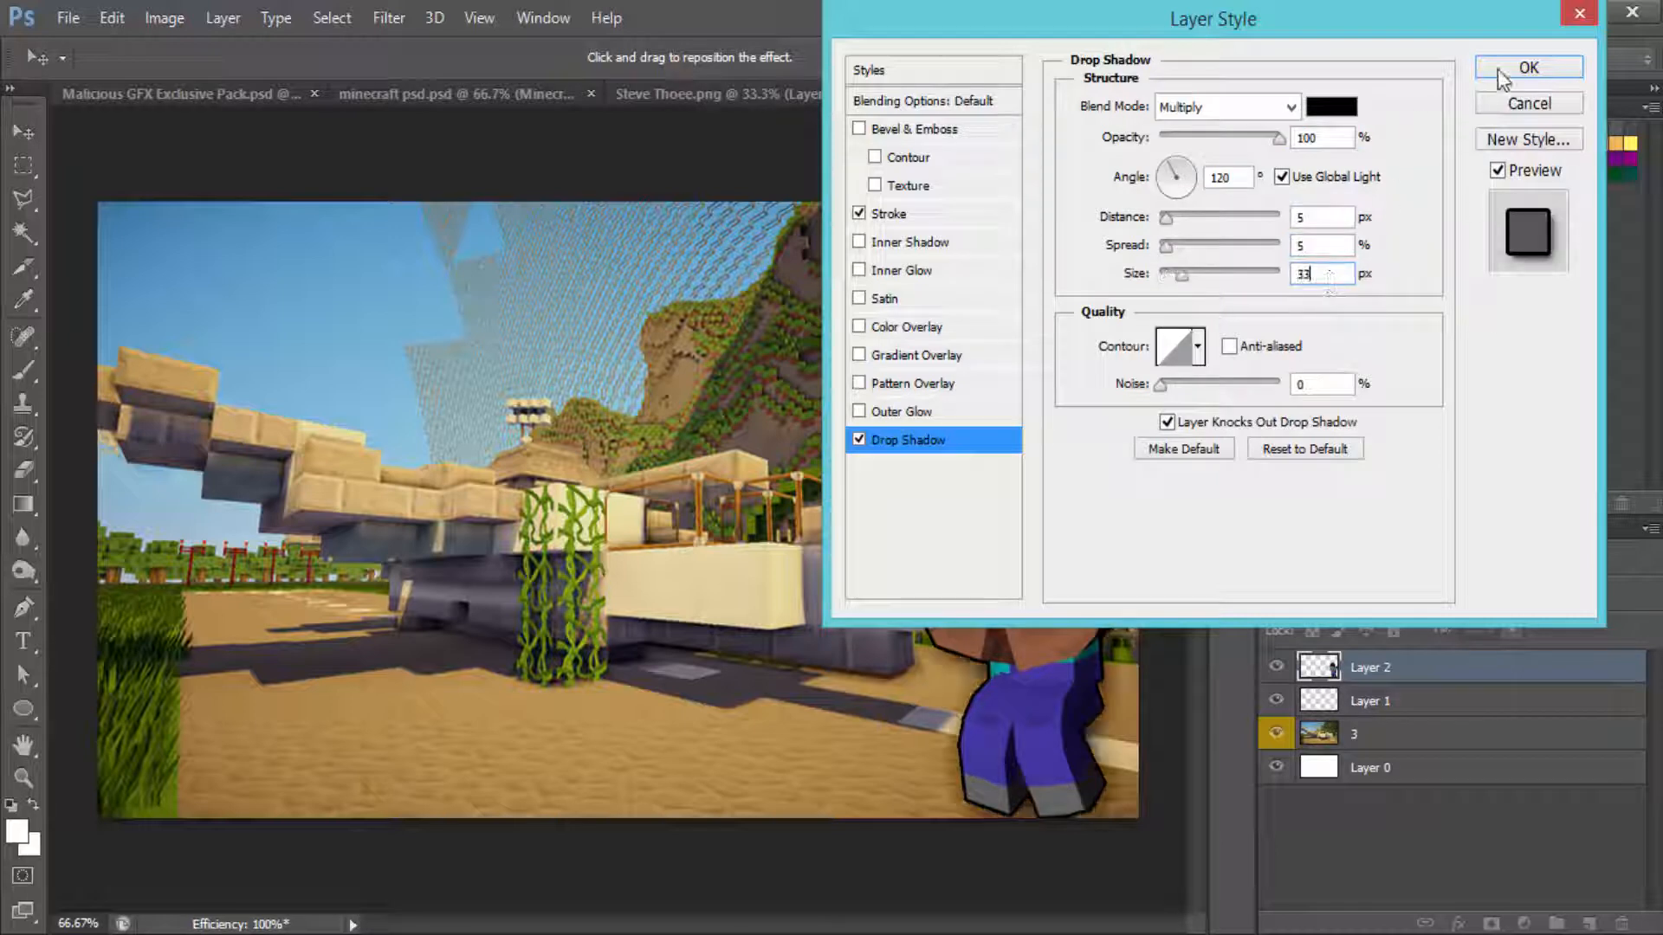
{"action": "left_click", "coordinate": [1528, 68]}
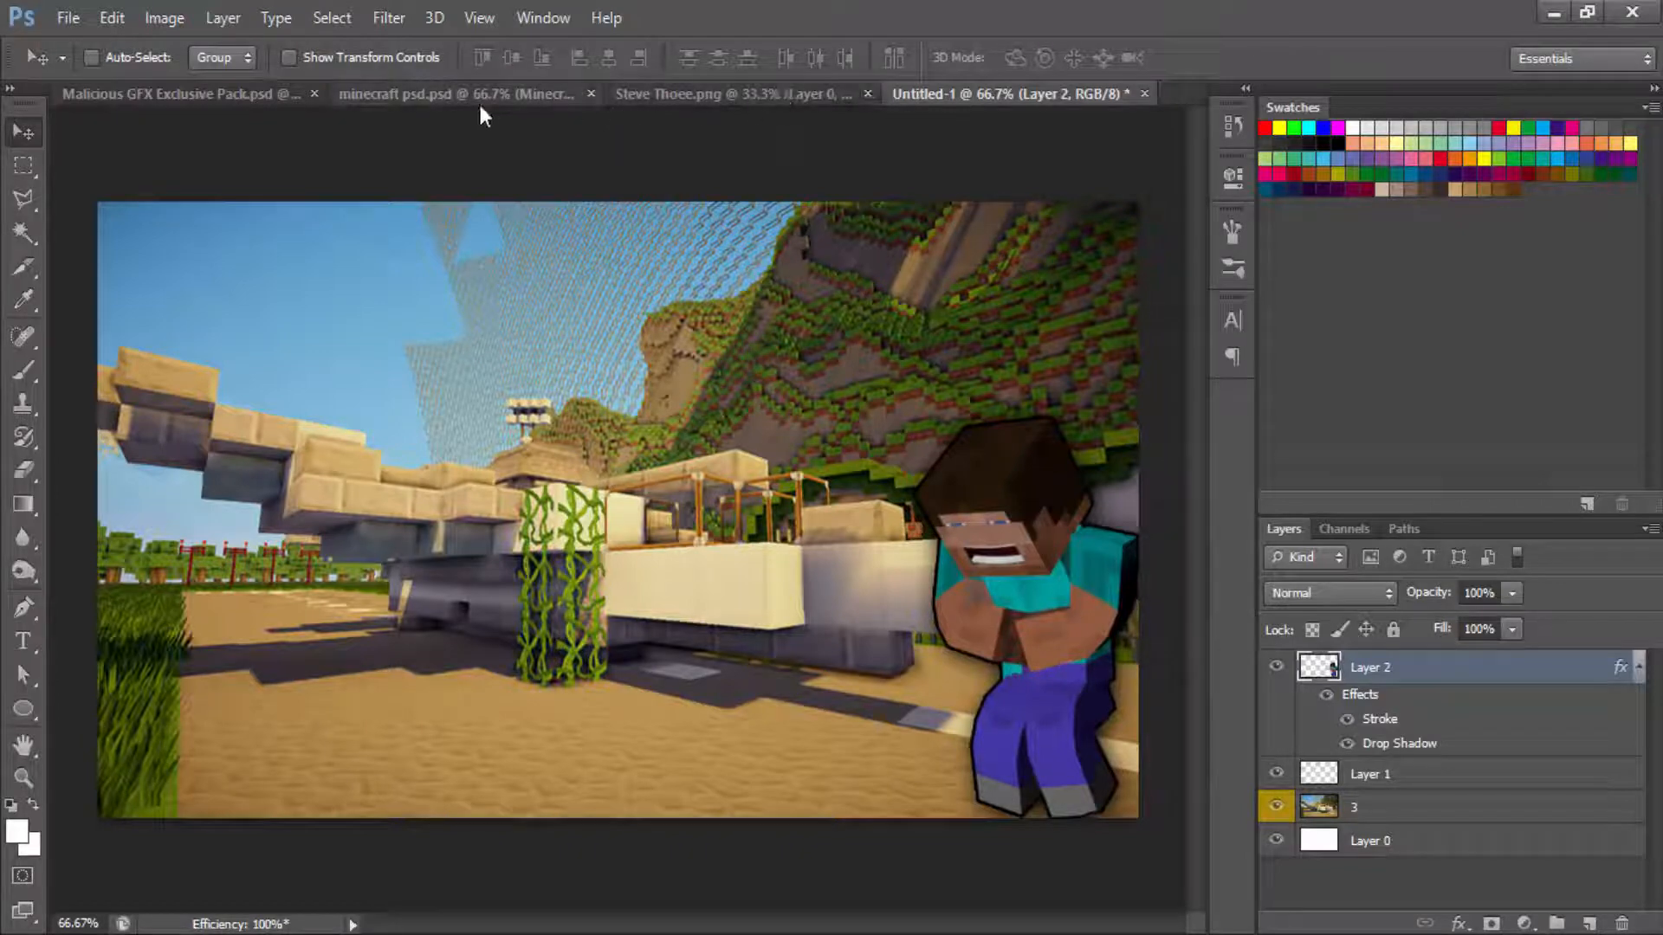
{"action": "mouse_move", "coordinate": [620, 450]}
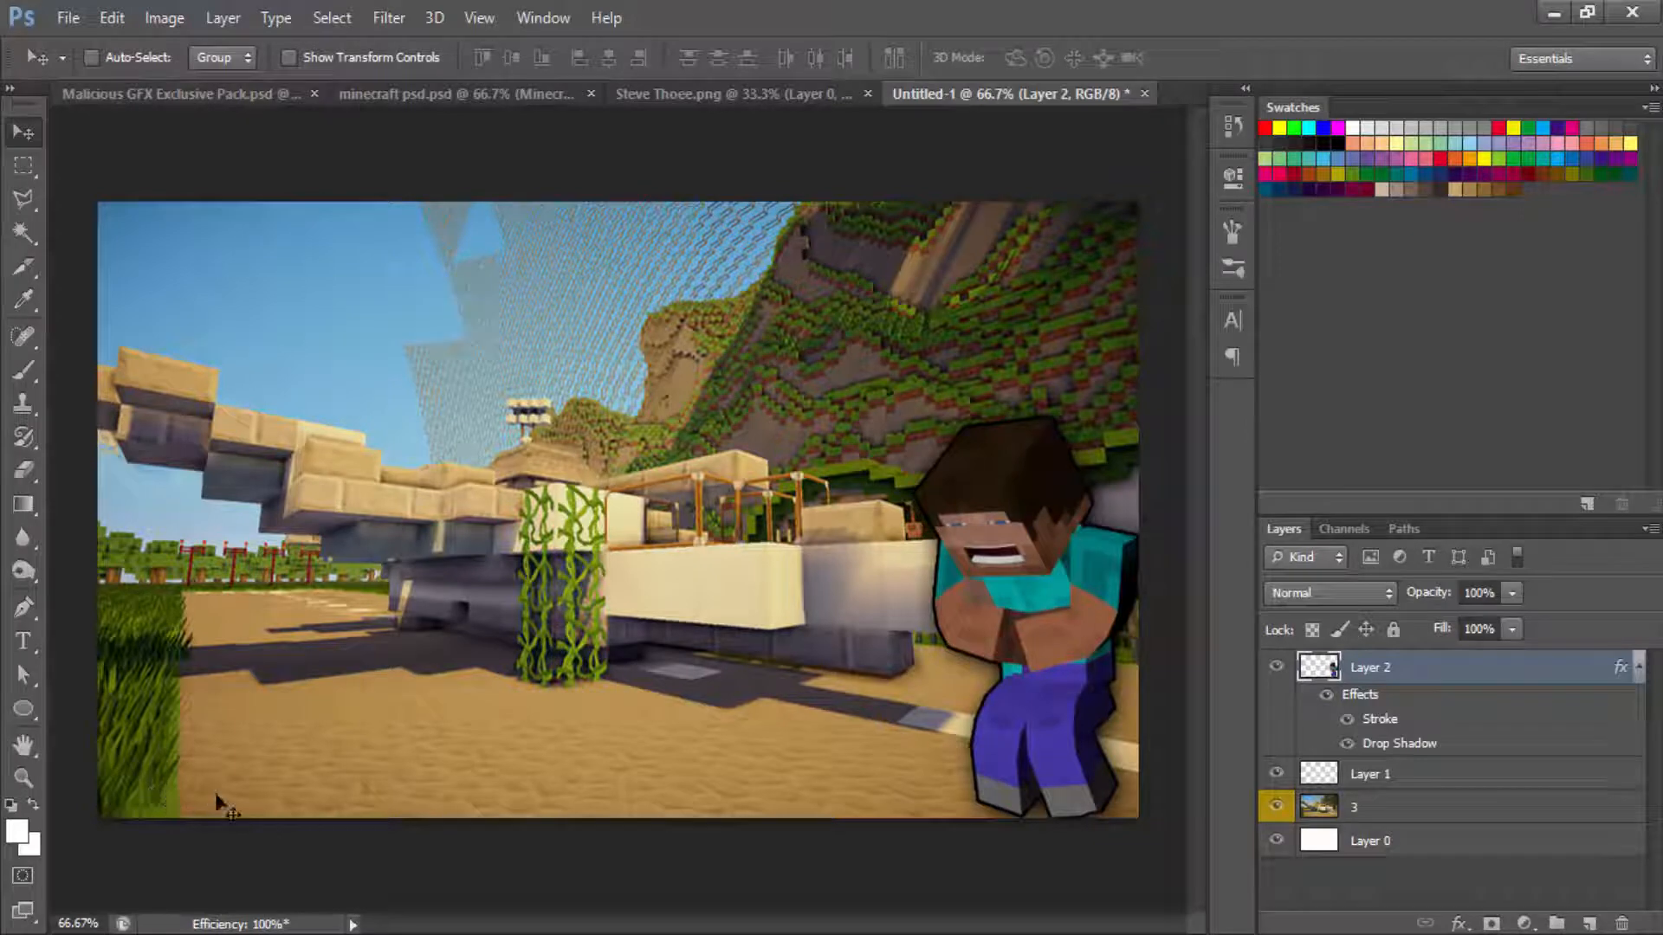
Step: Copy the Minecraft logo layer from the GFX pack into the thumbnail's lower left
{"action": "left_click", "coordinate": [456, 93]}
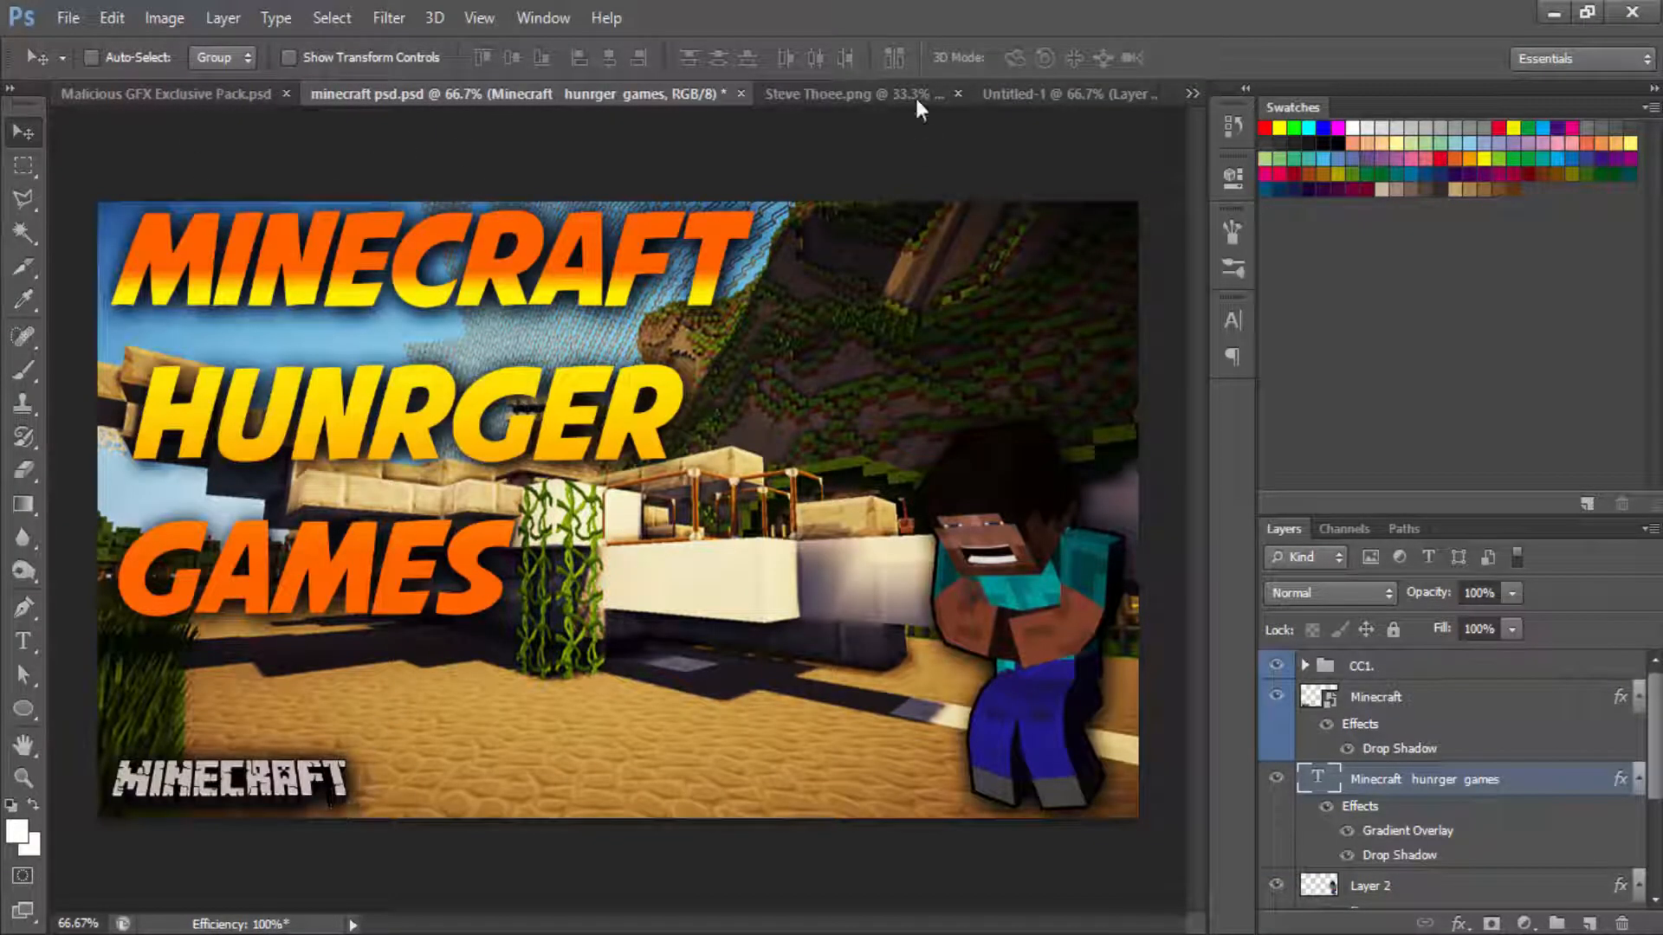
{"action": "left_click", "coordinate": [1018, 94]}
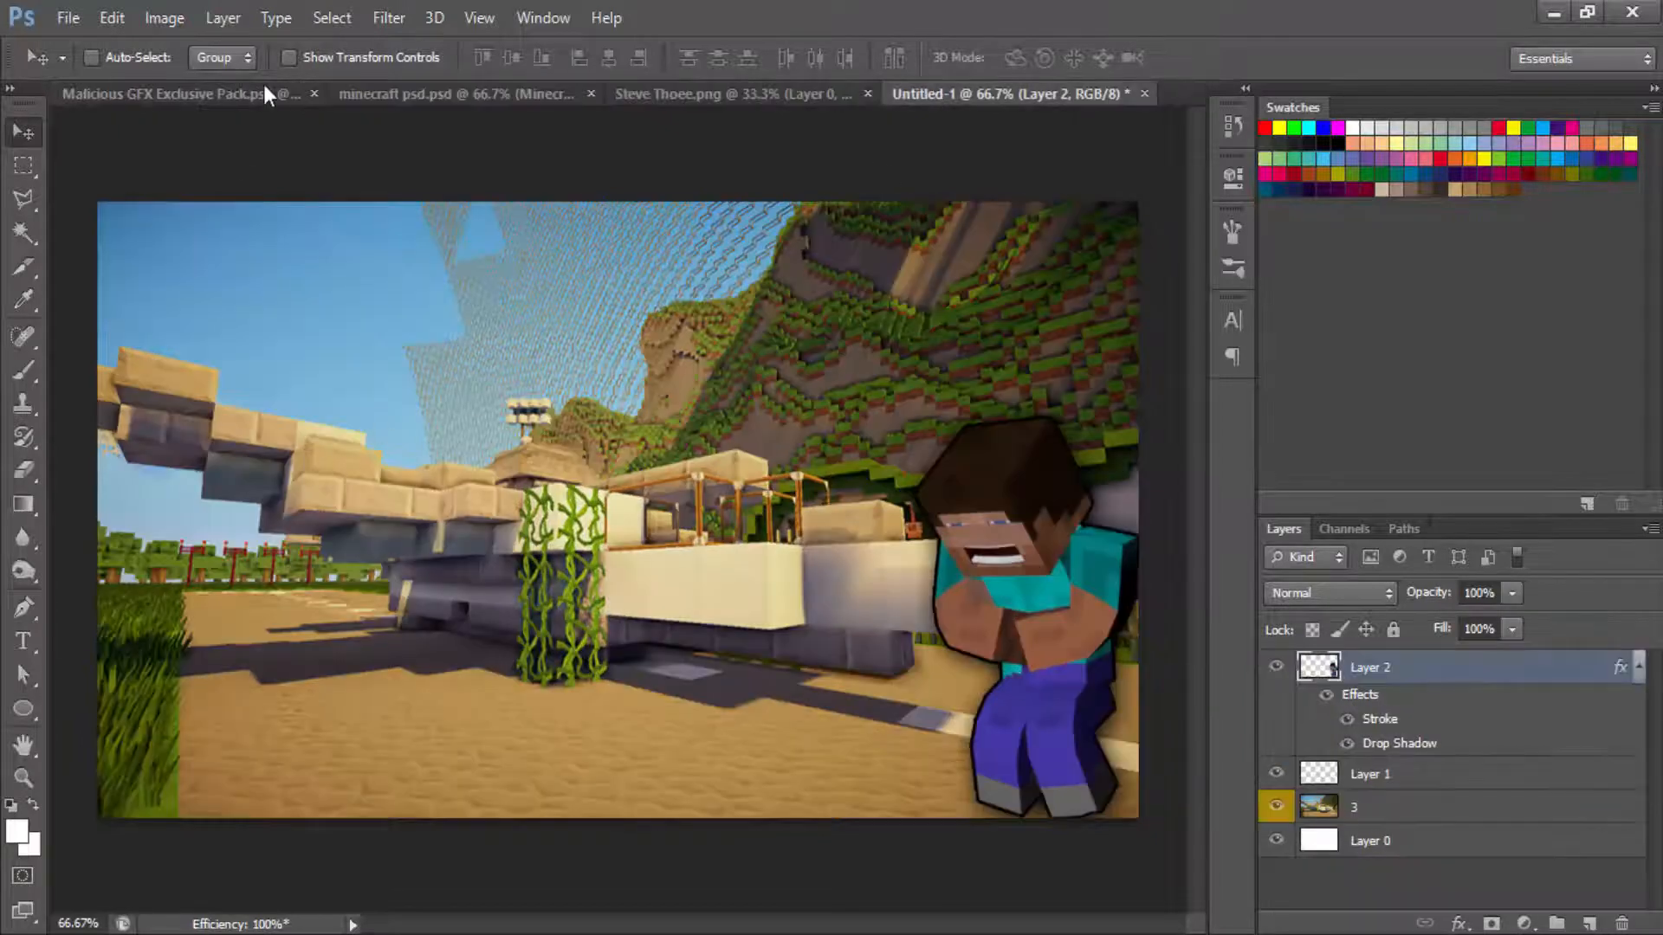
{"action": "left_click", "coordinate": [160, 94]}
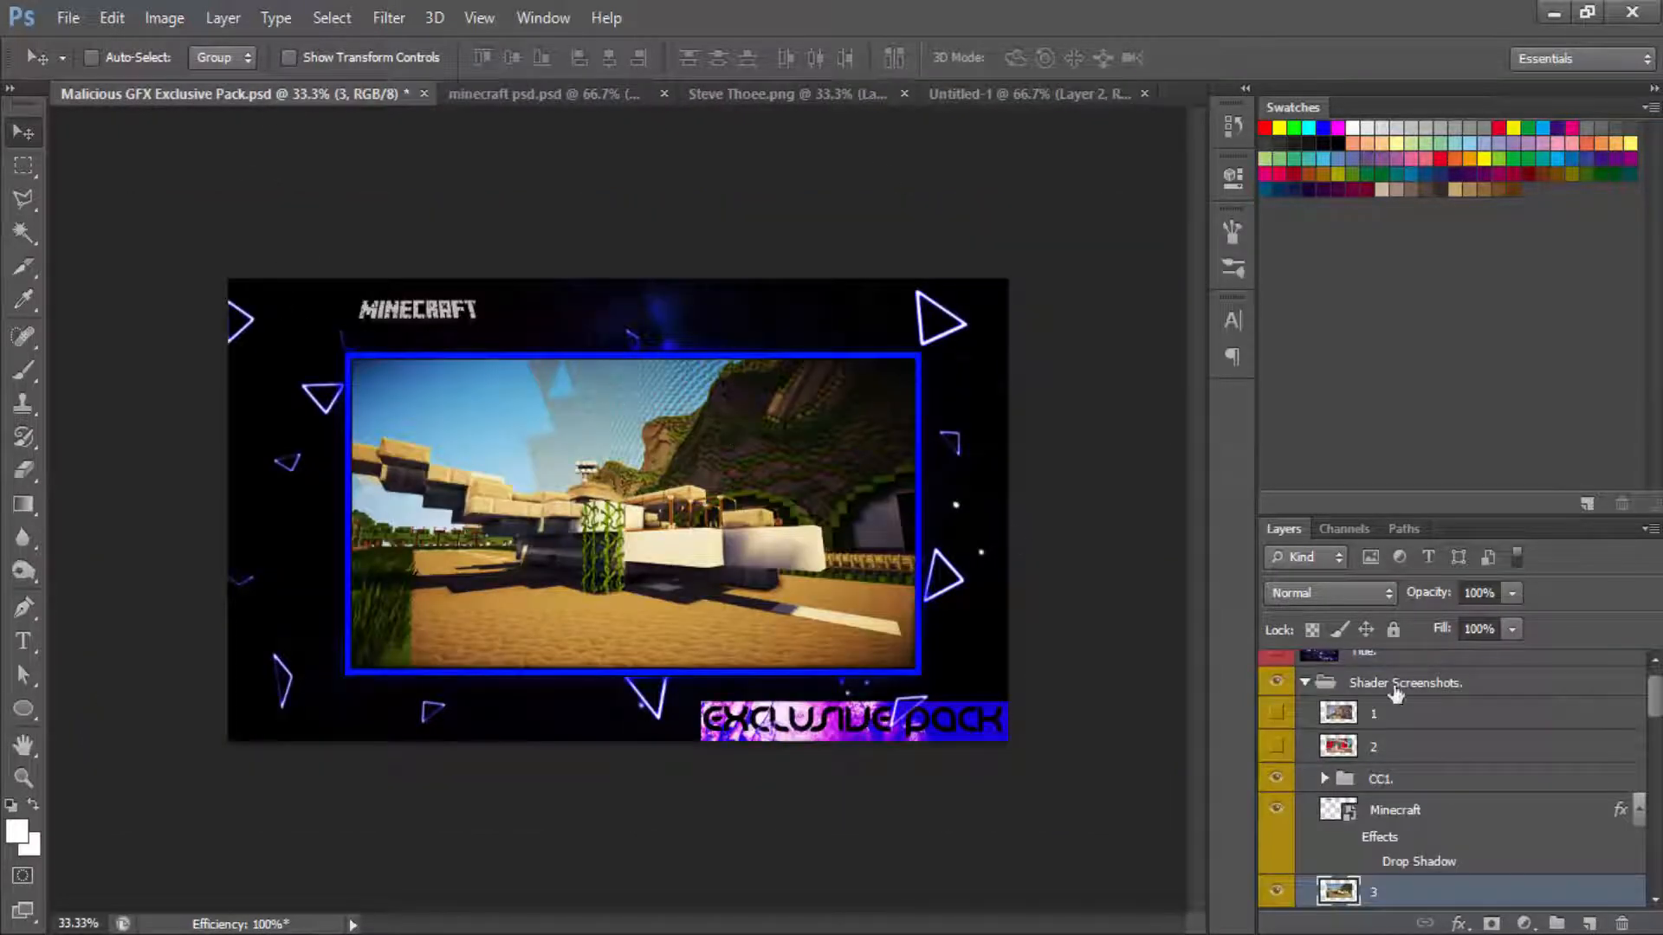
{"action": "left_click", "coordinate": [1396, 809]}
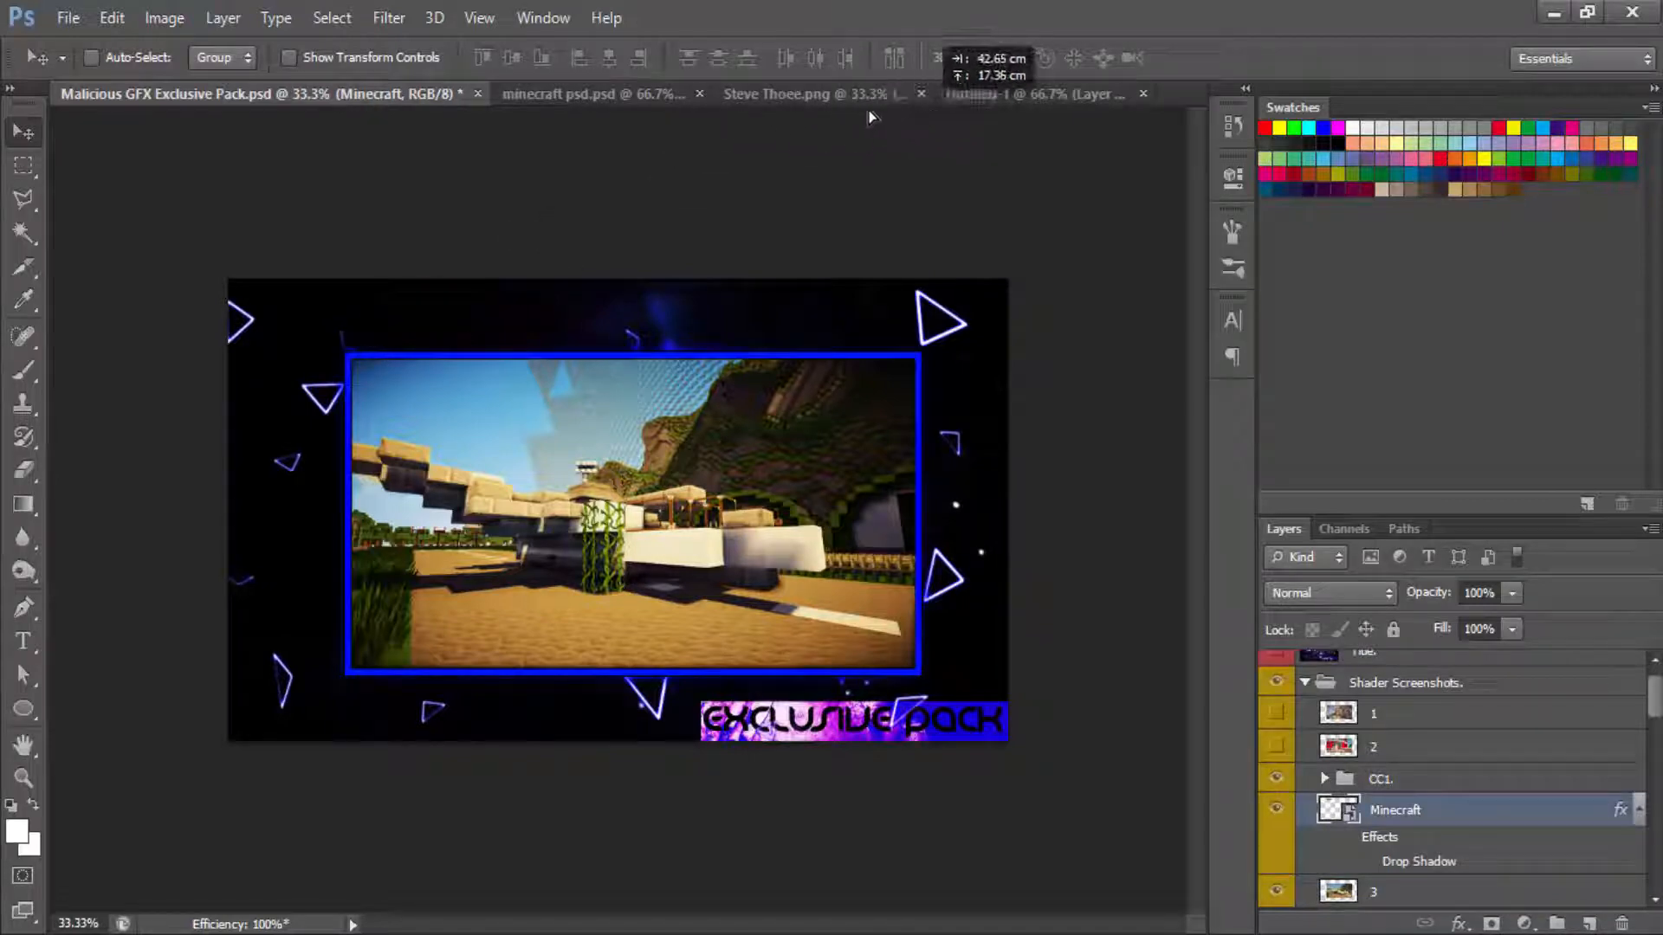
{"action": "left_click", "coordinate": [1014, 93]}
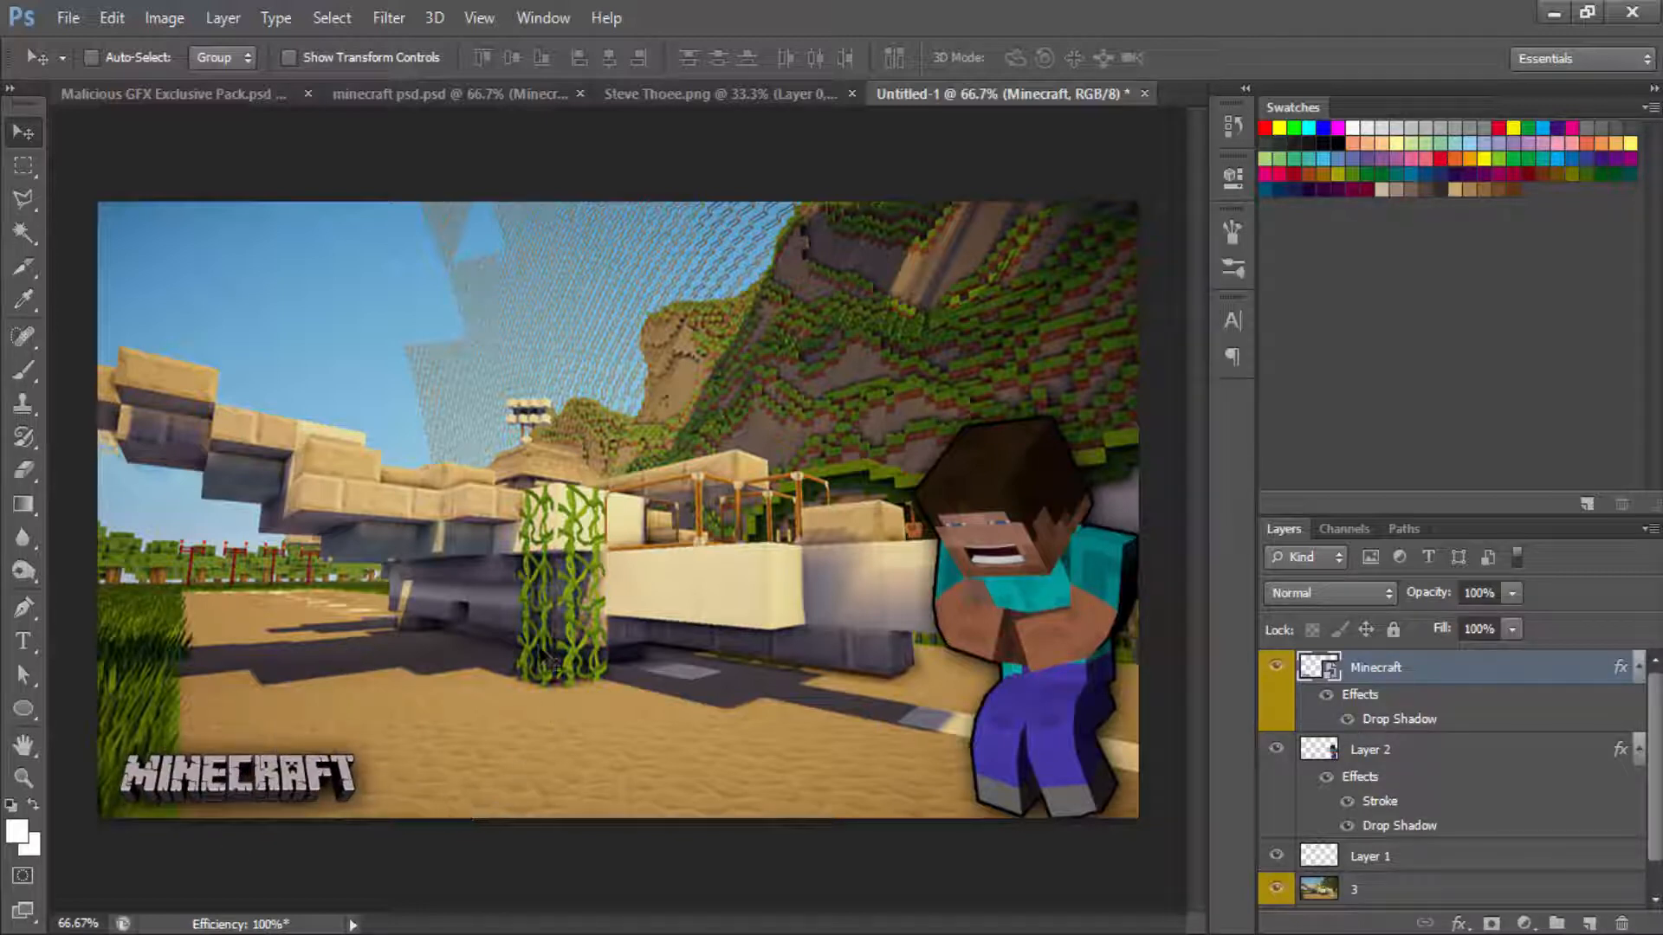
{"action": "mouse_move", "coordinate": [319, 626]}
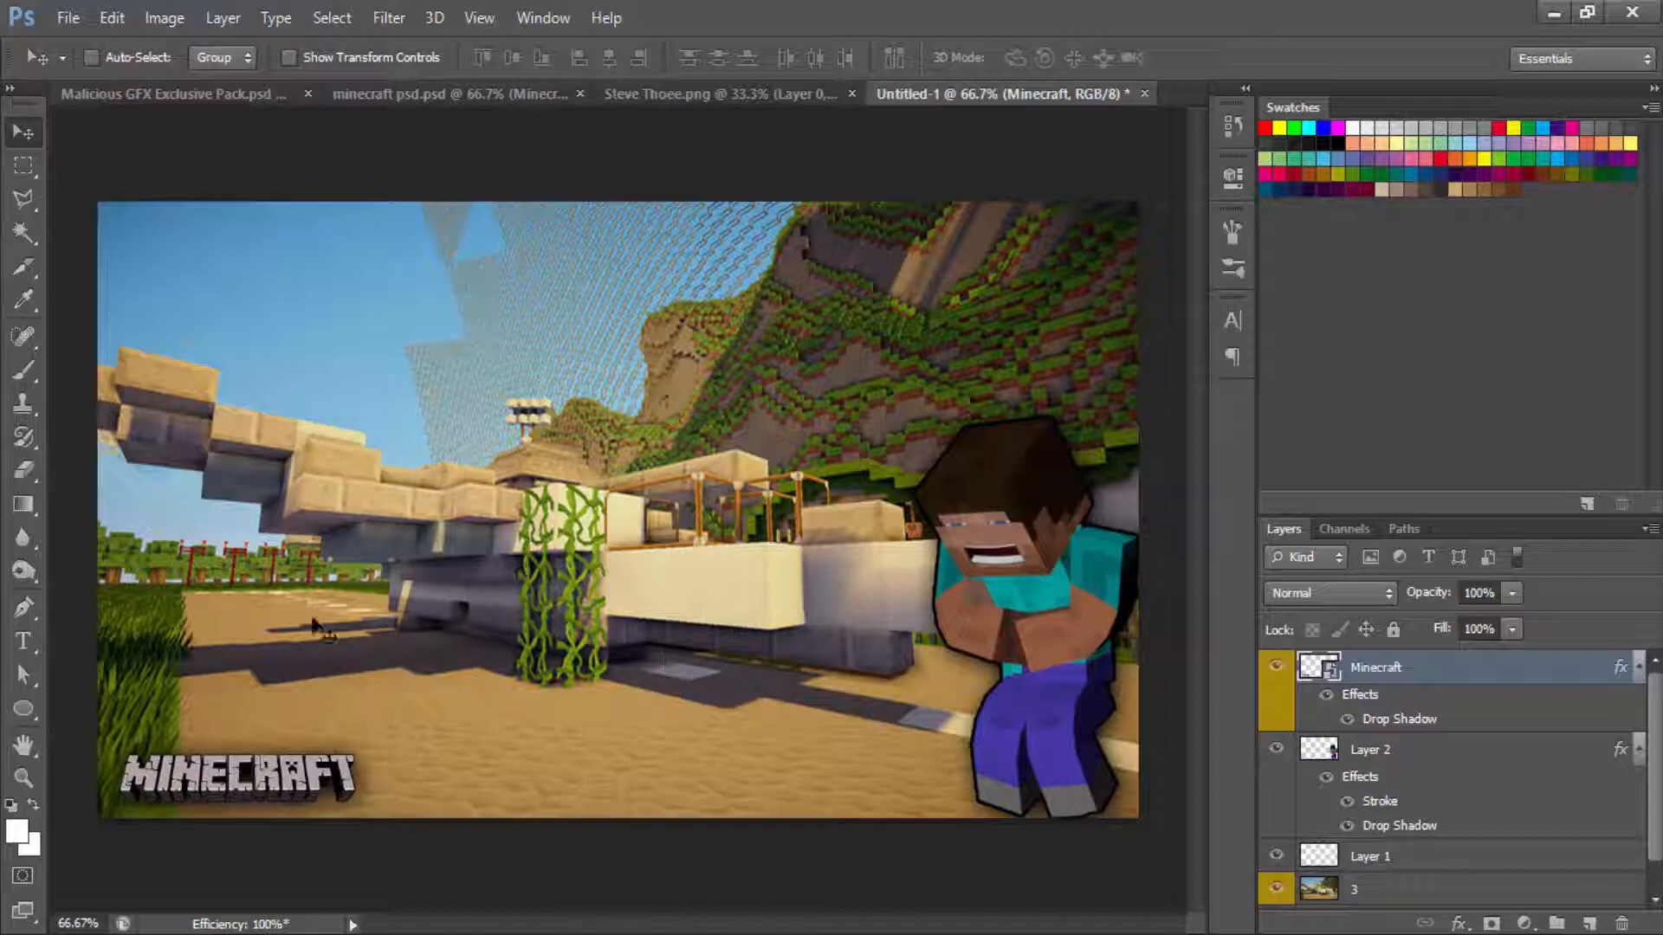
{"action": "mouse_move", "coordinate": [472, 95]}
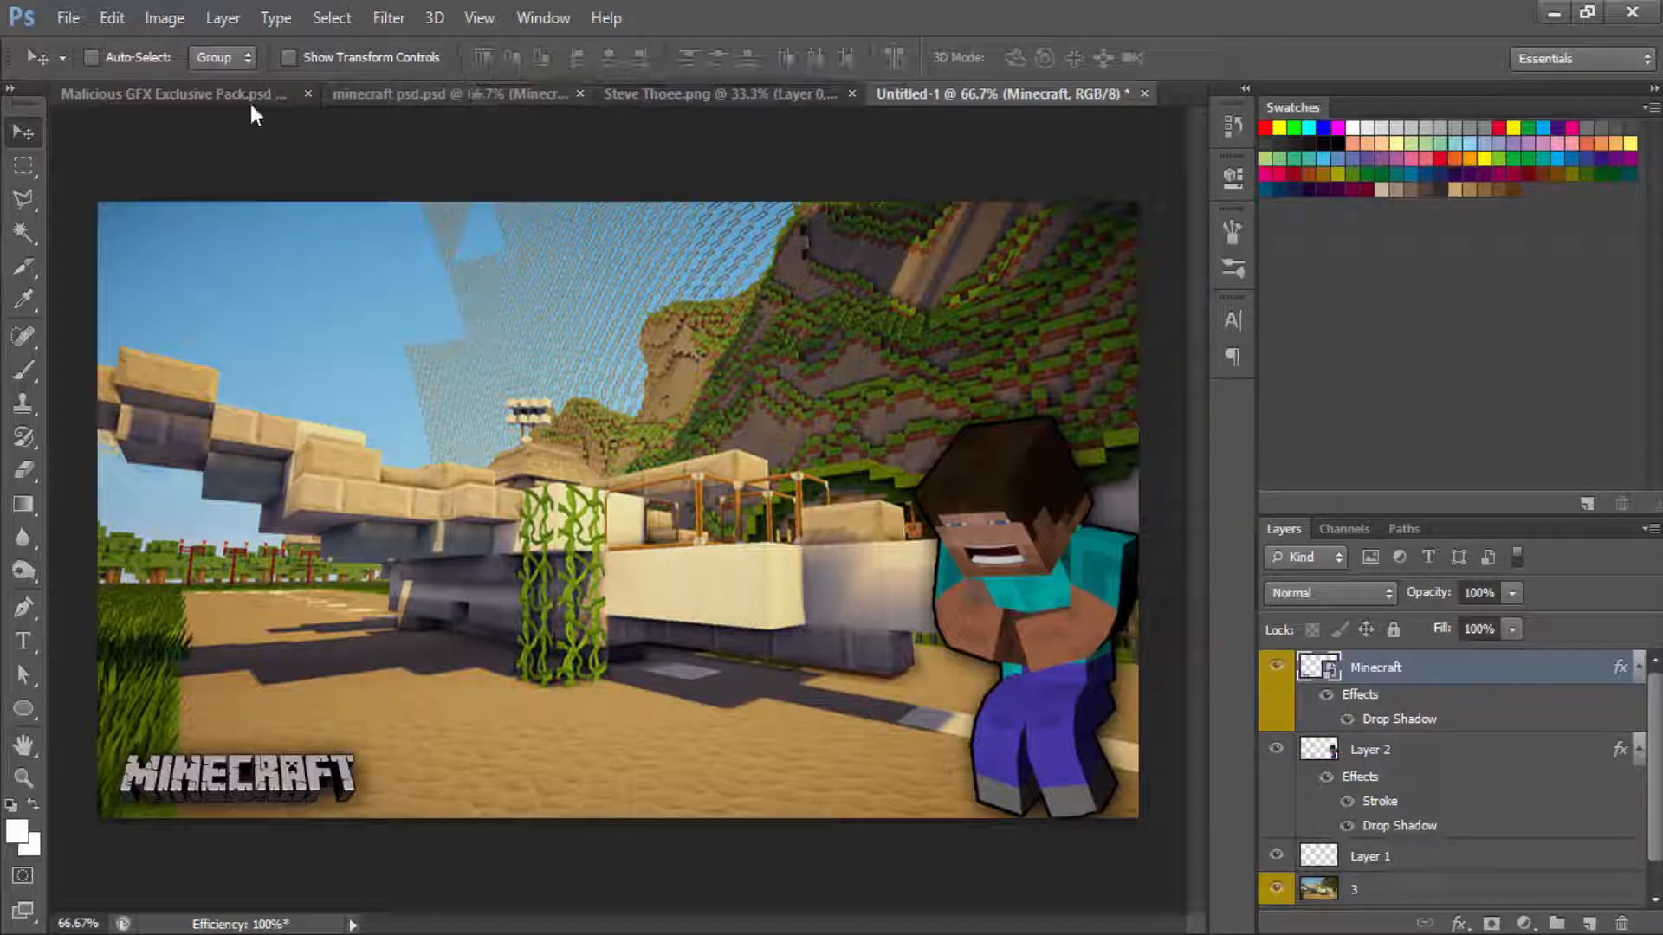
Step: Copy the CC1 colour-correction group from the Malicious GFX Exclusive Pack into the thumbnail
{"action": "left_click", "coordinate": [170, 93]}
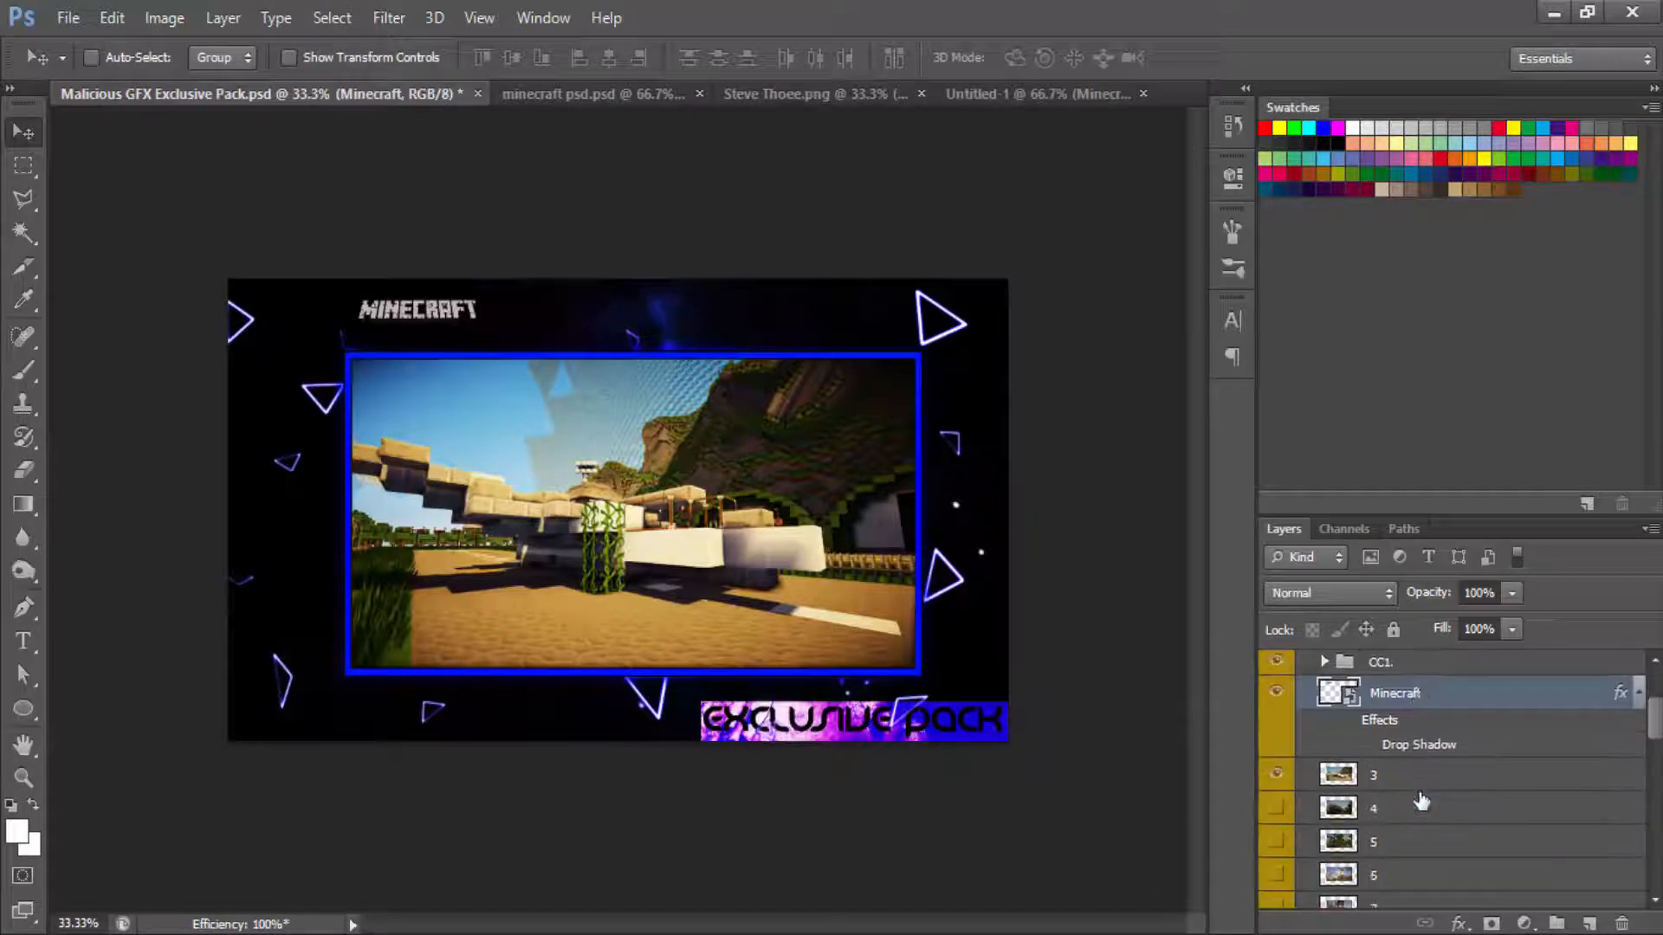
{"action": "scroll", "scroll_direction": "down", "scroll_amount": 3}
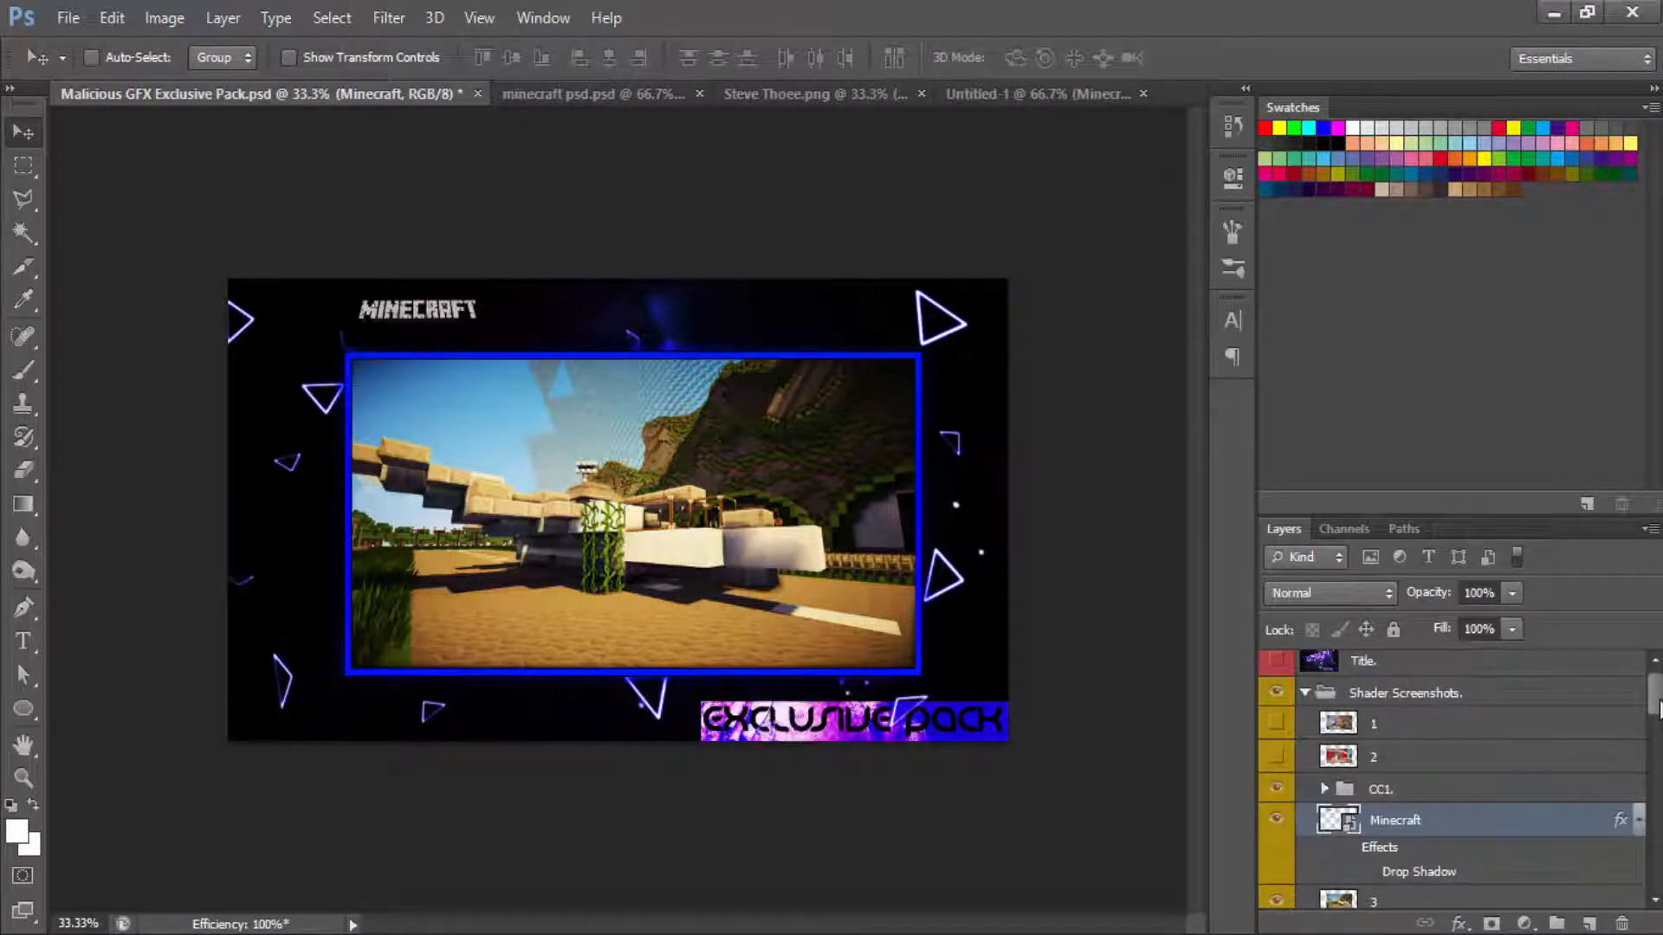
{"action": "left_click", "coordinate": [1380, 790]}
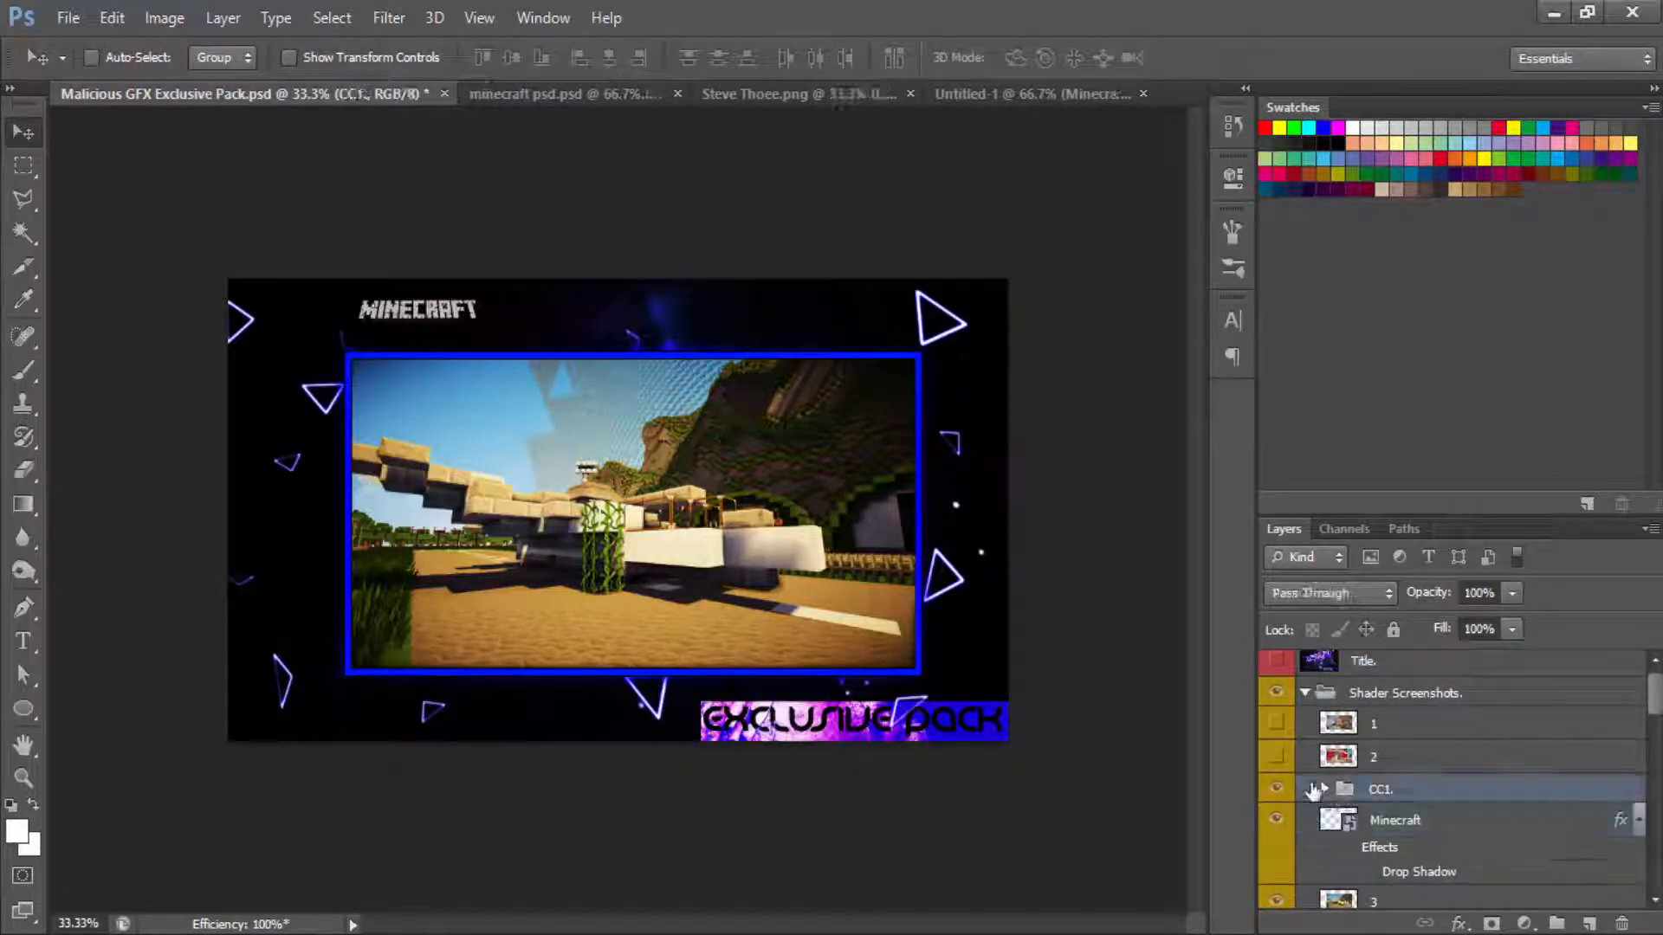
{"action": "left_click", "coordinate": [1315, 790]}
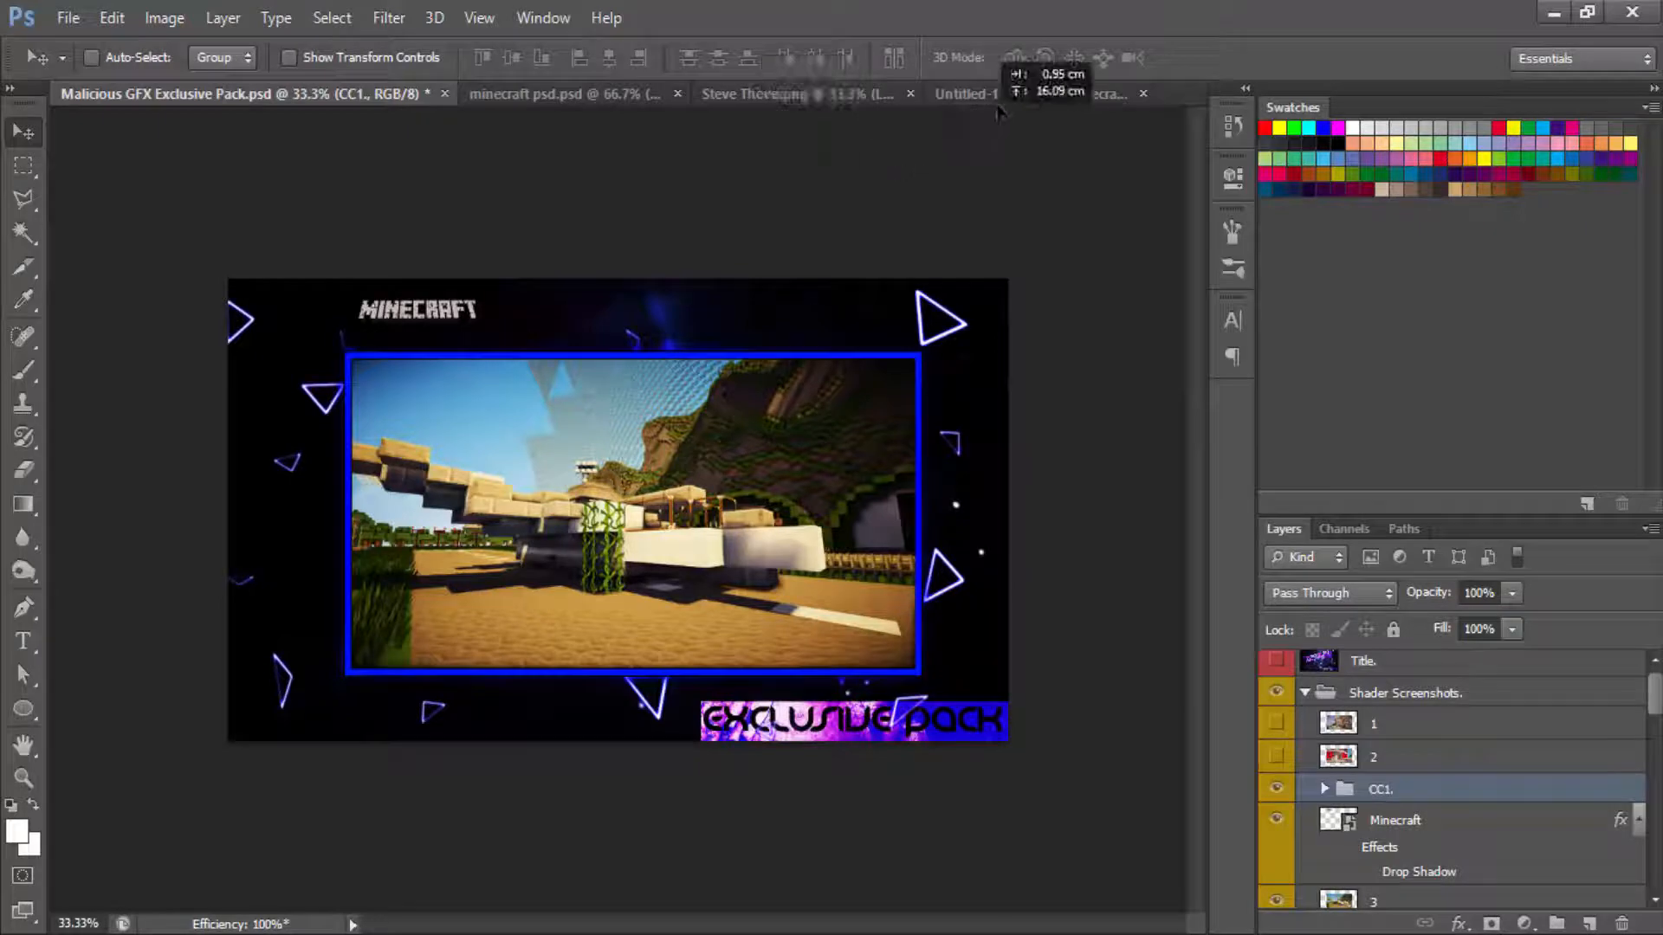
{"action": "left_click", "coordinate": [963, 94]}
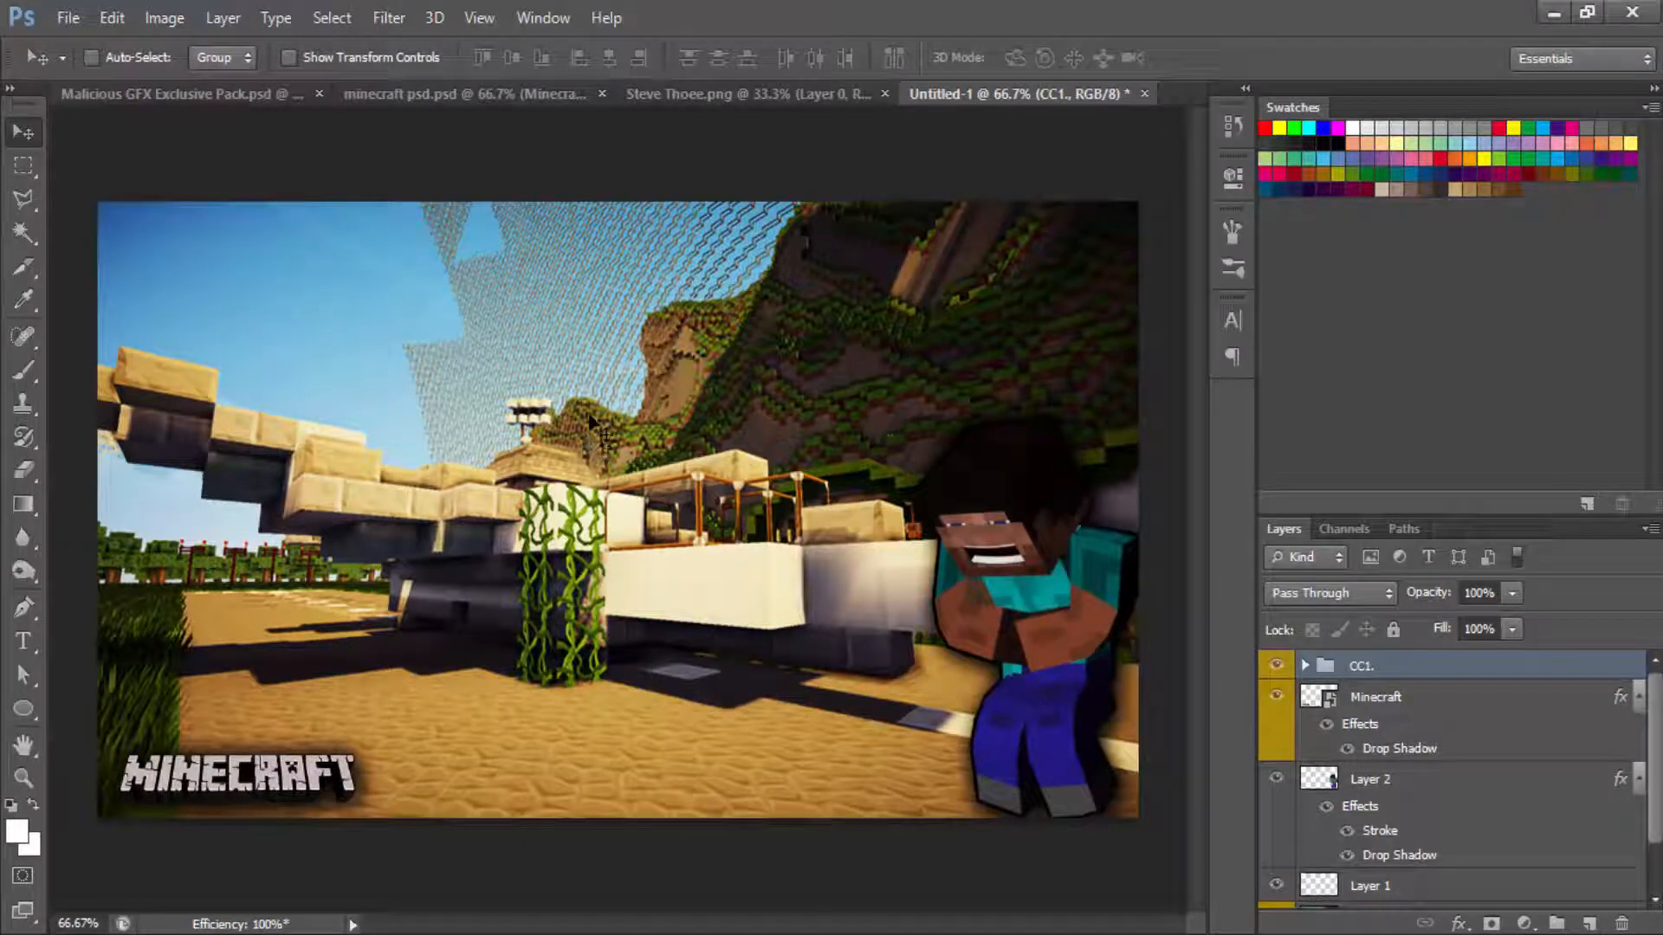
{"action": "mouse_move", "coordinate": [1129, 589]}
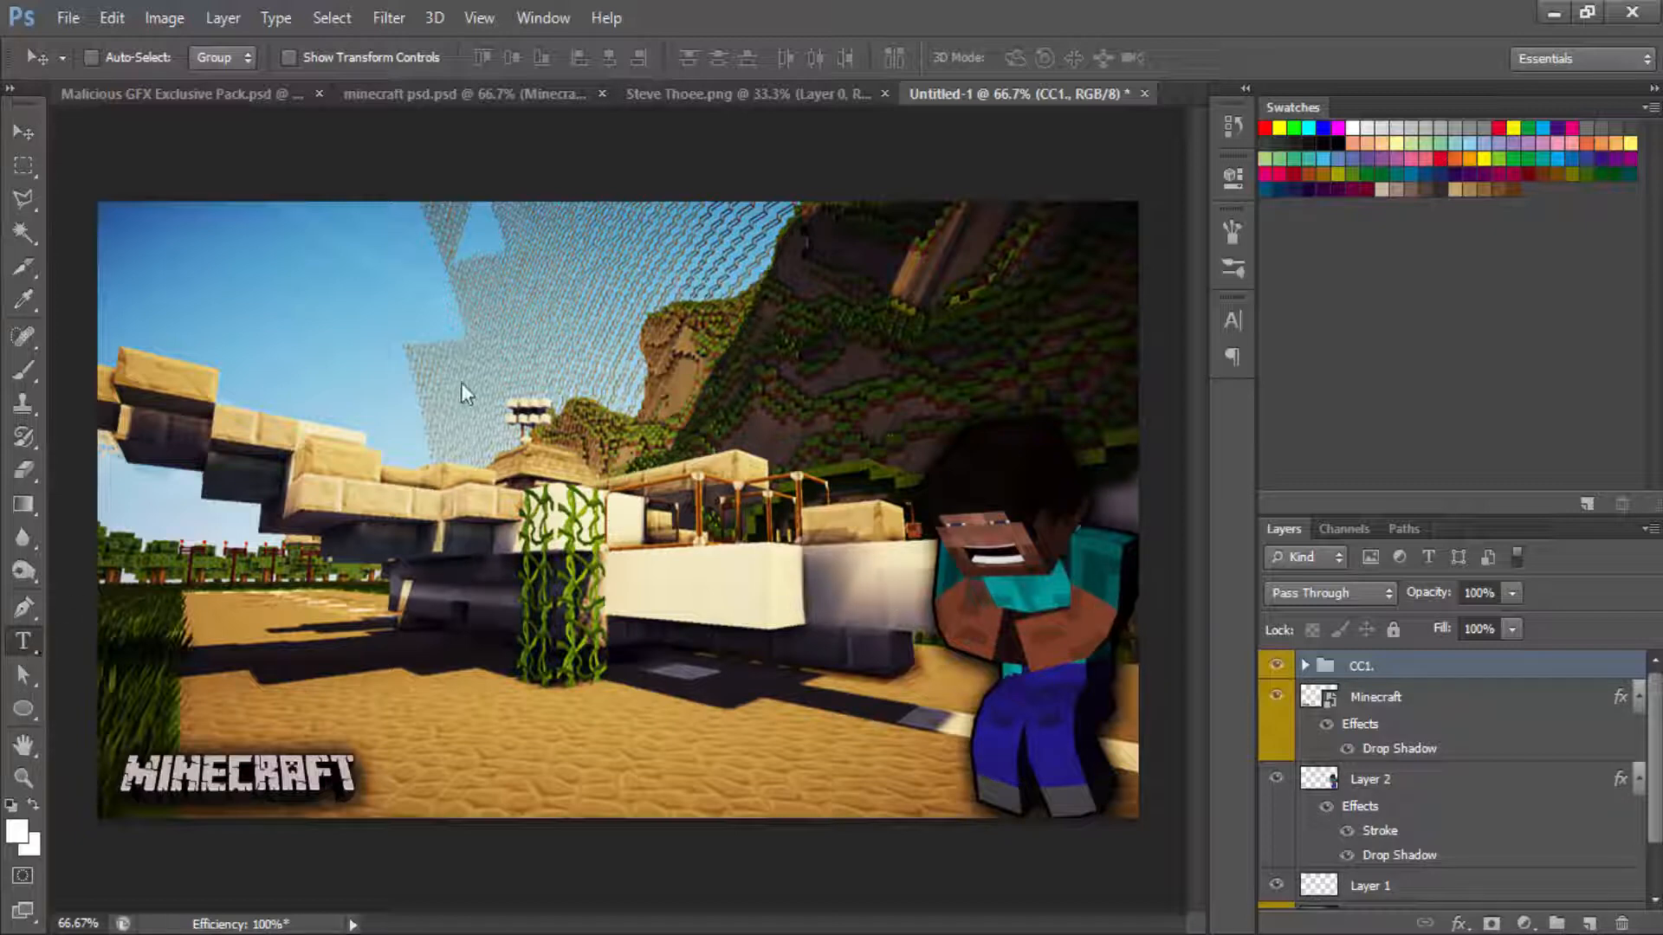
Step: Type MINECRAFT HUNGER GAMES on three lines in red 150 pt Avengeance over the left side
{"action": "left_click", "coordinate": [605, 57]}
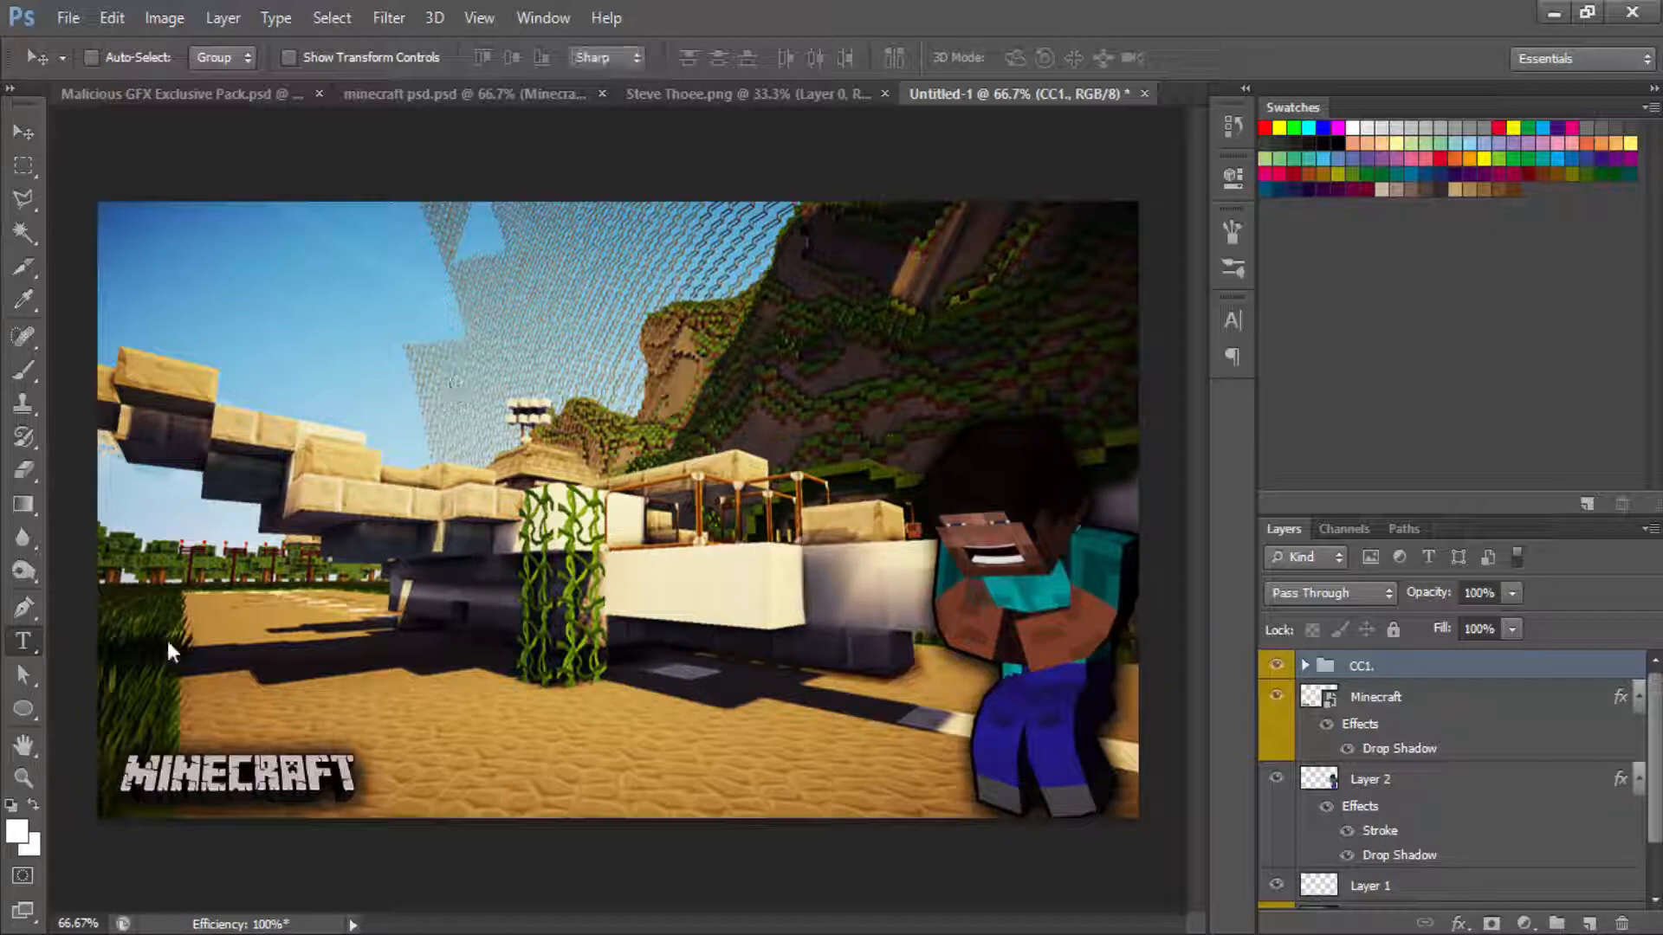
{"action": "left_click", "coordinate": [23, 641]}
{"action": "type", "text": "MINEC"}
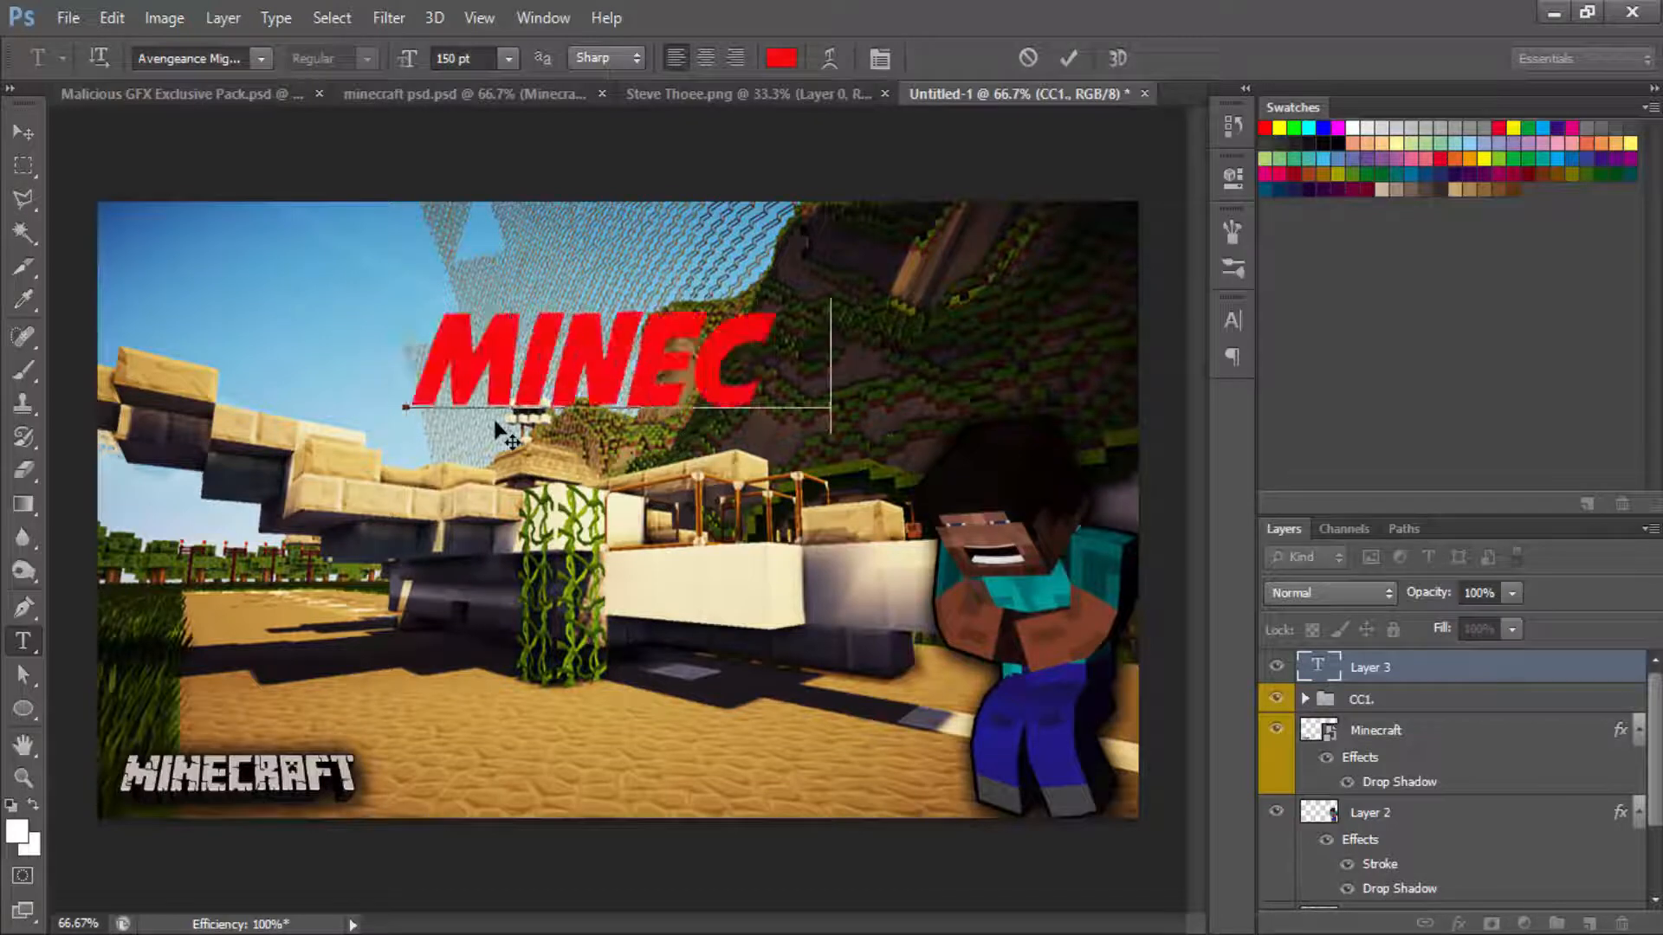
{"action": "type", "text": "RAFT"}
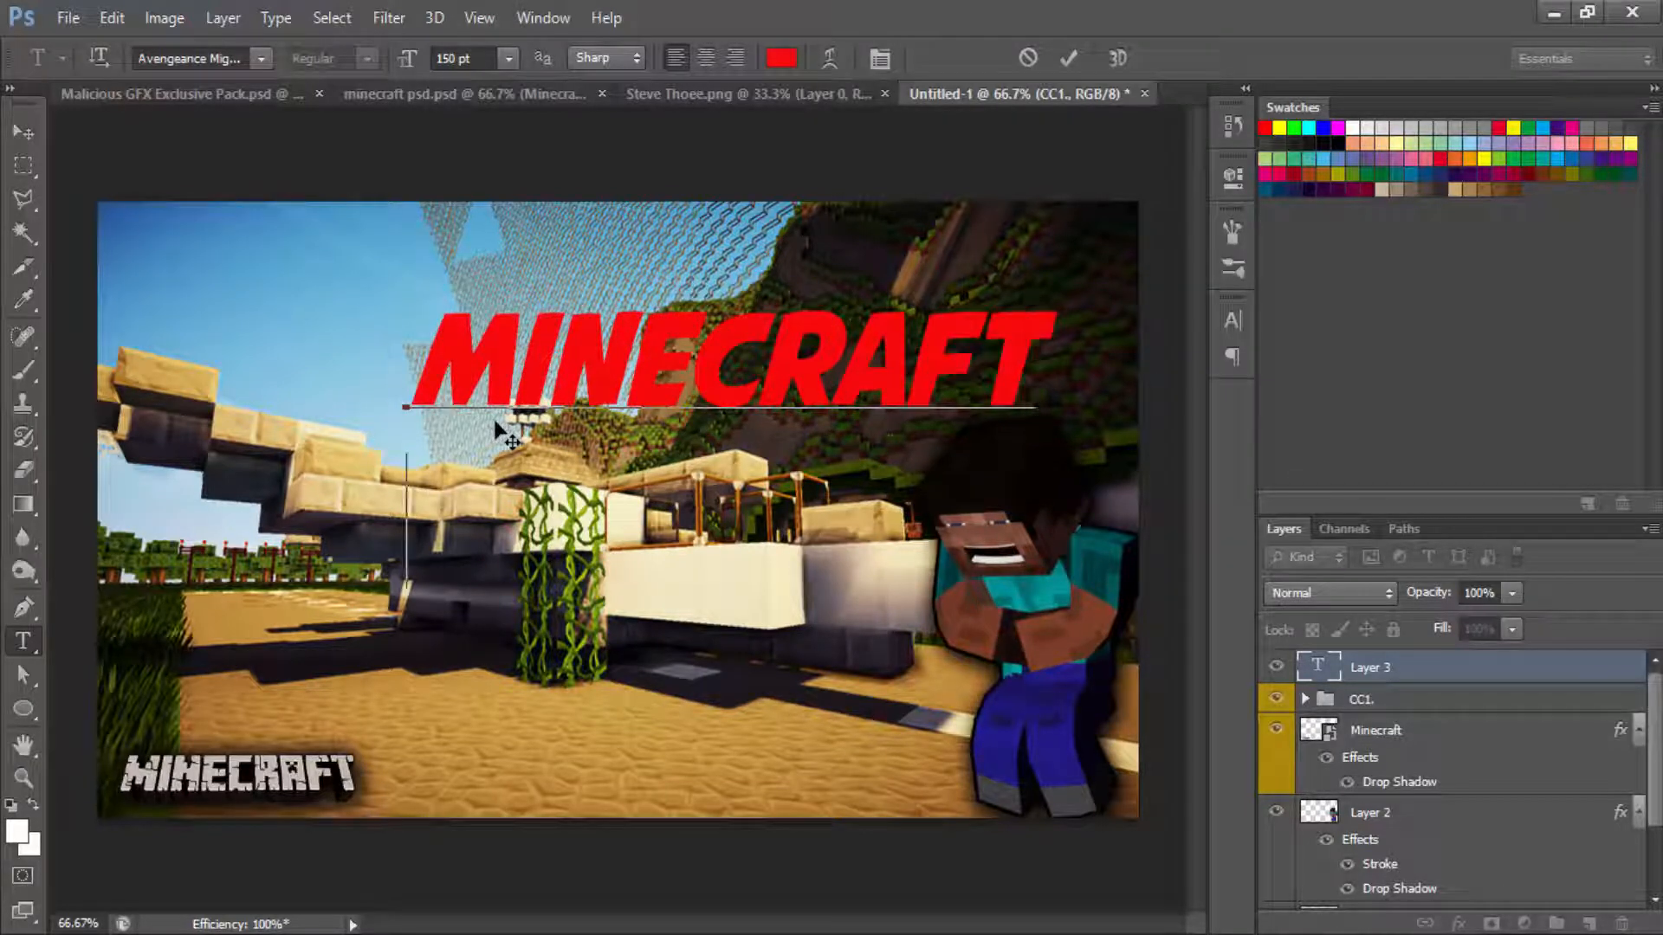
{"action": "type", "text": "HUNGE"}
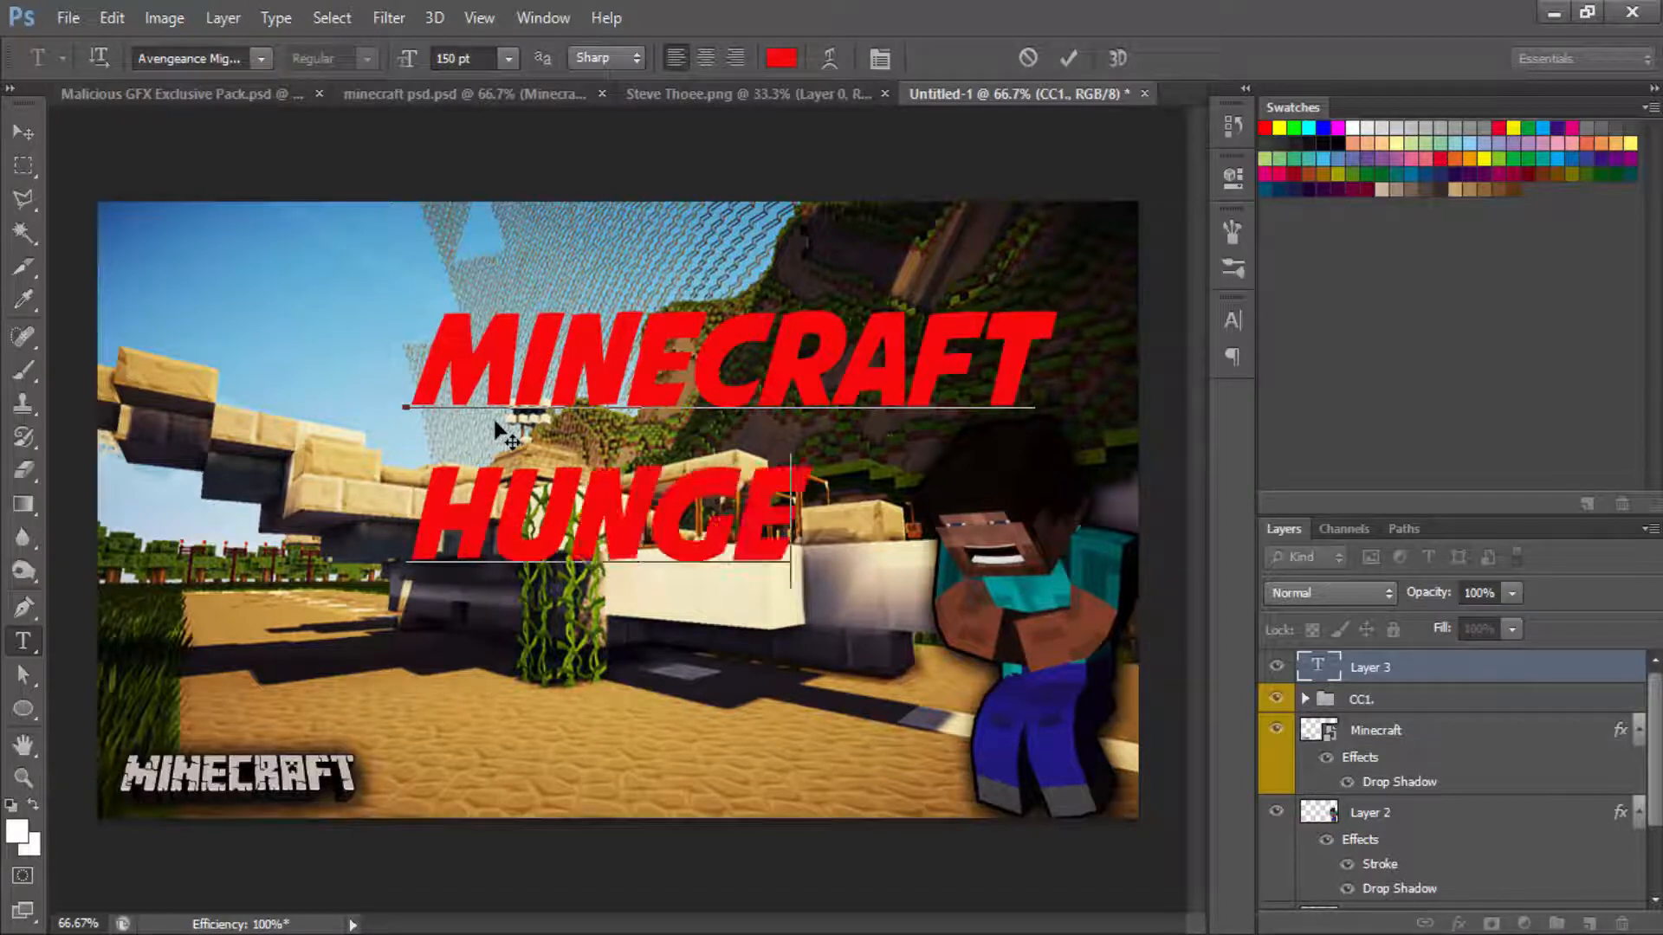
{"action": "type", "text": "R"}
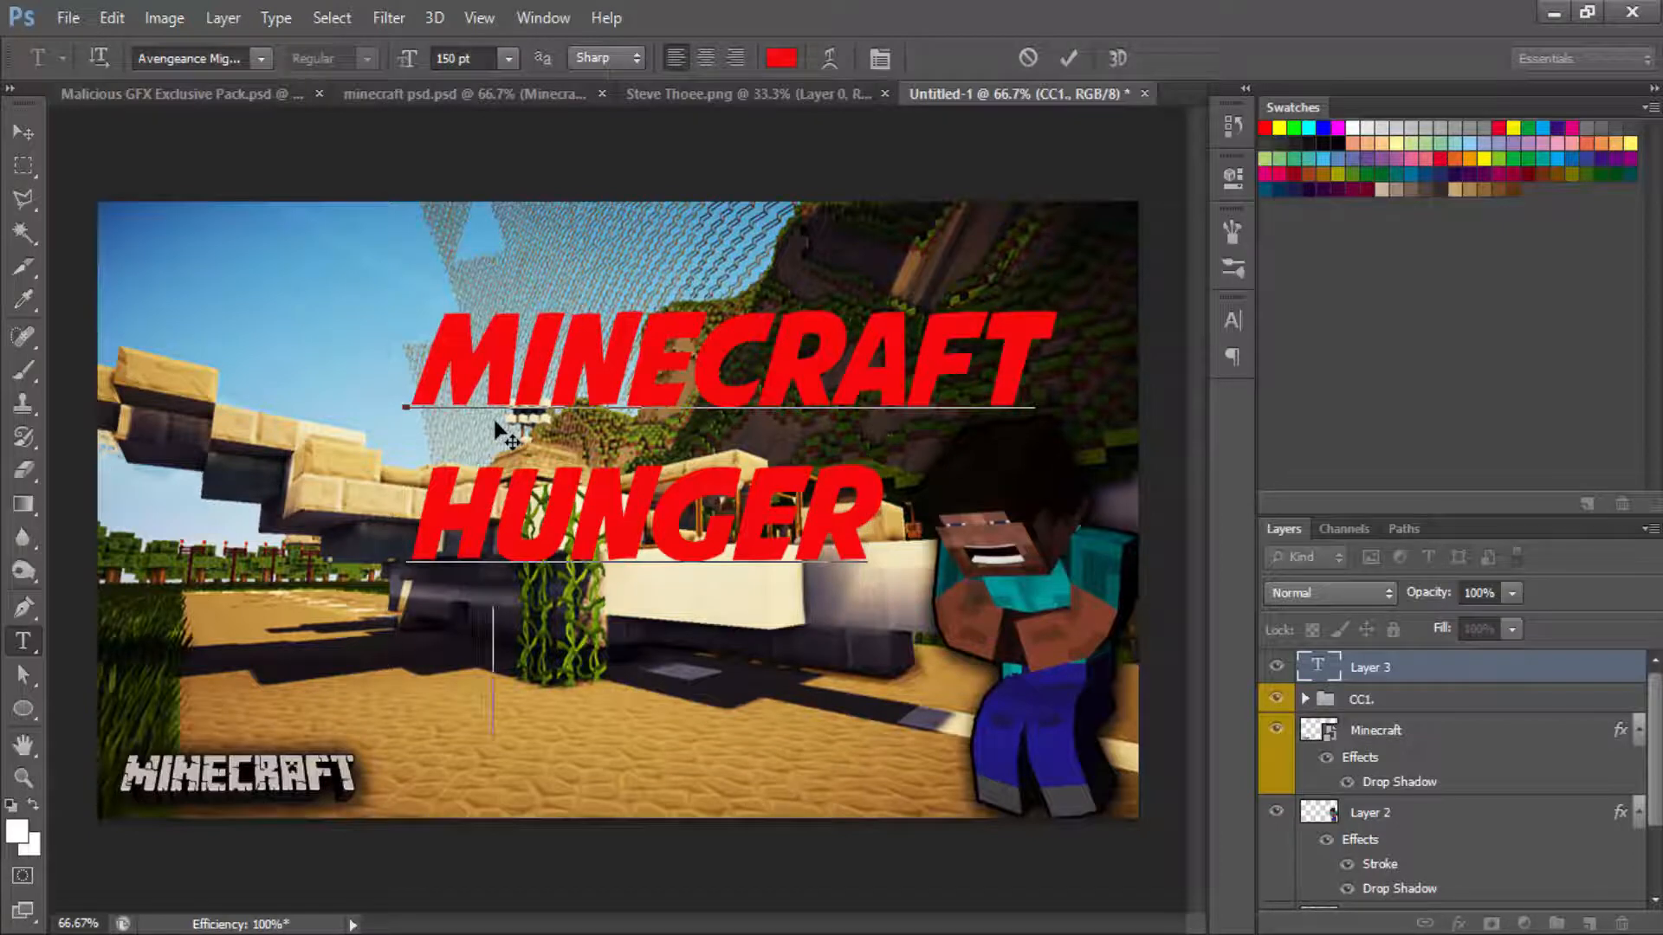
{"action": "type", "text": "GAMES"}
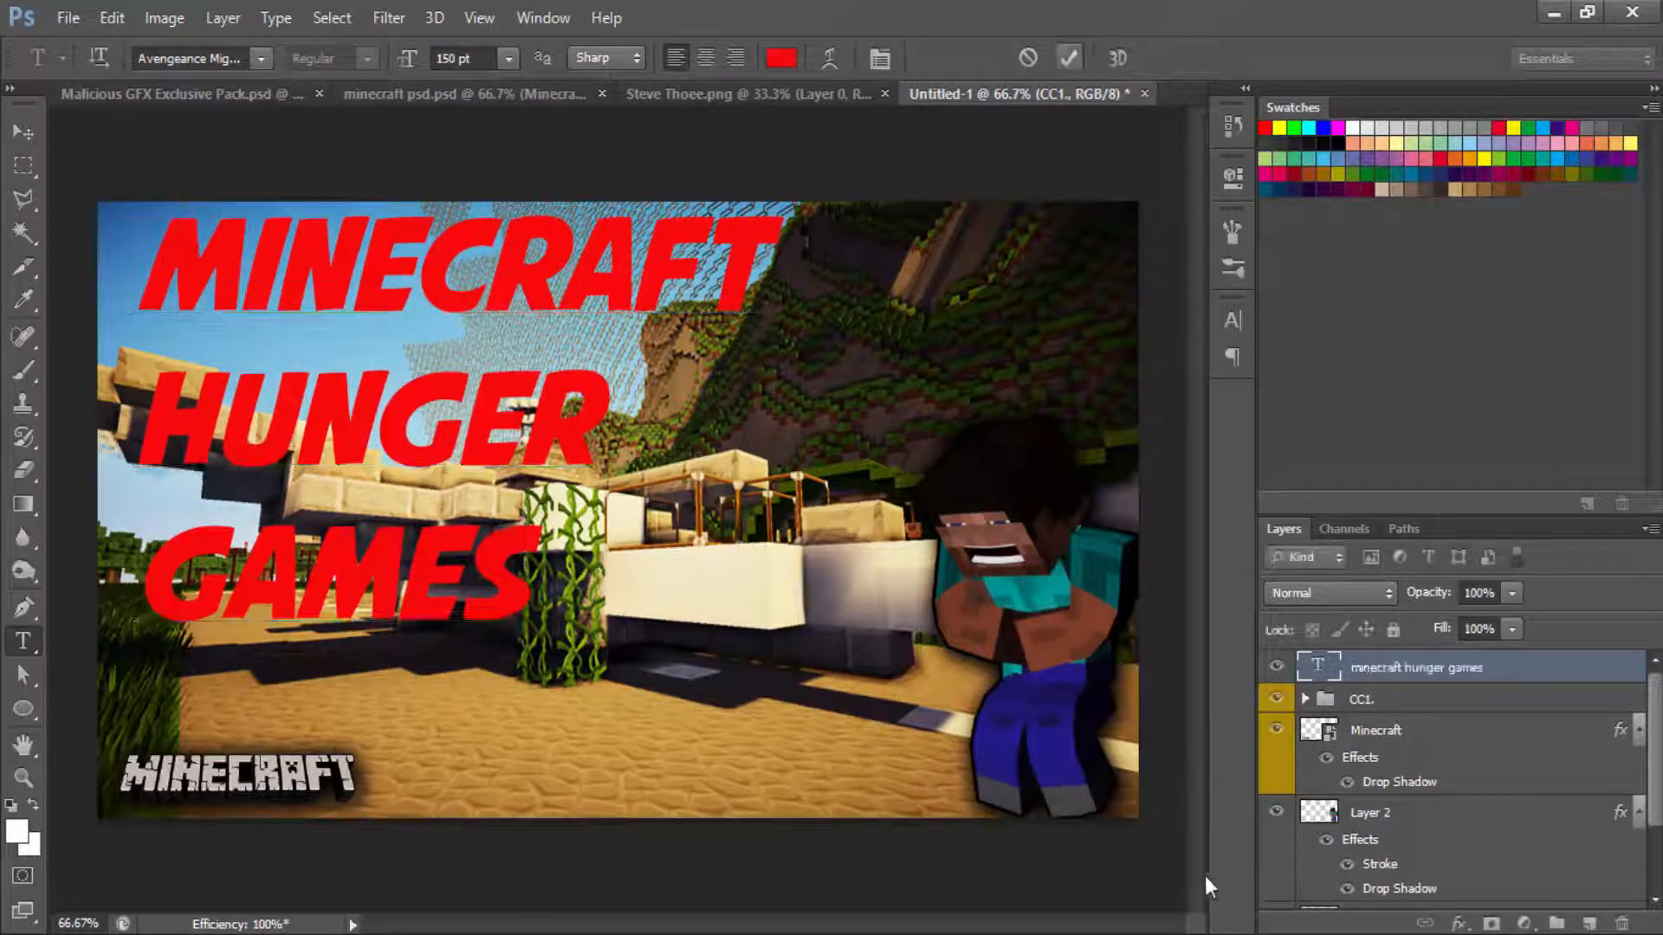
Step: Commit the title text and nudge its layer toward the left edge with the Move tool
{"action": "left_click", "coordinate": [1069, 57]}
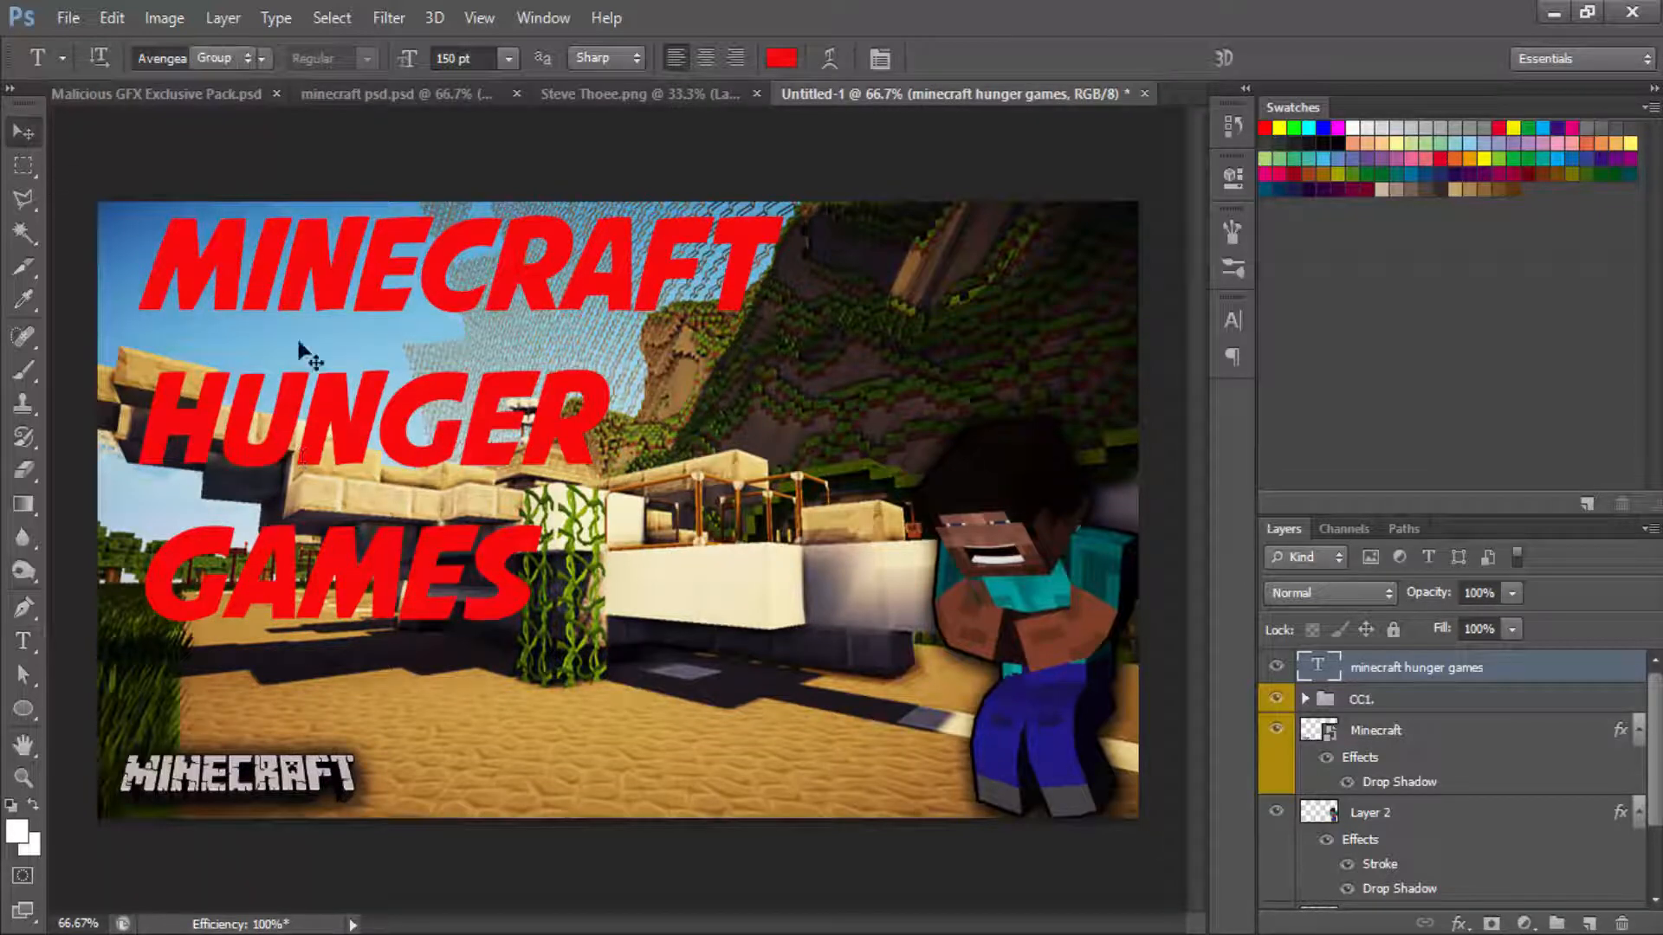
{"action": "left_click", "coordinate": [22, 130]}
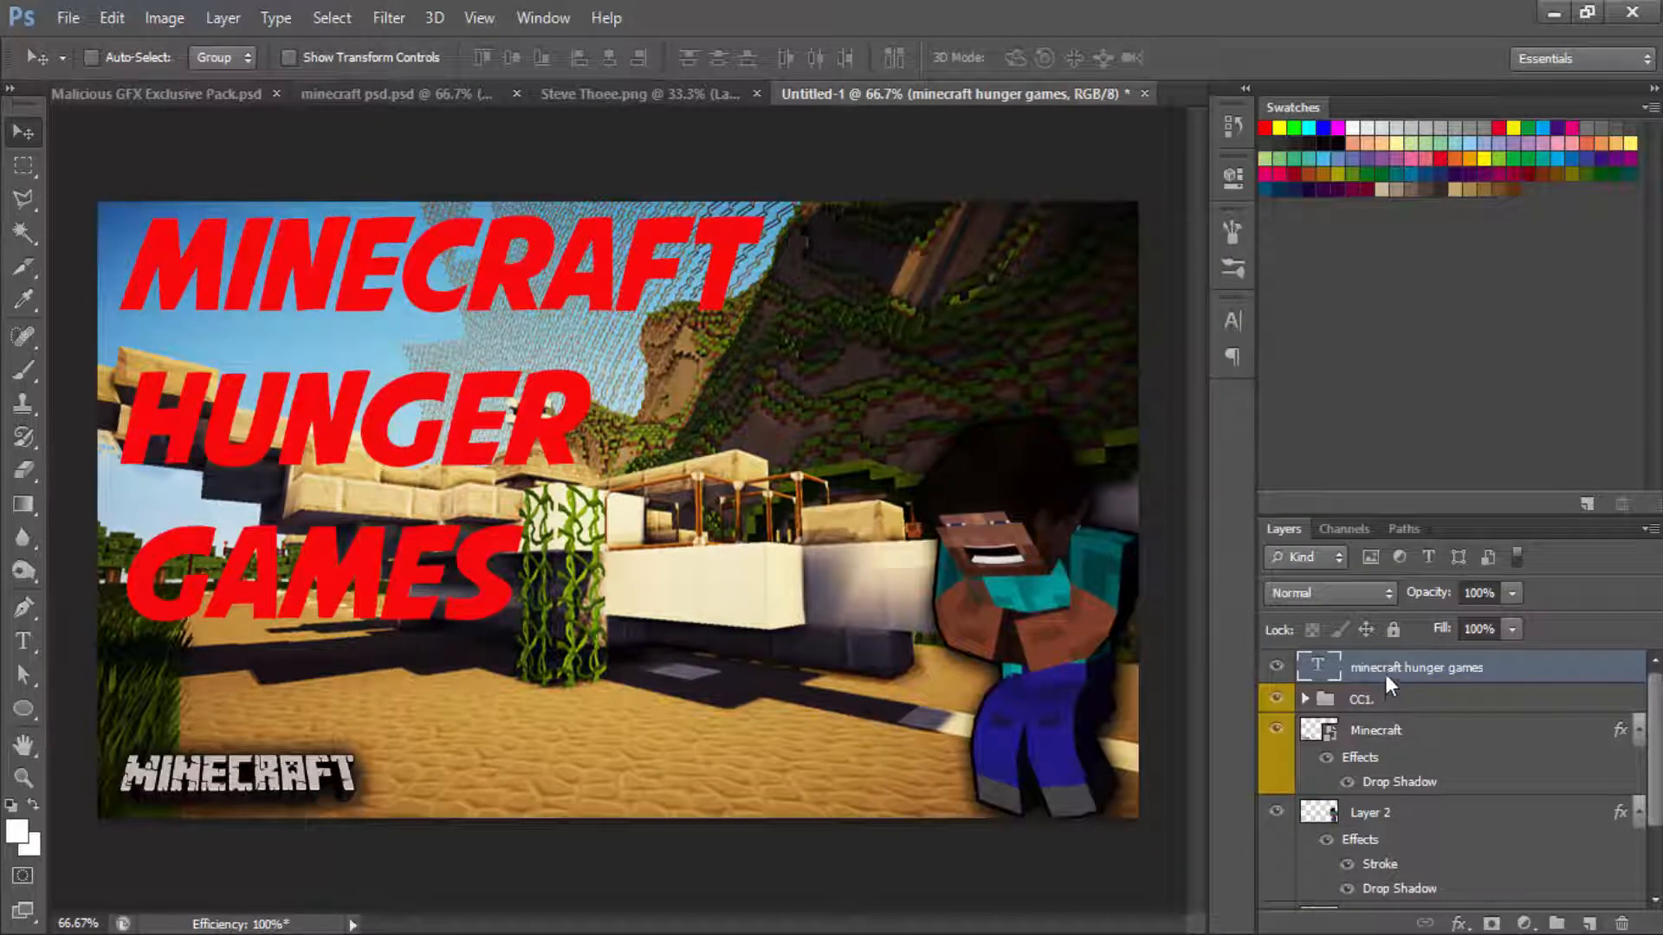
Step: Add a Drop Shadow with Size 33 px to the title text layer
{"action": "double_click", "coordinate": [1415, 667]}
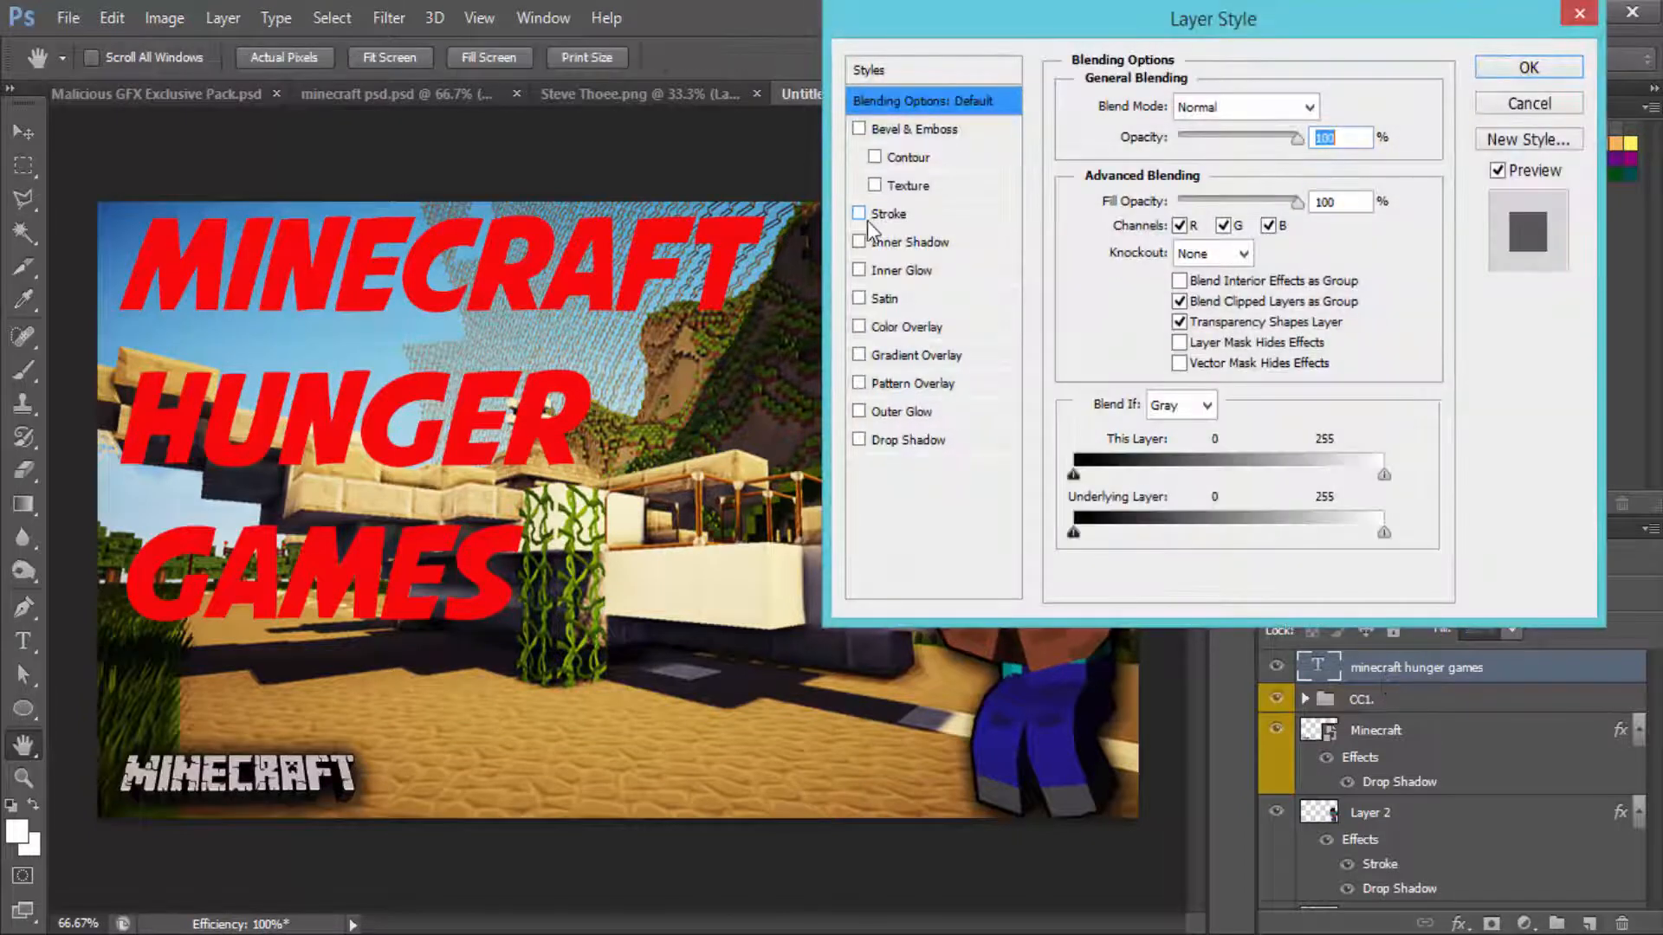
{"action": "left_click", "coordinate": [861, 439]}
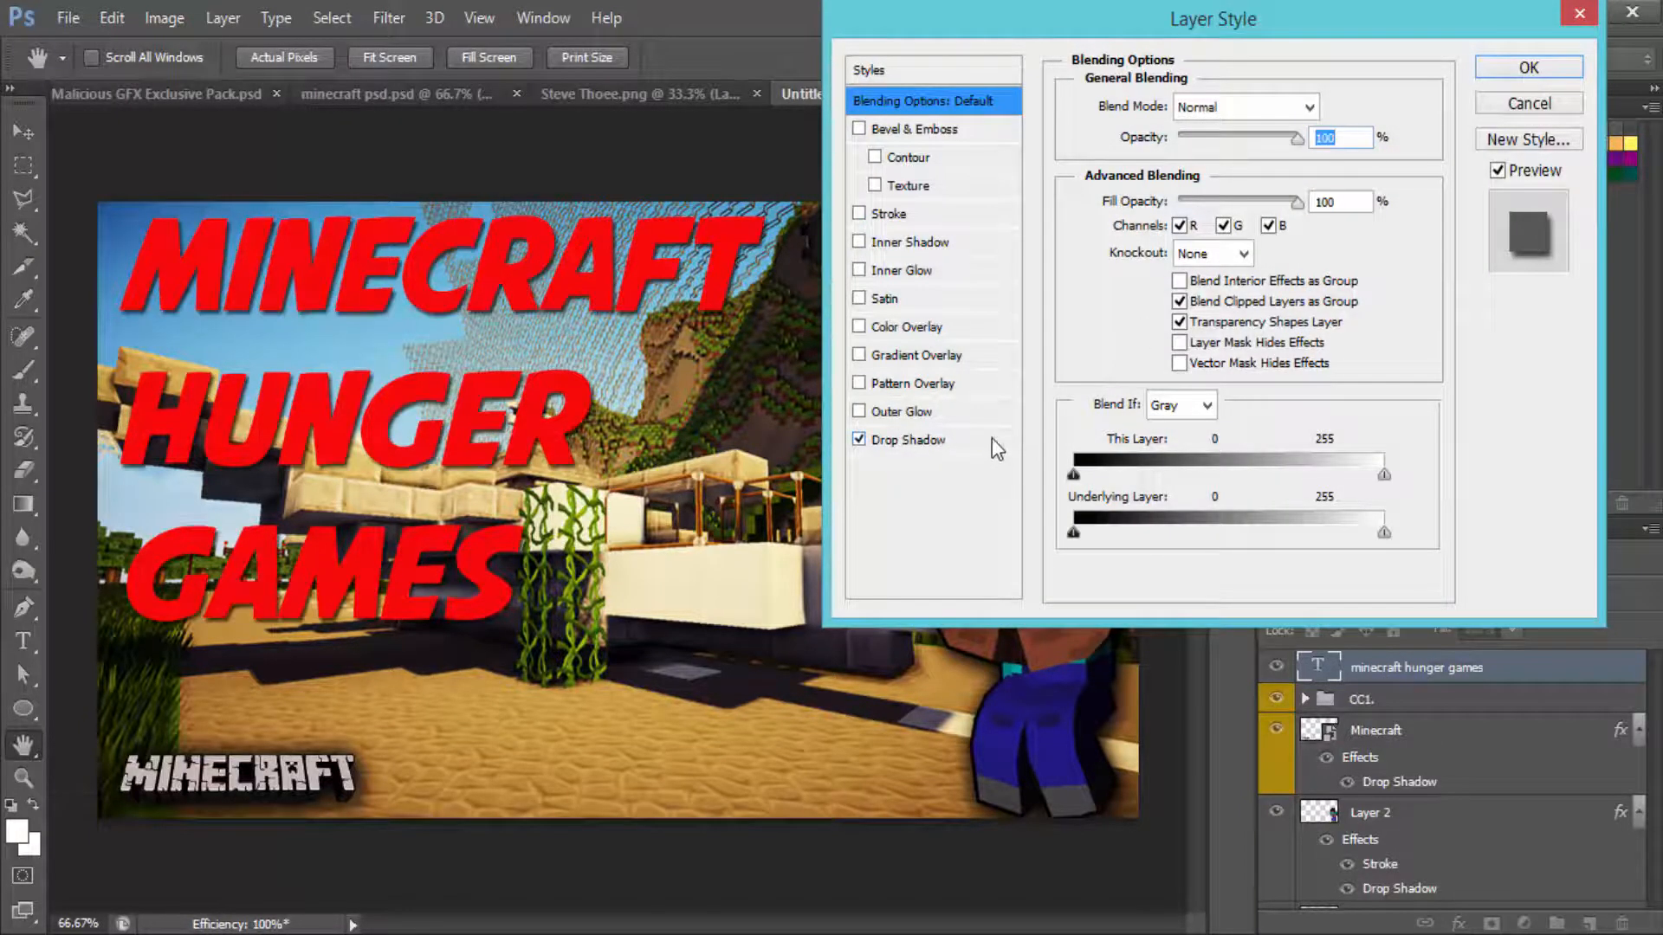
{"action": "left_click", "coordinate": [906, 438]}
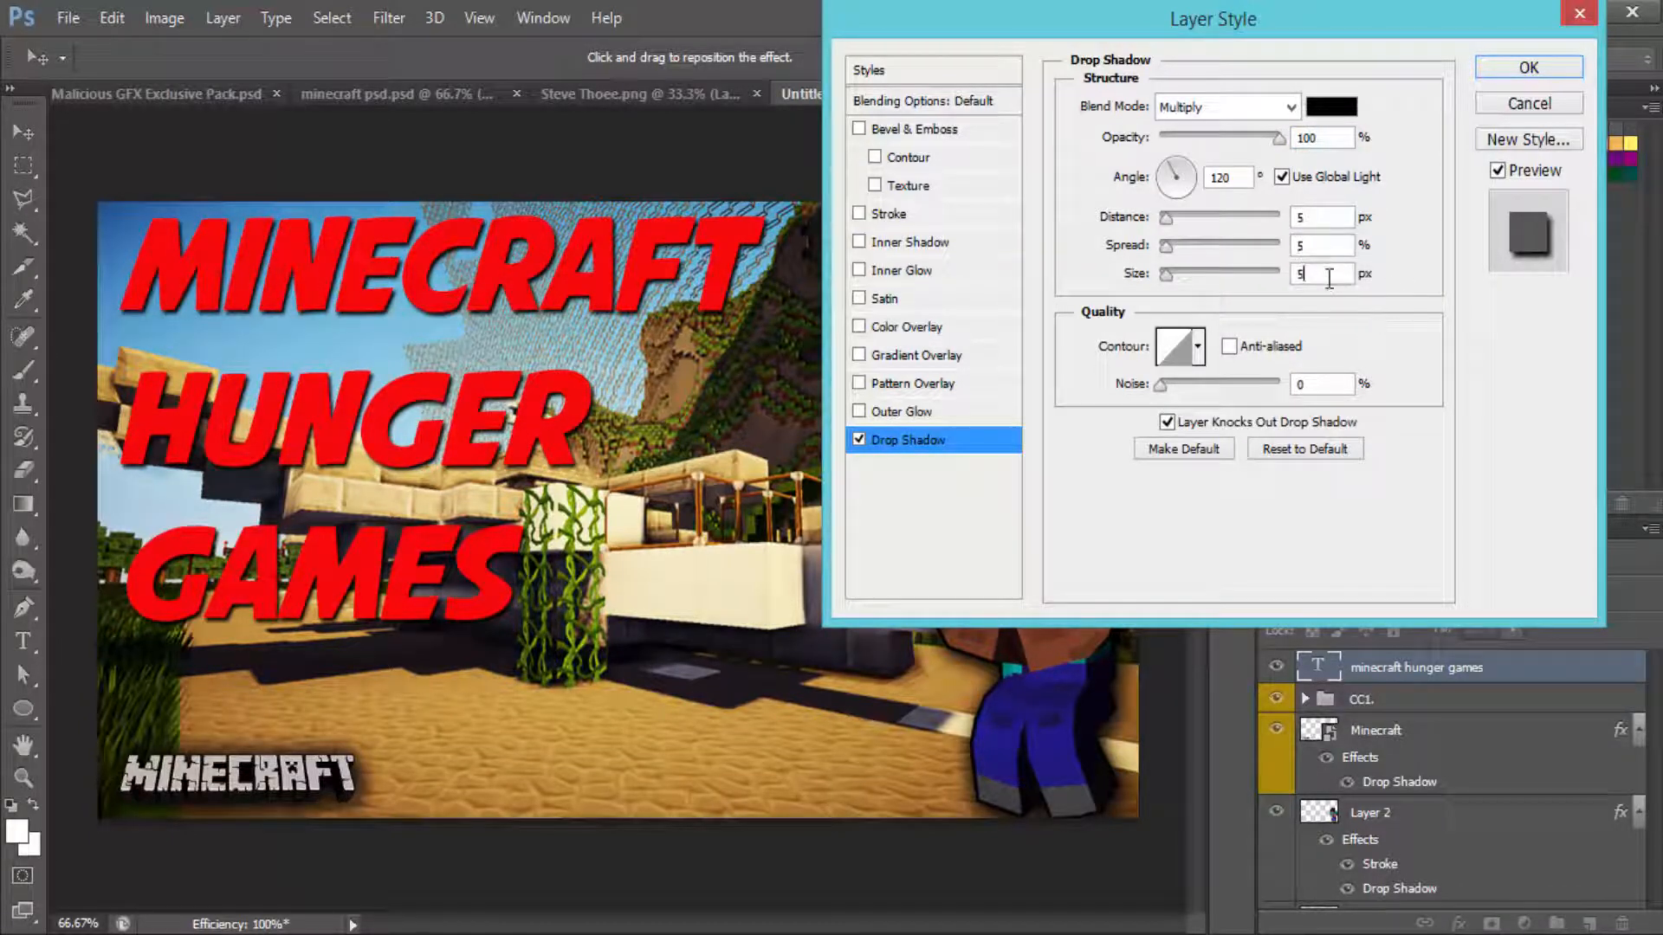
{"action": "type", "text": "33"}
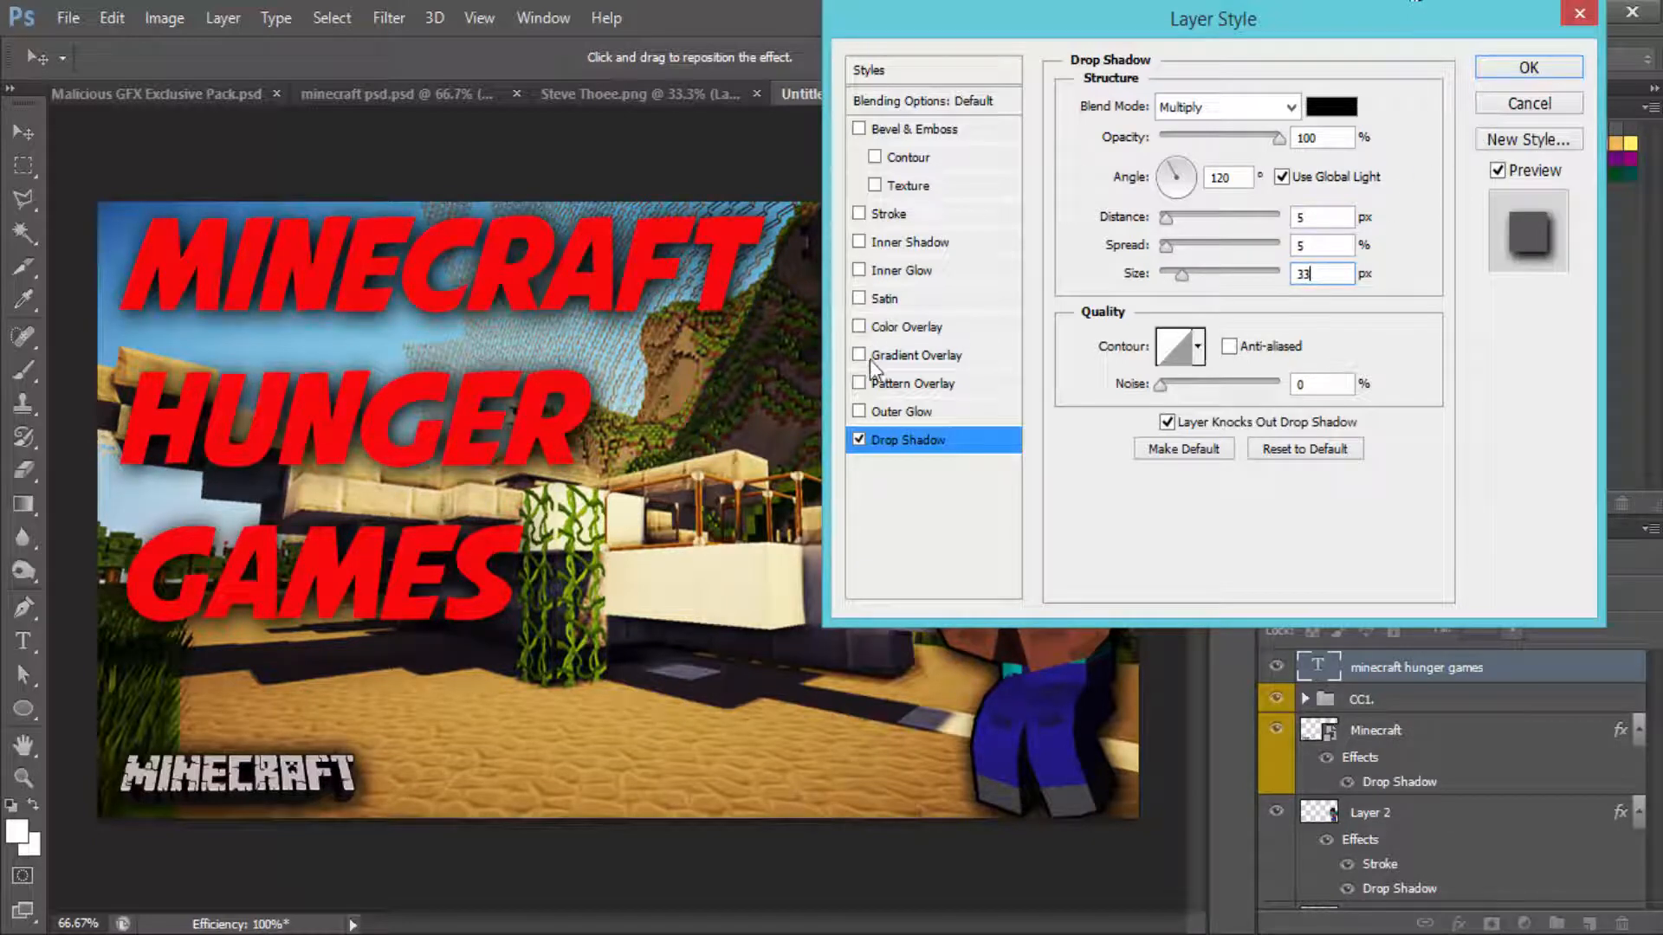
Step: Add a Gradient Overlay with orange-to-yellow stops at 90° and apply the title's styles
{"action": "left_click", "coordinate": [860, 353]}
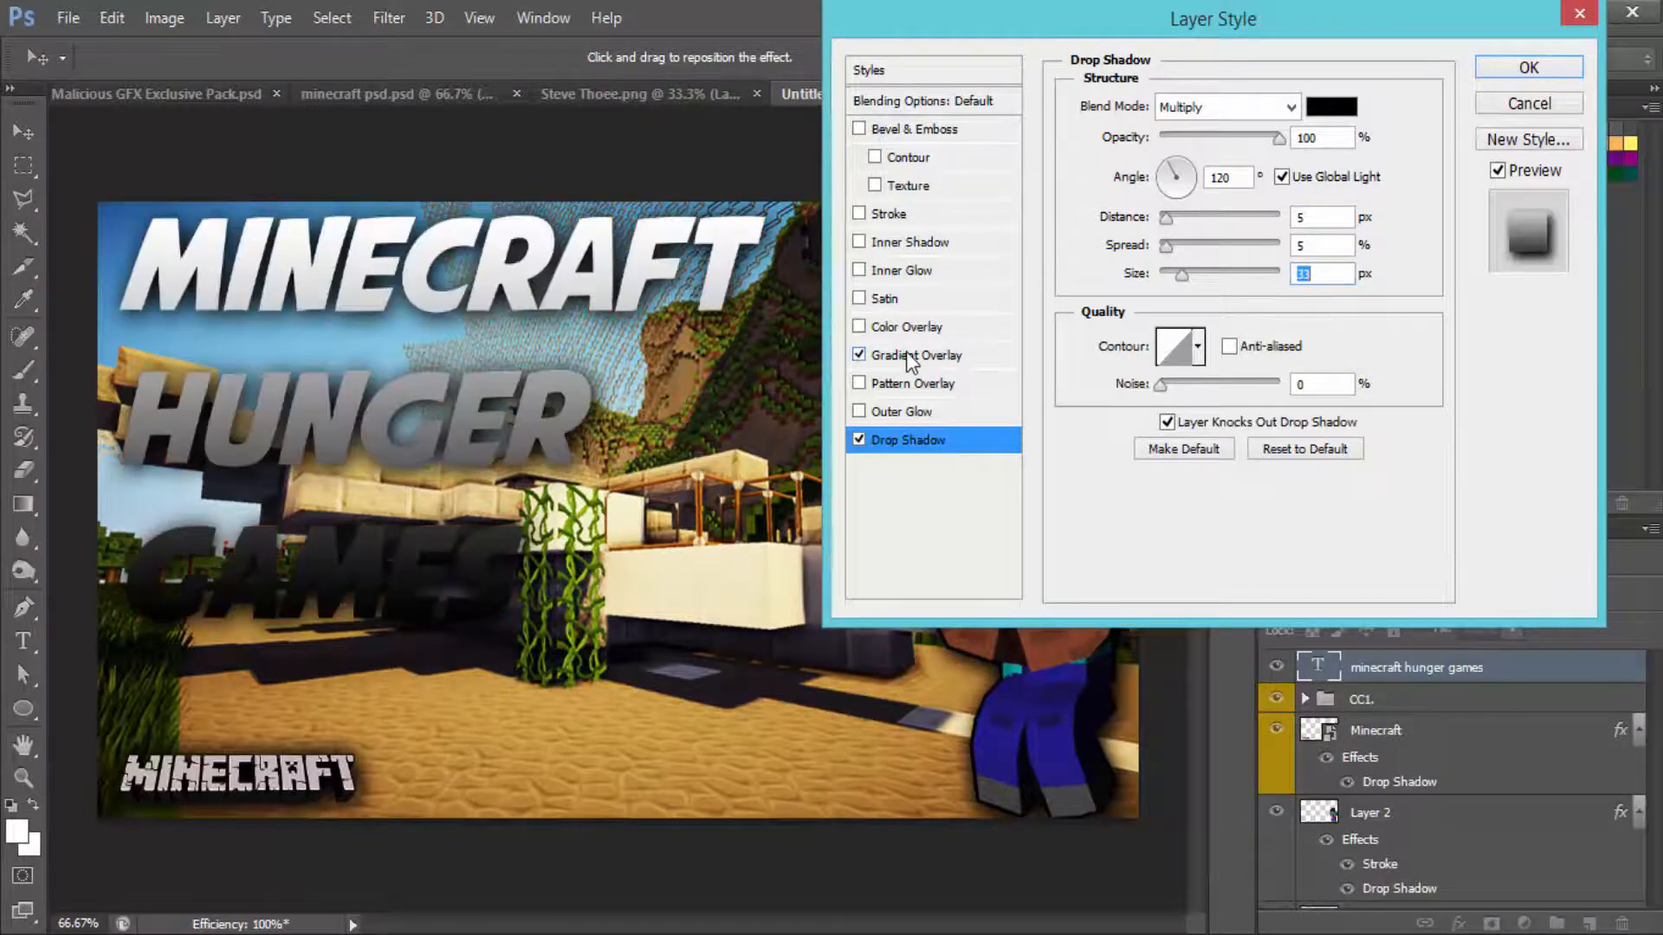
{"action": "left_click", "coordinate": [915, 353]}
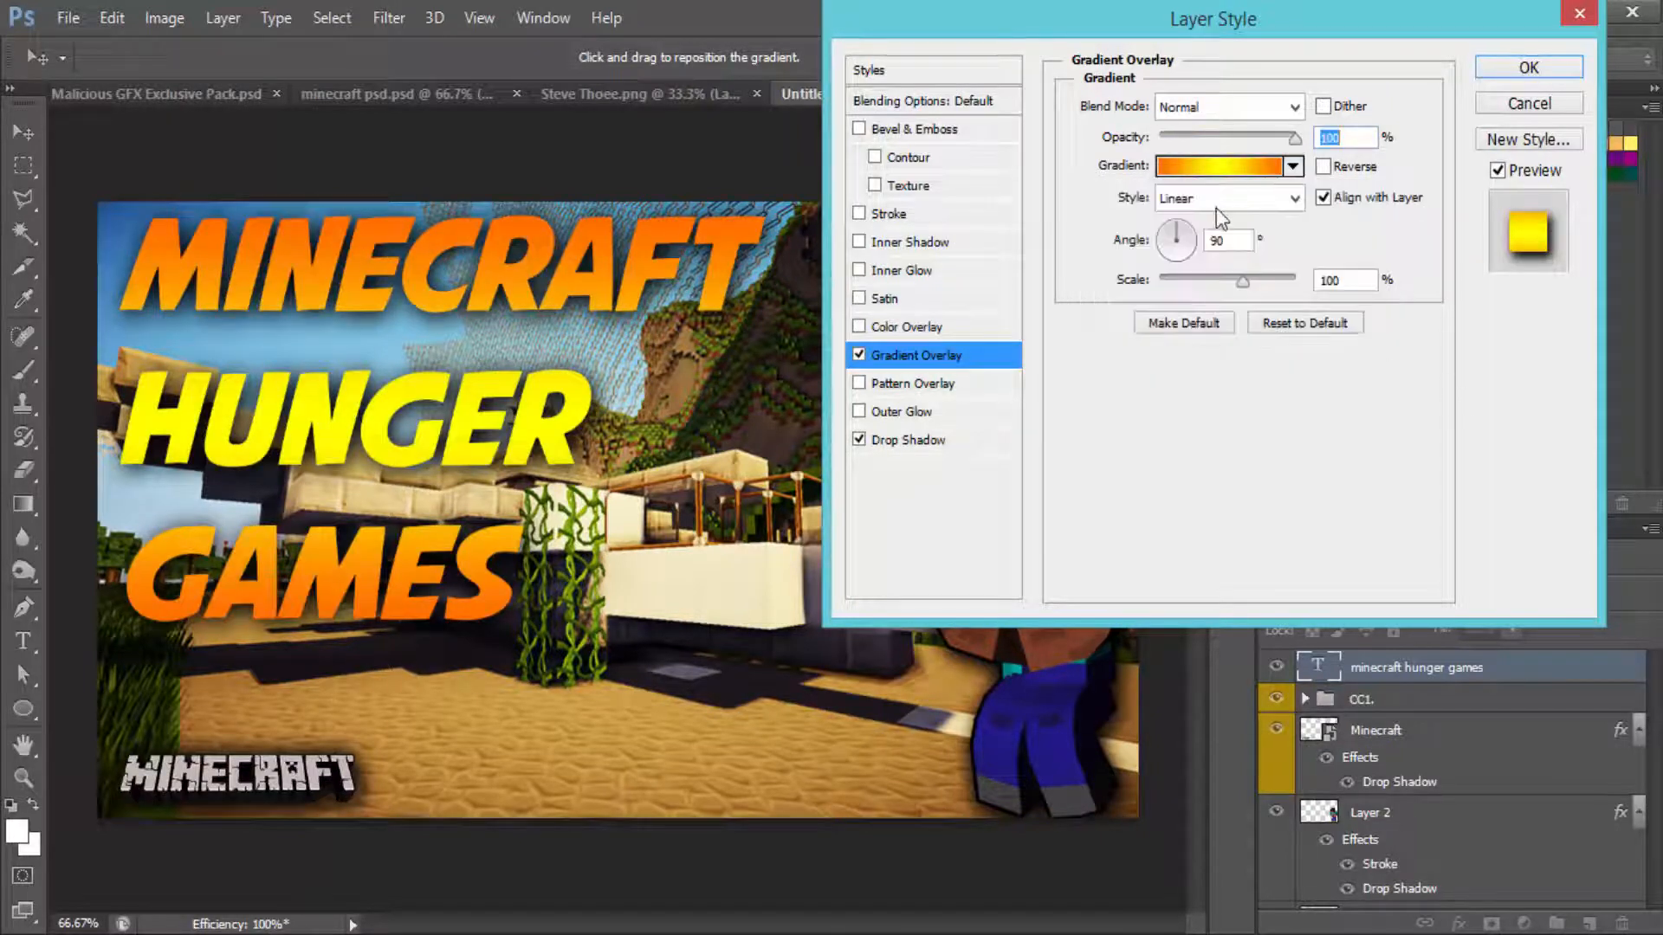
{"action": "left_click", "coordinate": [1221, 166]}
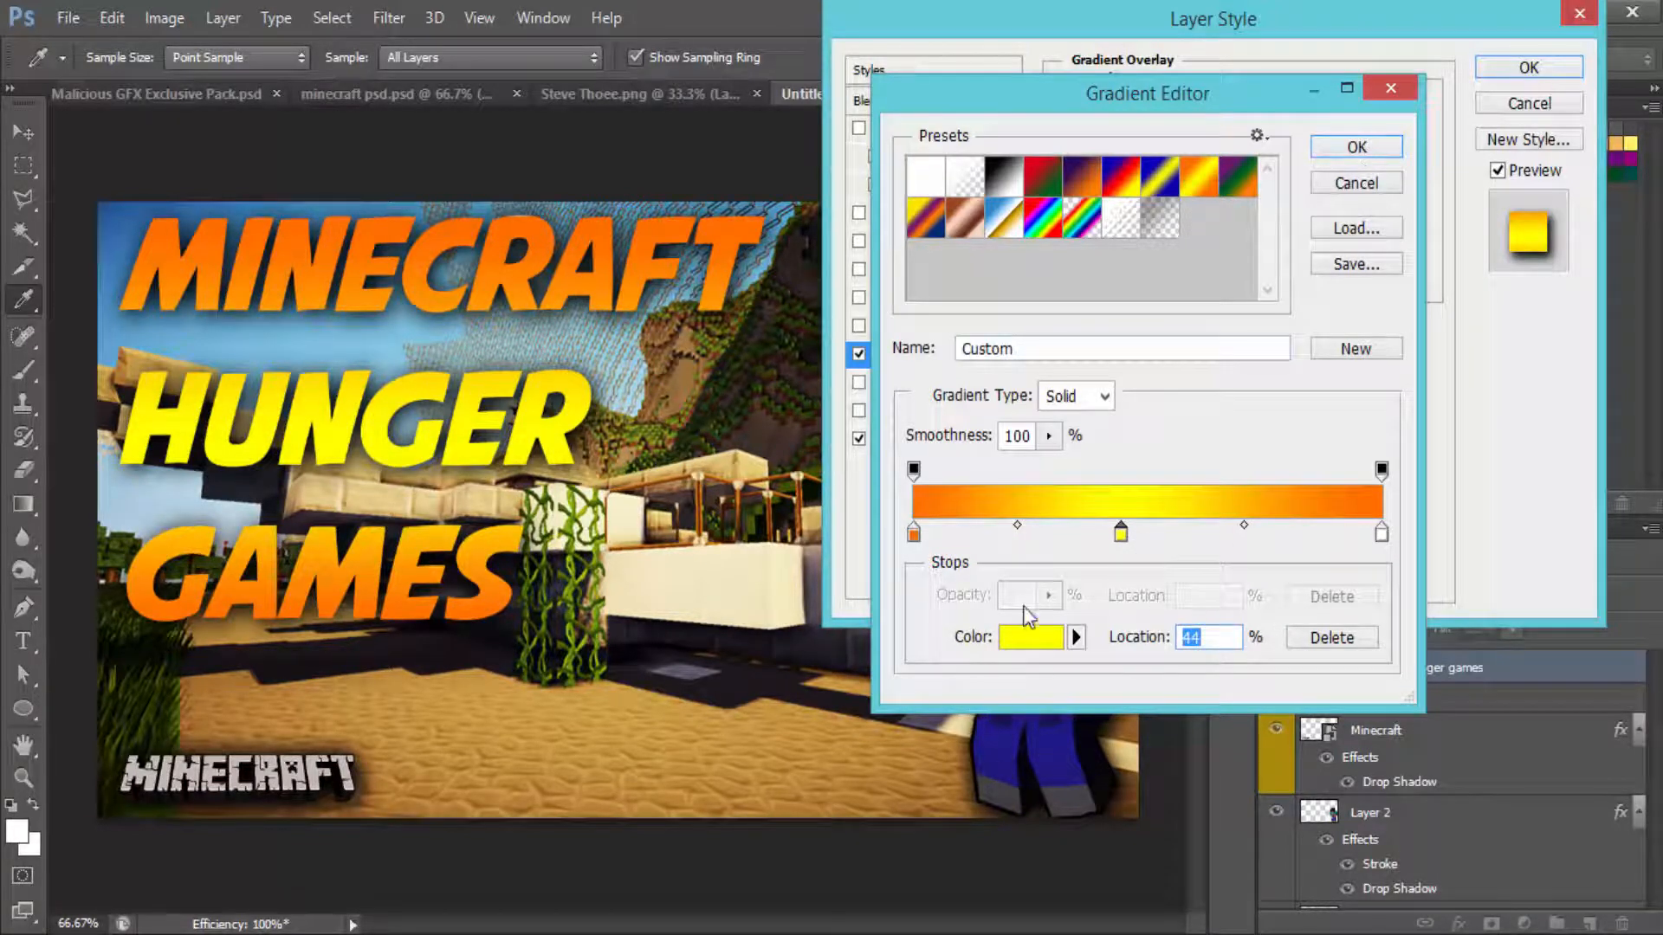
{"action": "left_click", "coordinate": [1355, 145]}
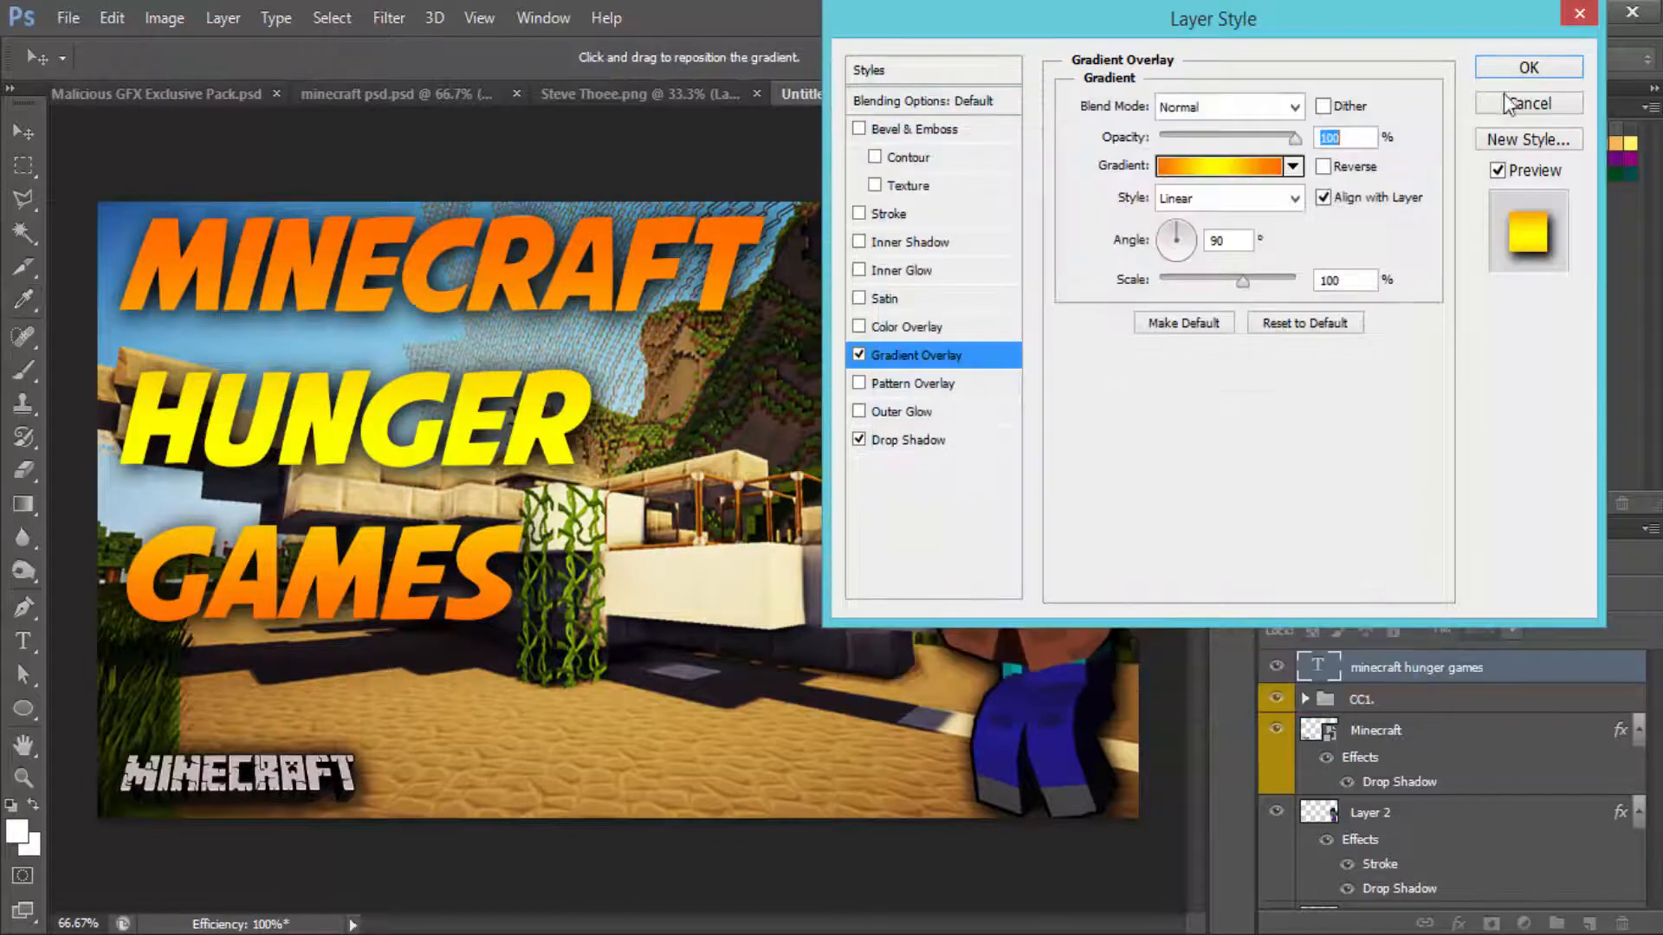
{"action": "left_click", "coordinate": [1528, 67]}
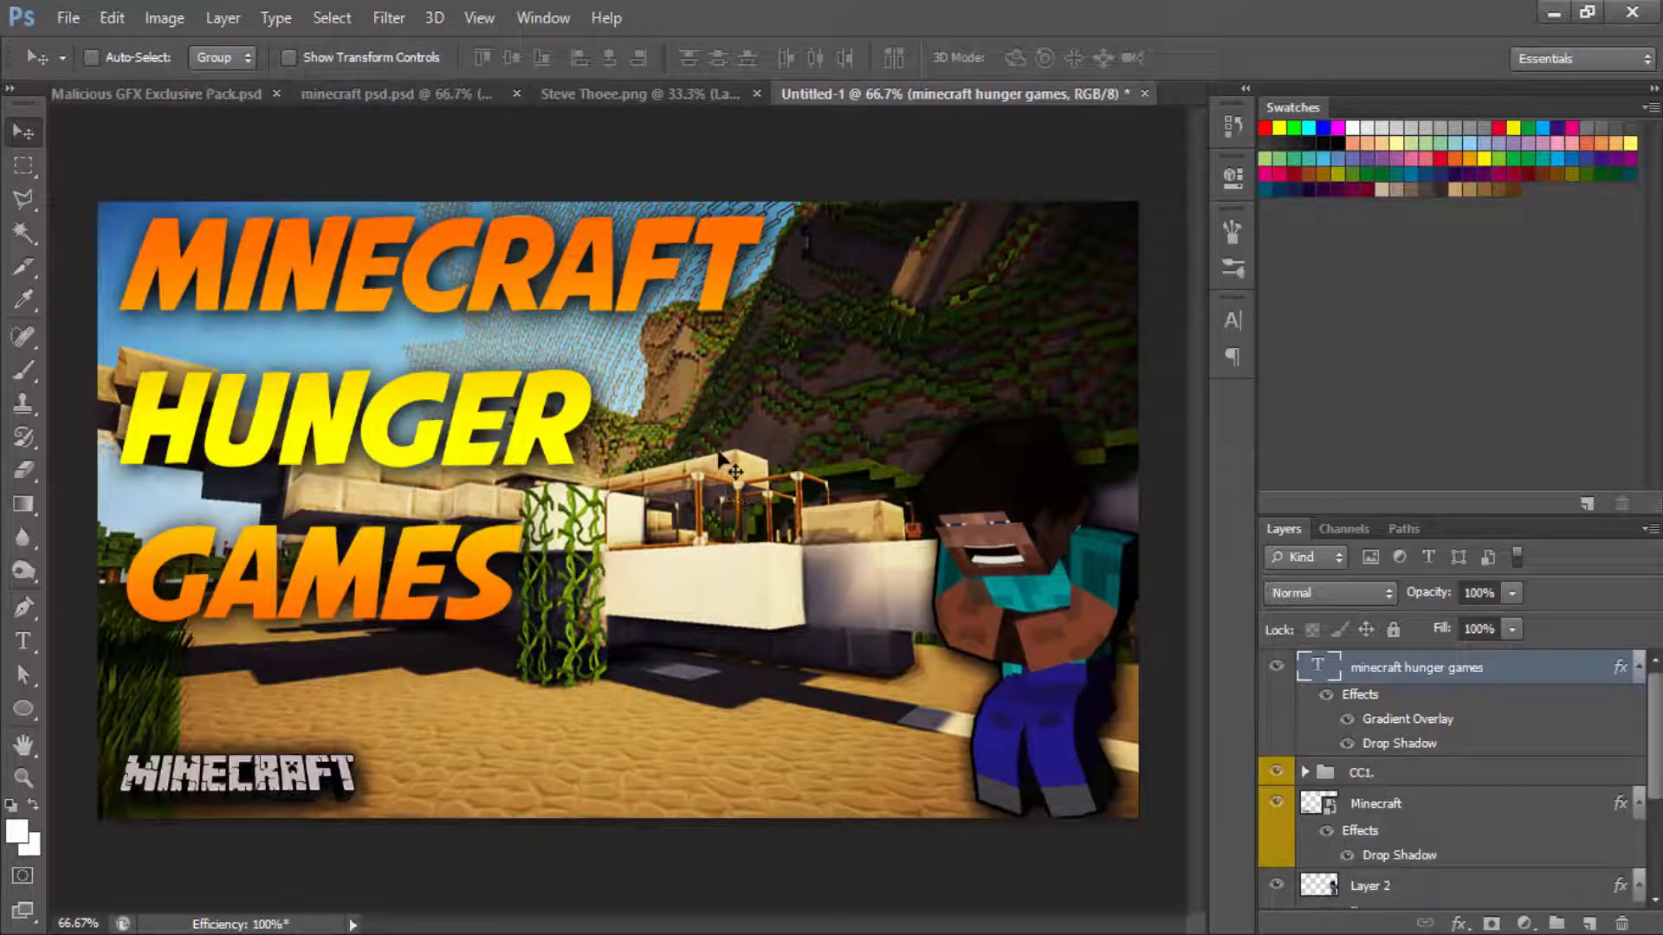
{"action": "mouse_move", "coordinate": [833, 559]}
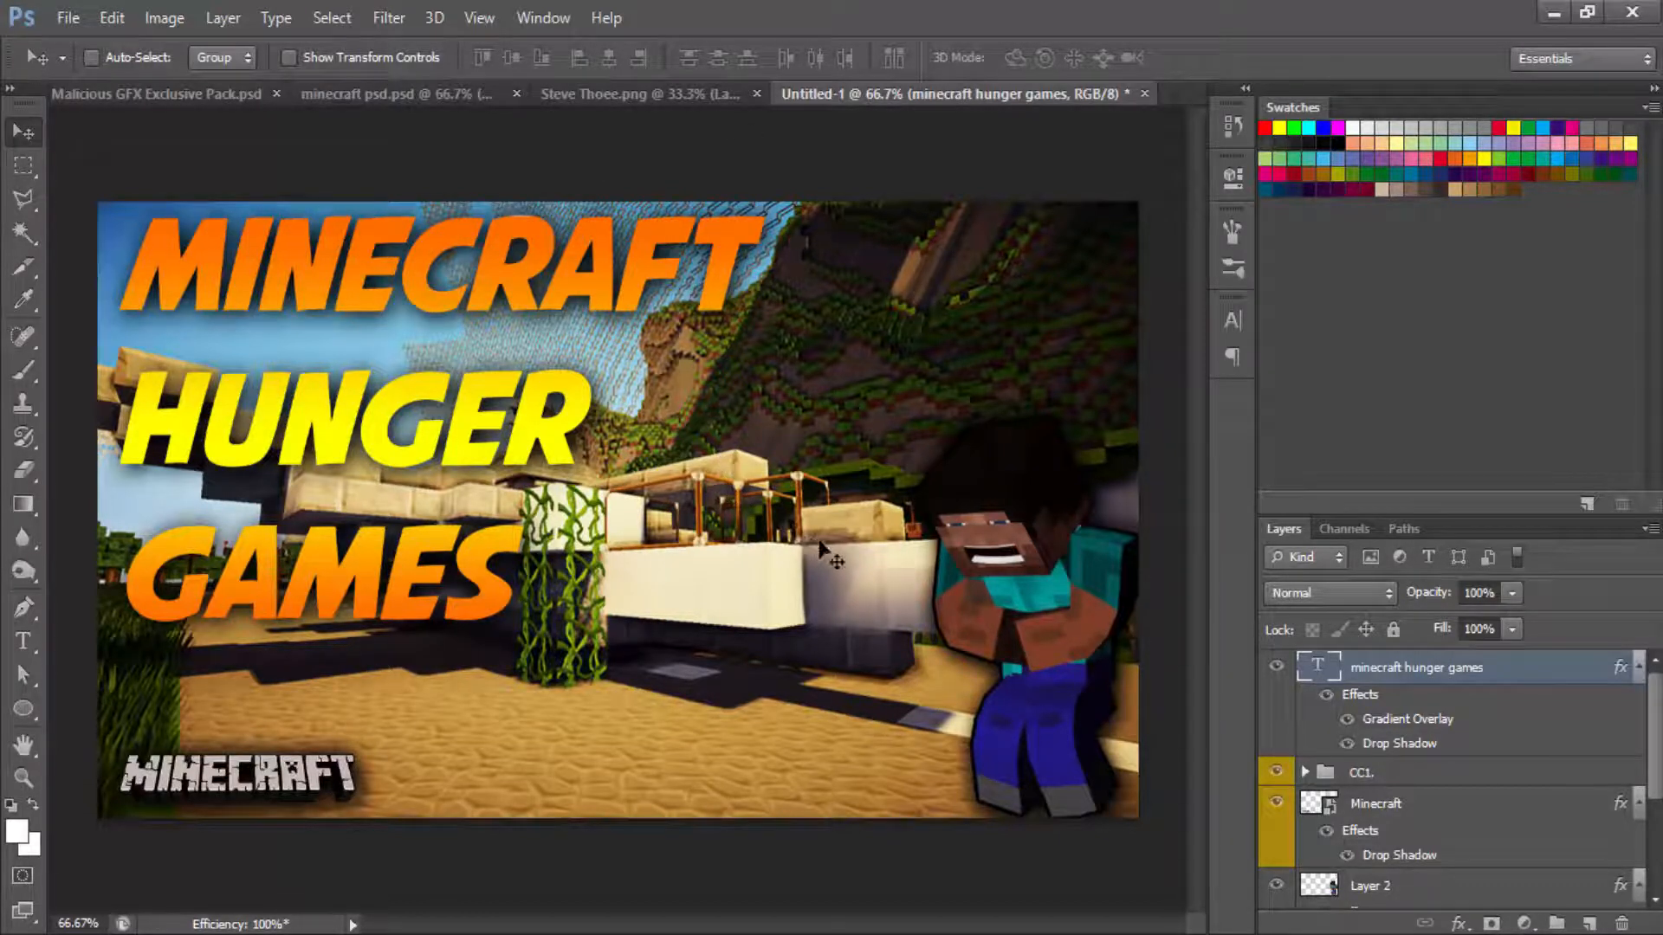
{"action": "mouse_move", "coordinate": [824, 592]}
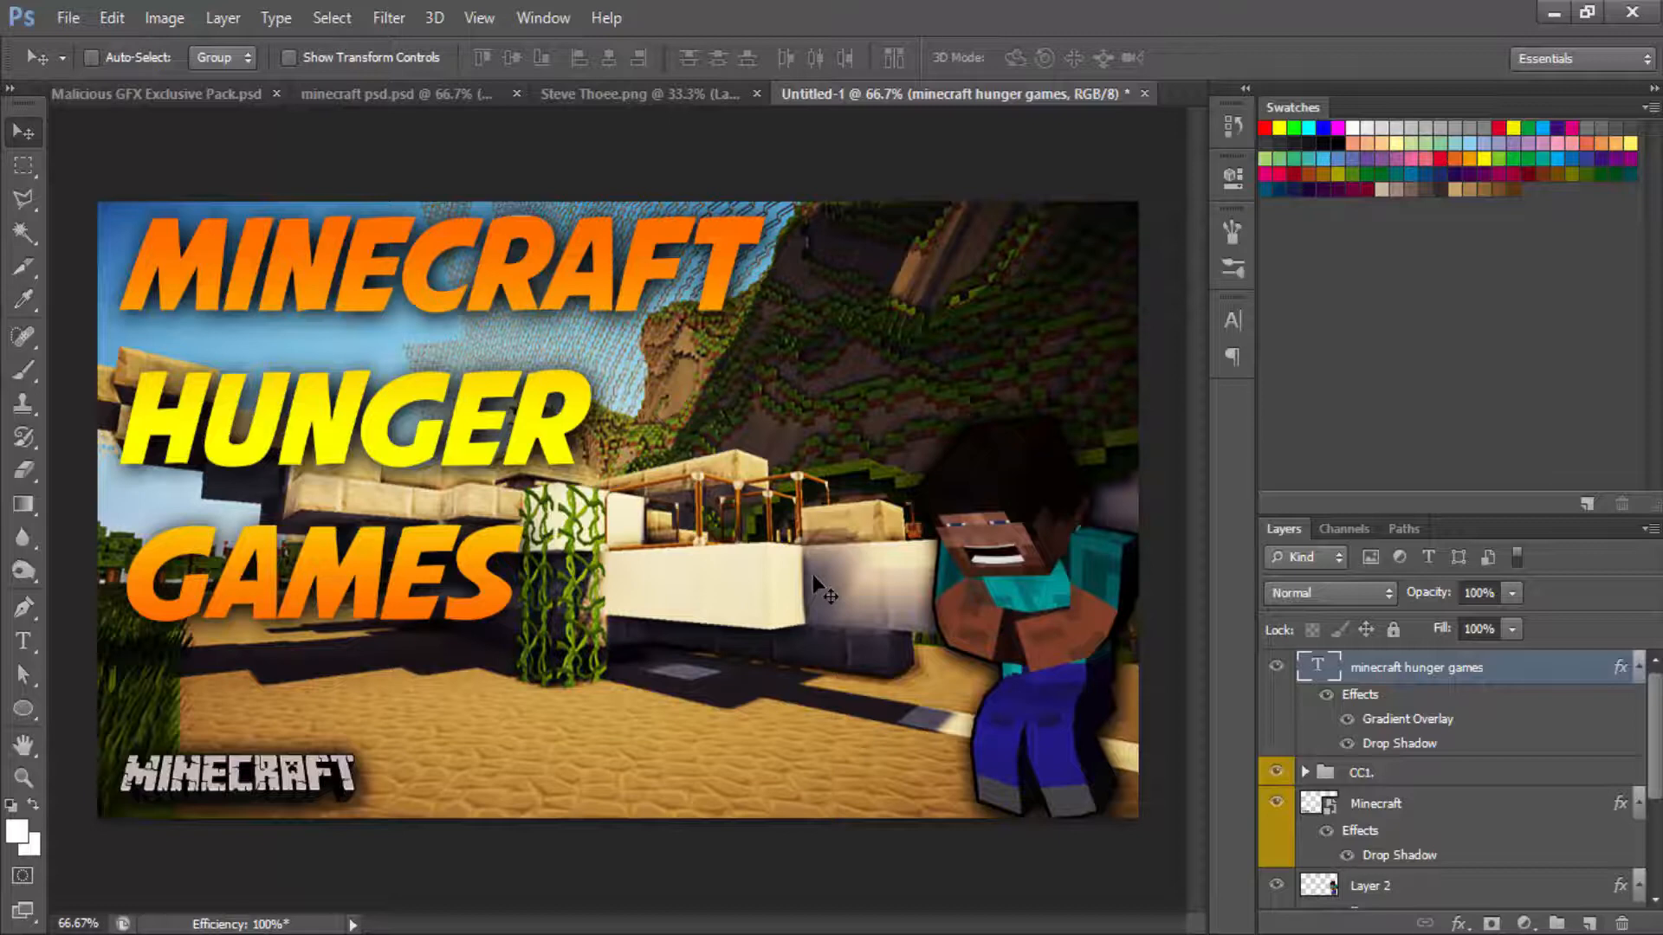
{"action": "mouse_move", "coordinate": [864, 561]}
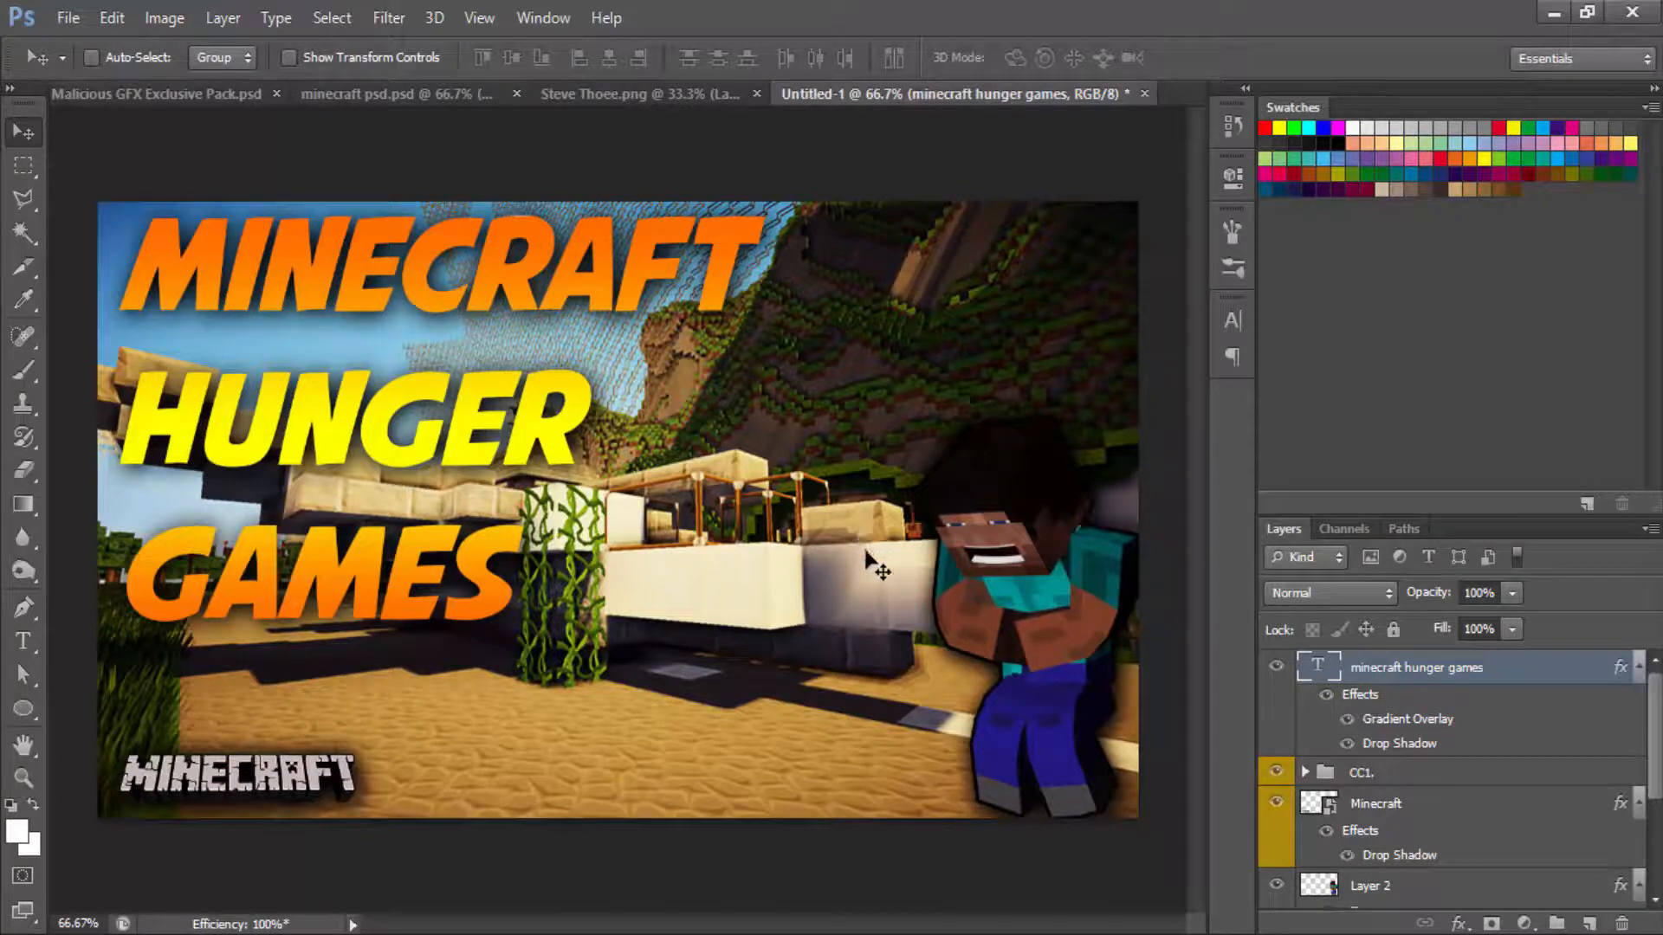
{"action": "mouse_move", "coordinate": [990, 546]}
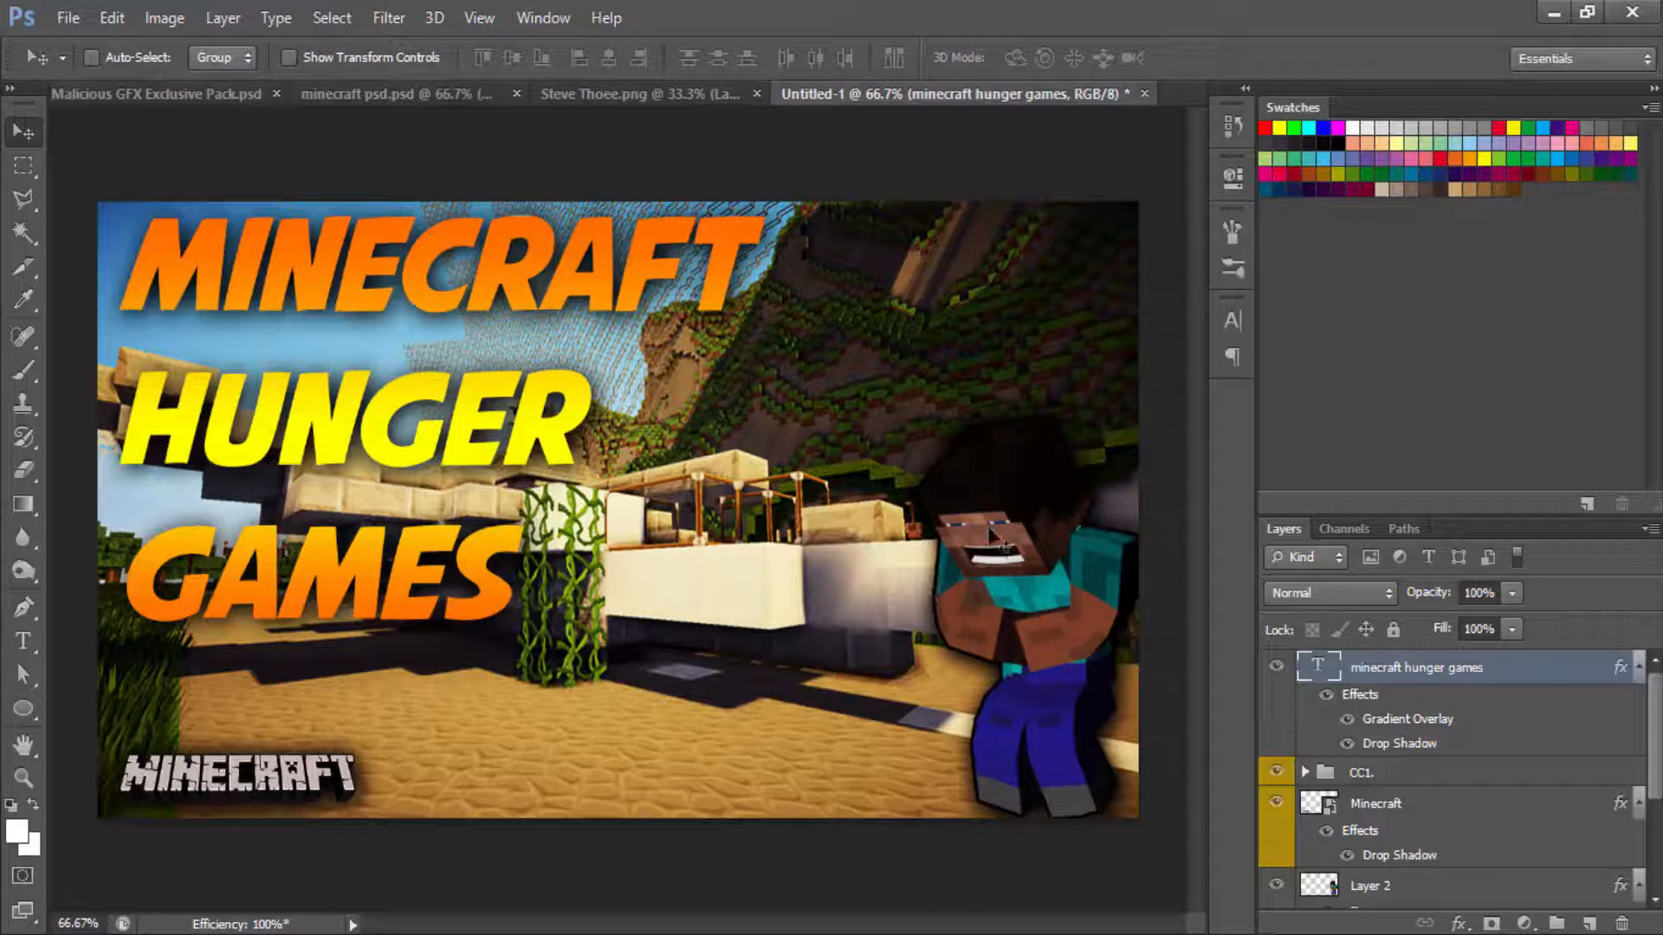
{"action": "mouse_move", "coordinate": [1189, 551]}
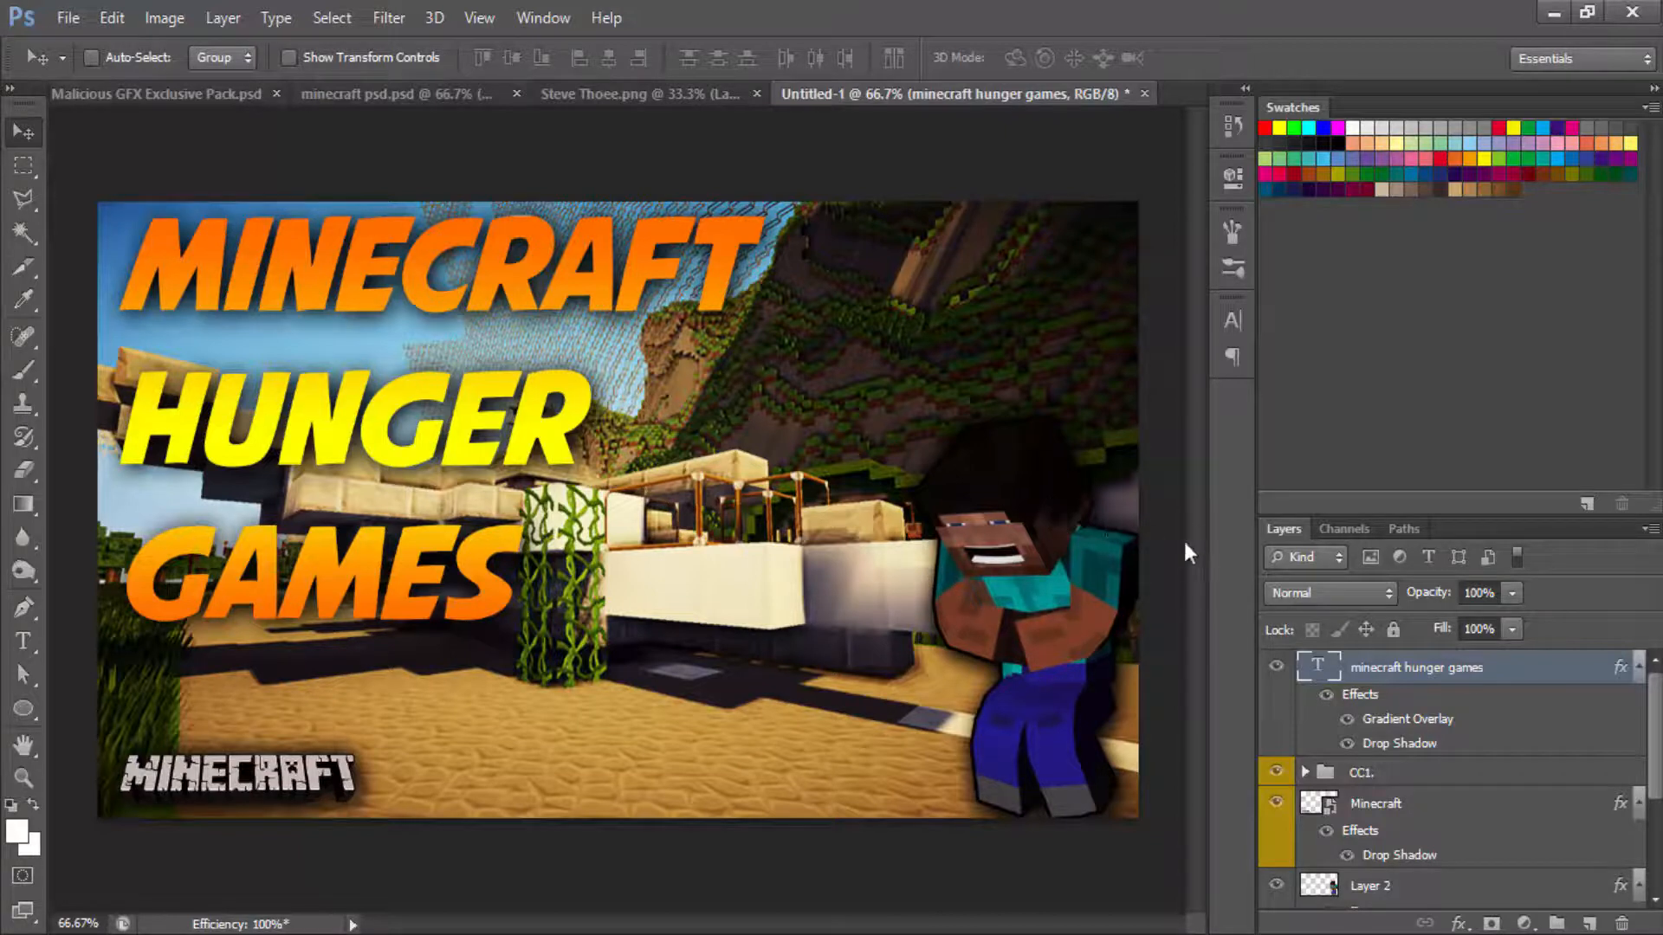
{"action": "mouse_move", "coordinate": [370, 224]}
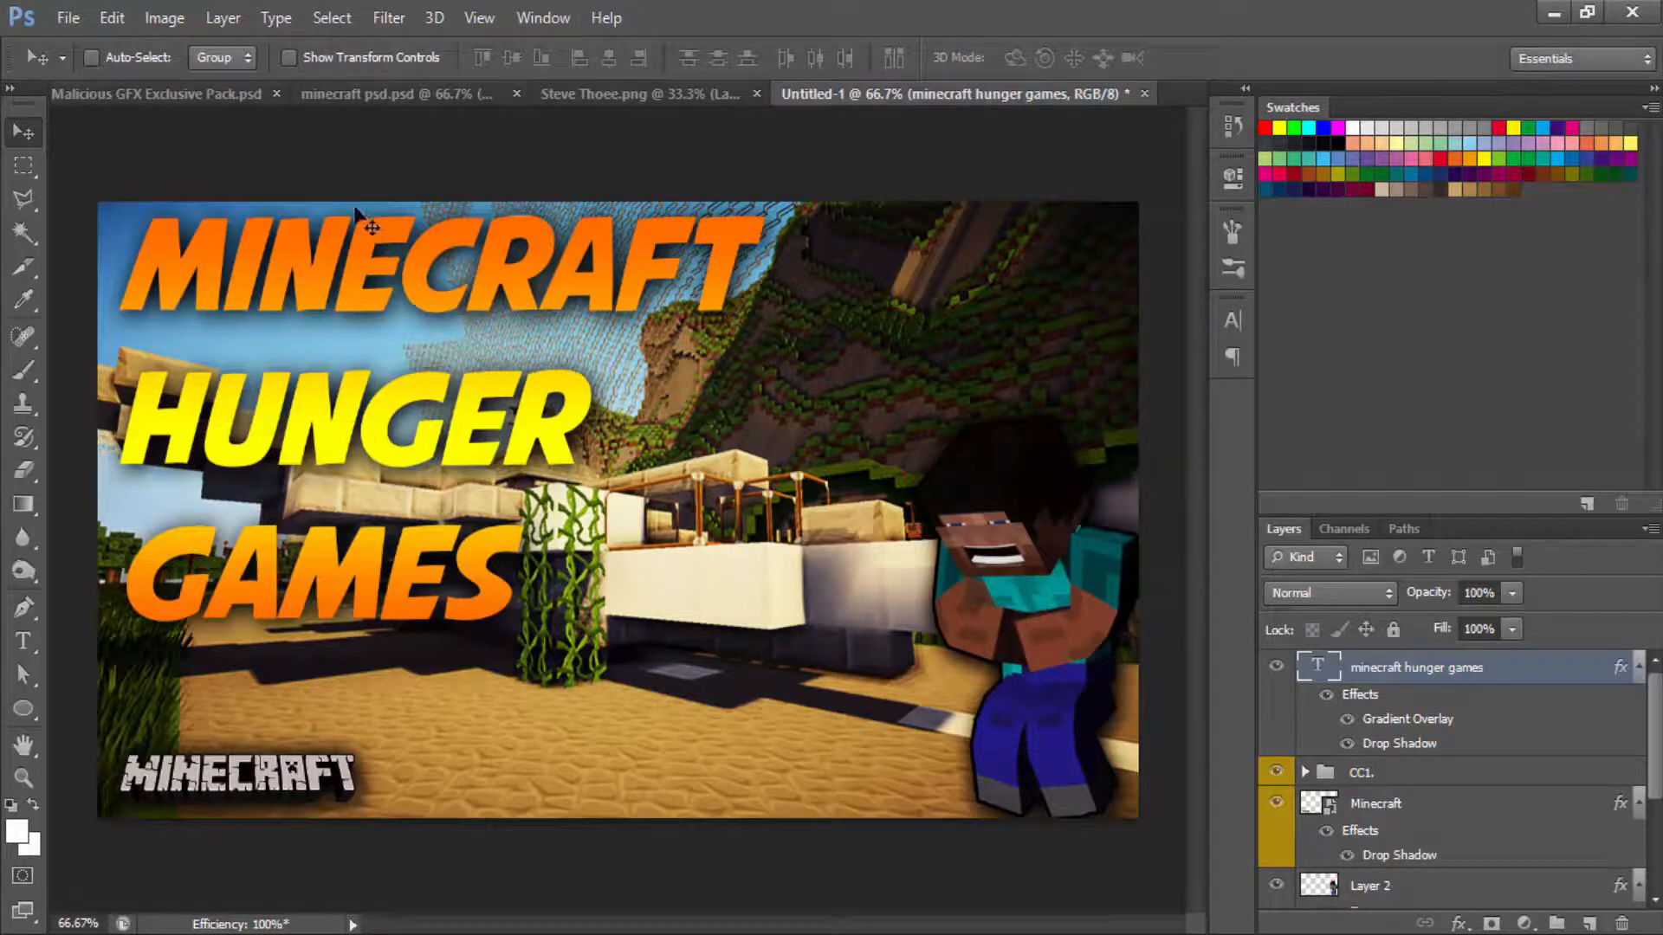